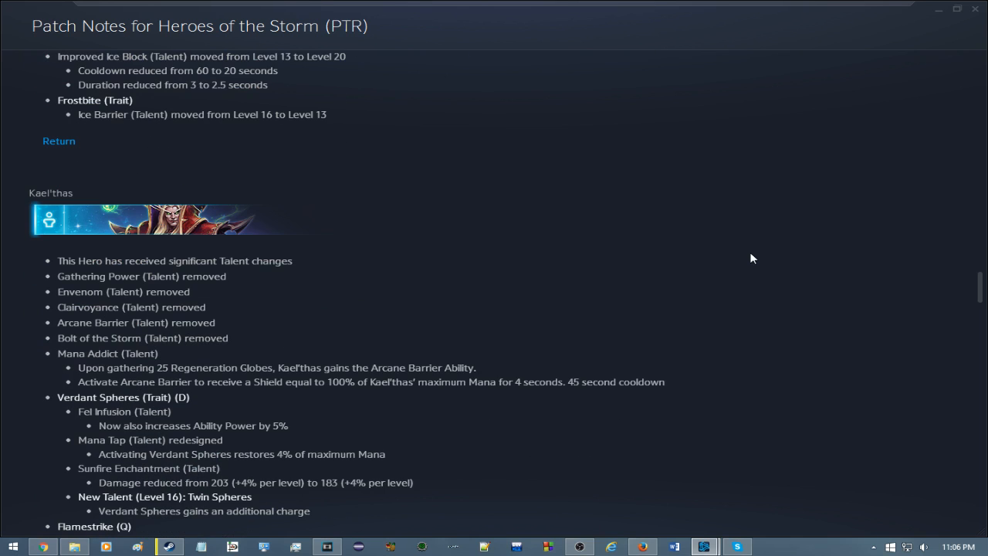
{"action": "scroll", "scroll_direction": "down", "scroll_amount": 3}
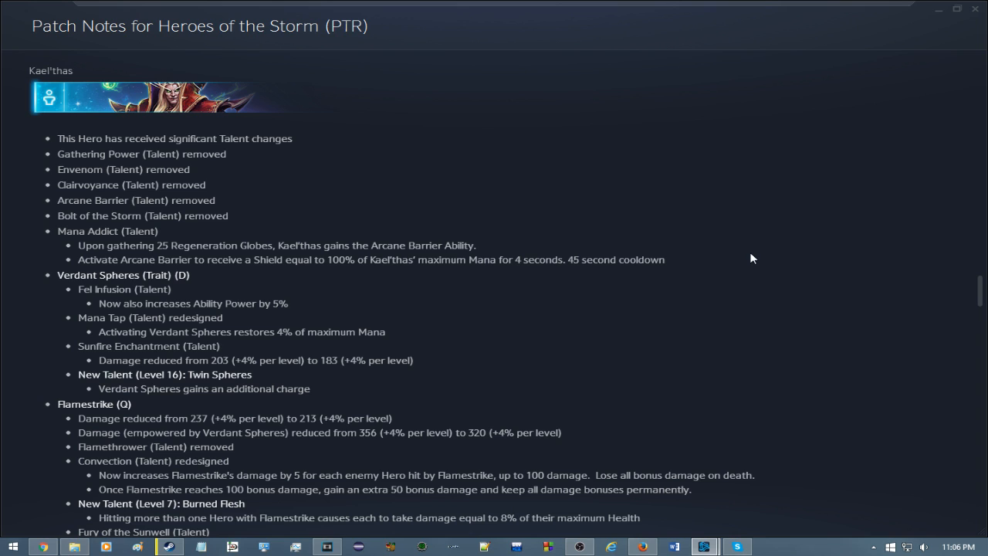
{"action": "mouse_move", "coordinate": [65, 448]}
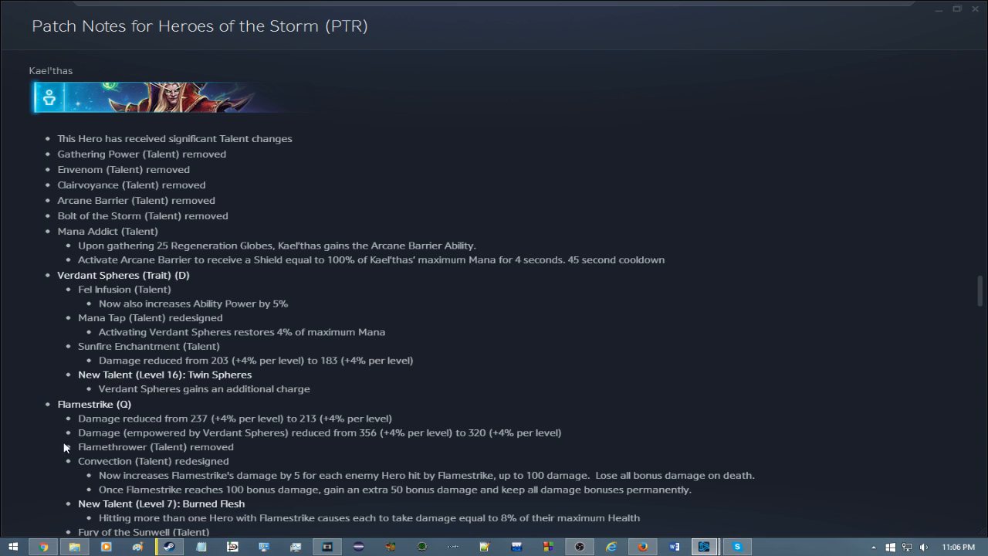
{"action": "mouse_move", "coordinate": [2, 138]}
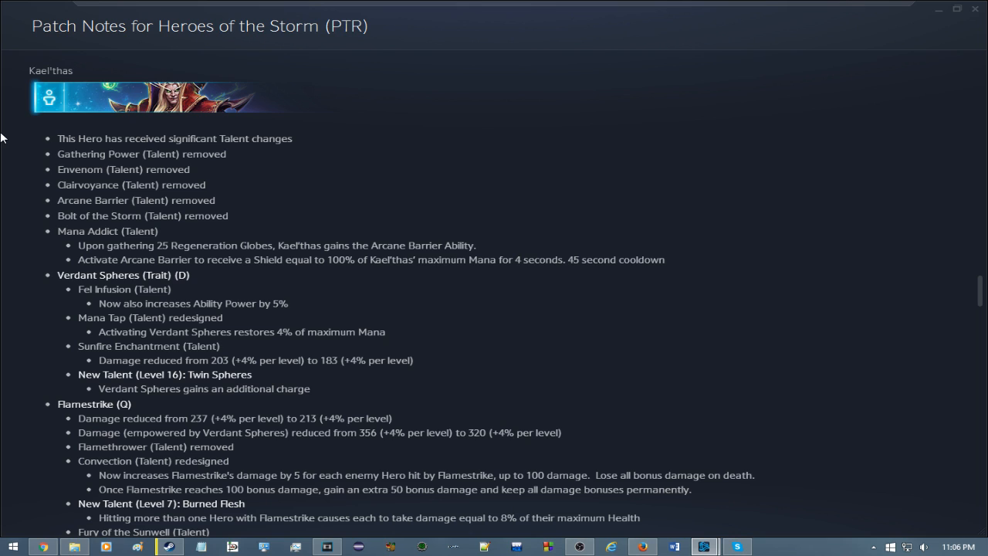
{"action": "mouse_move", "coordinate": [833, 221]}
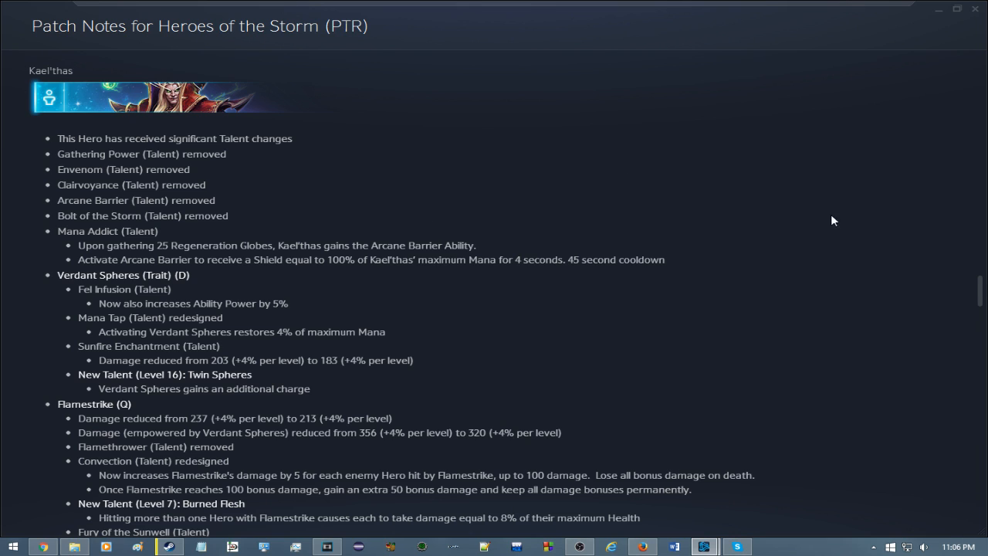
{"action": "scroll", "scroll_direction": "down", "scroll_amount": 3}
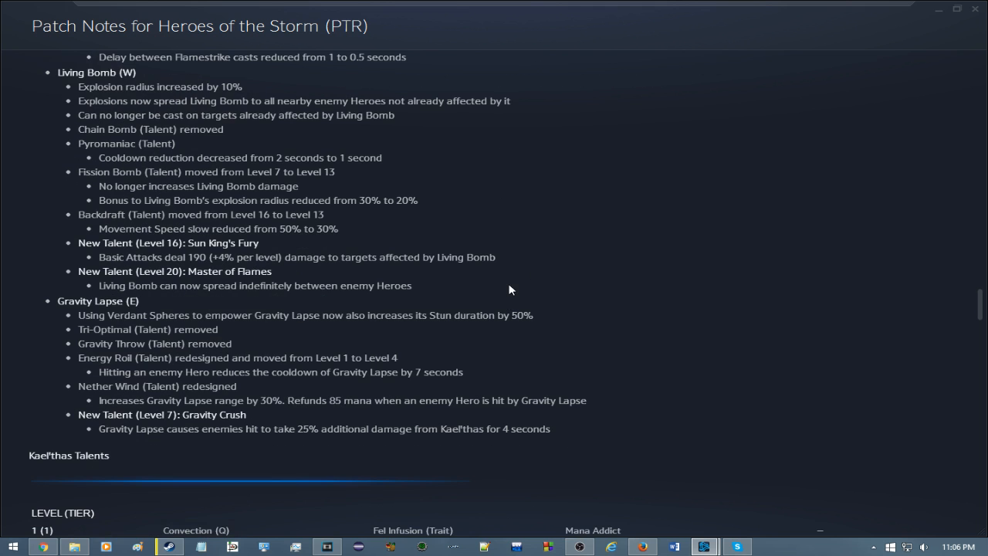
{"action": "scroll", "scroll_direction": "up", "scroll_amount": 3}
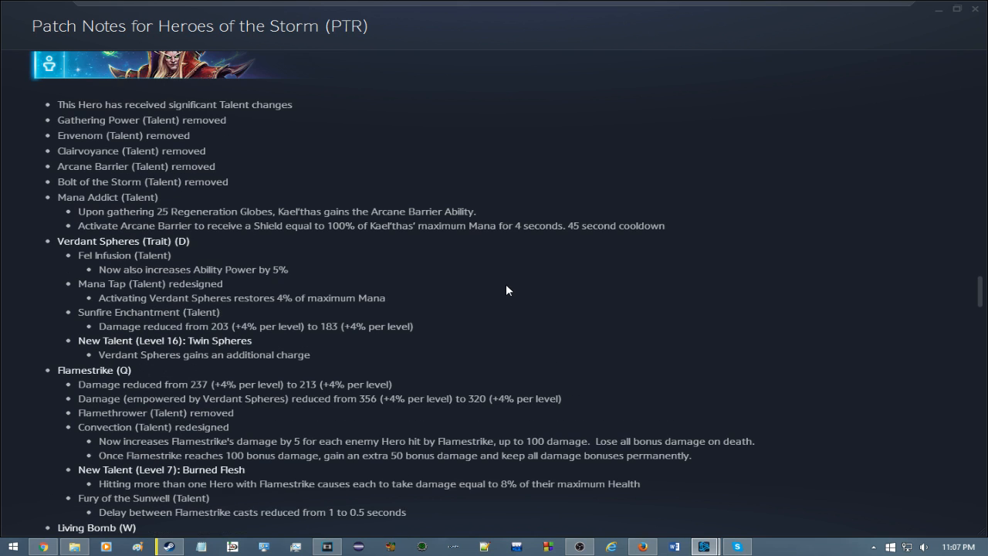
{"action": "mouse_move", "coordinate": [11, 217]}
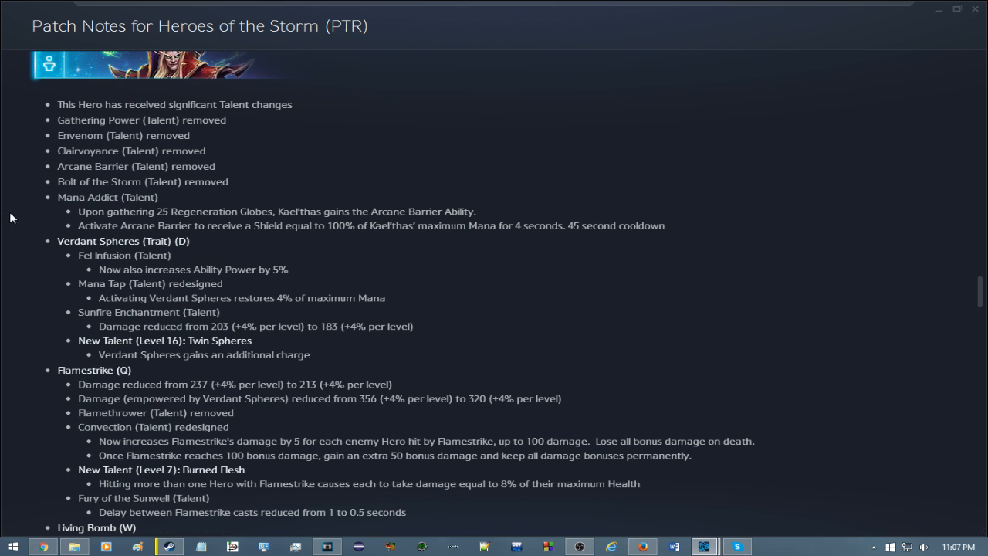
{"action": "scroll", "scroll_direction": "up", "scroll_amount": 3}
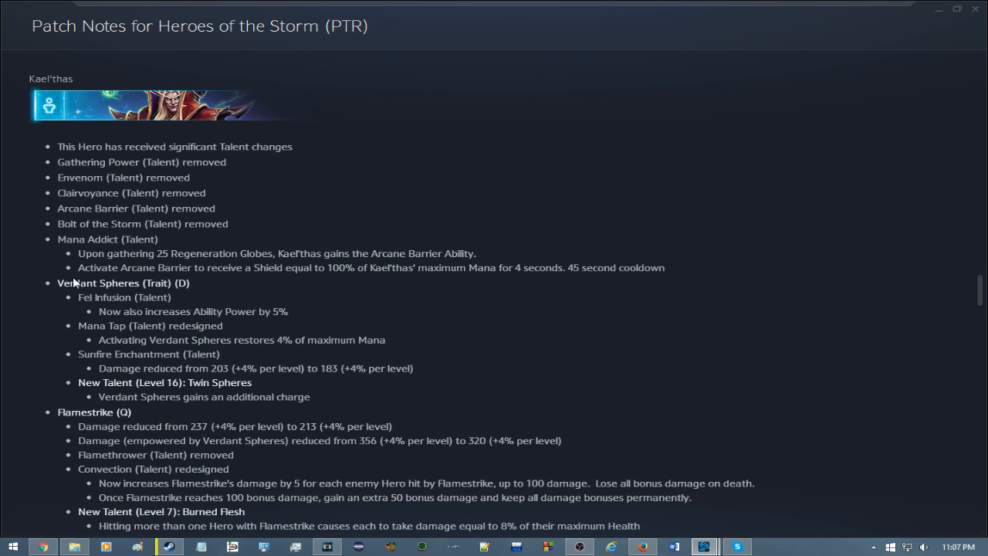
{"action": "mouse_move", "coordinate": [660, 299]}
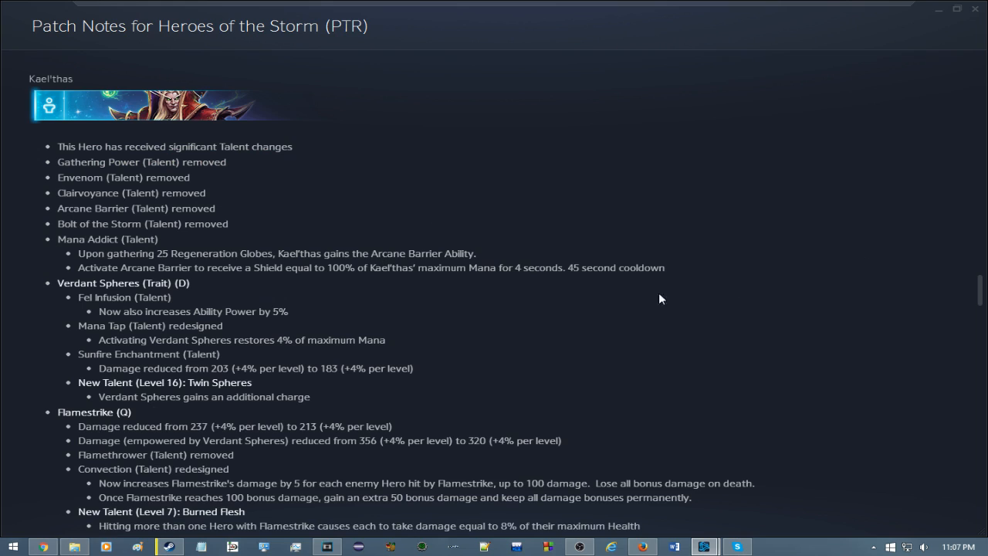
{"action": "mouse_move", "coordinate": [670, 301]}
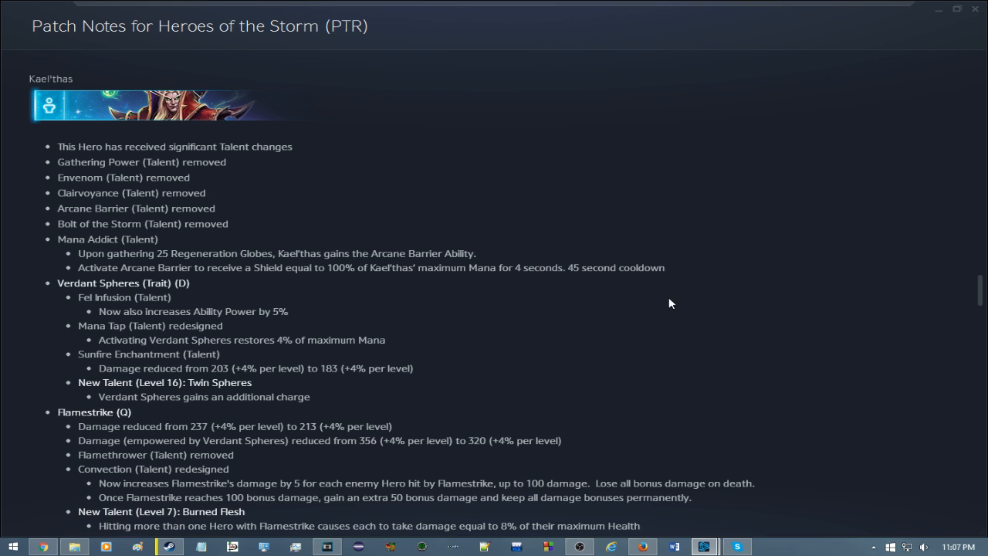
{"action": "mouse_move", "coordinate": [115, 268]}
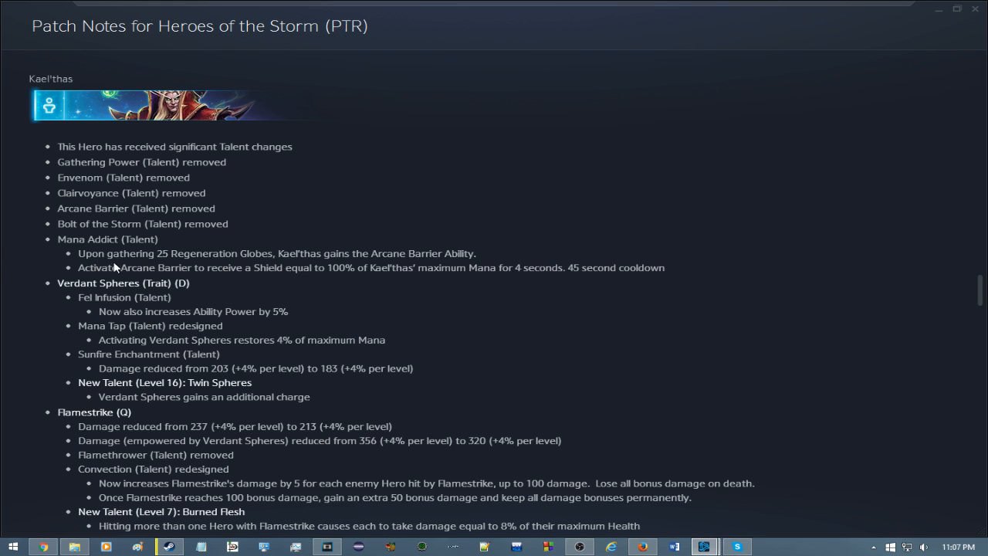
{"action": "mouse_move", "coordinate": [206, 285]}
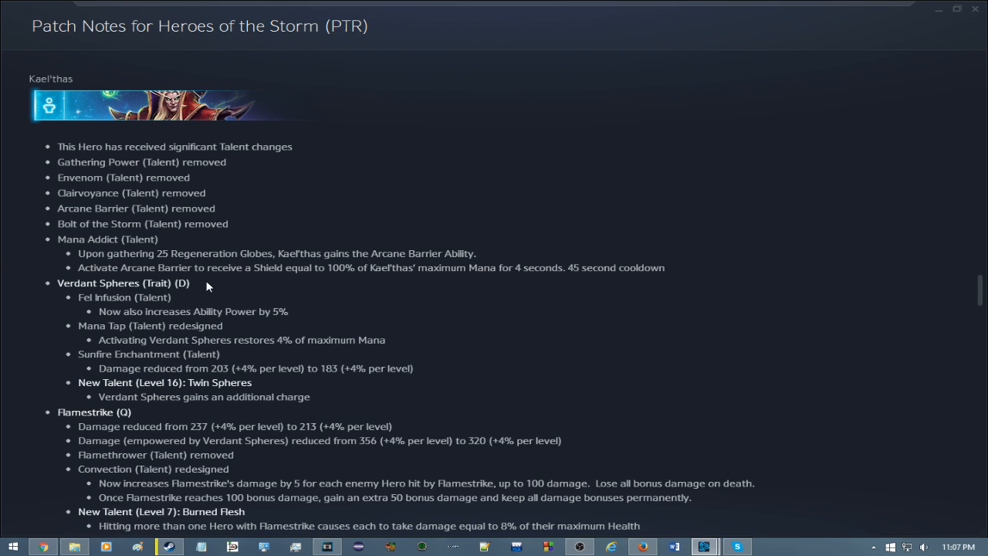
{"action": "mouse_move", "coordinate": [397, 214]}
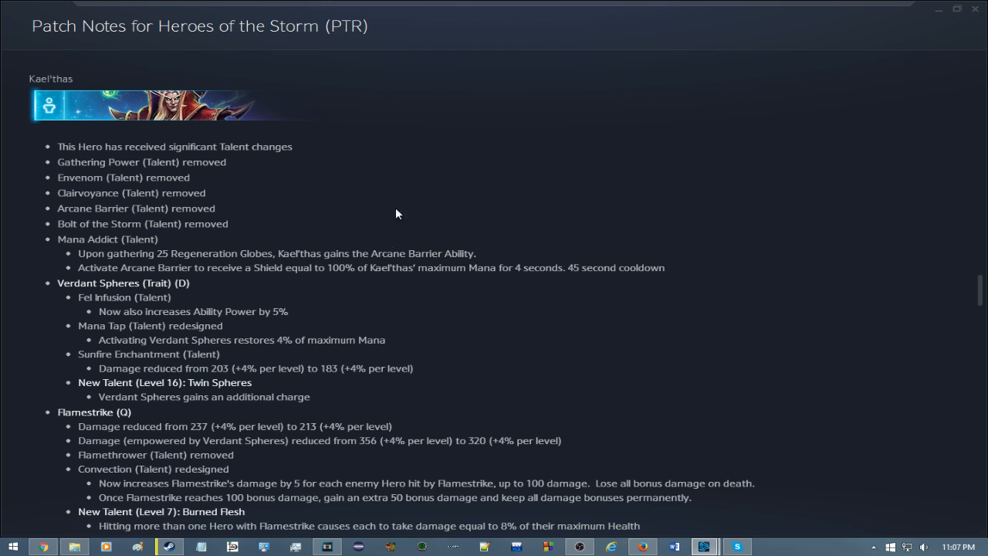
{"action": "mouse_move", "coordinate": [357, 311]}
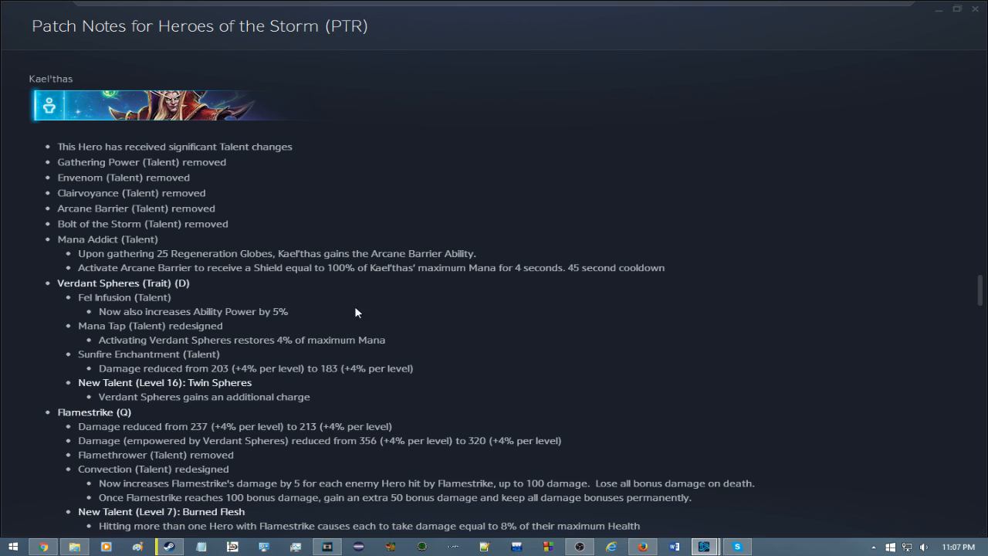
{"action": "mouse_move", "coordinate": [531, 285]}
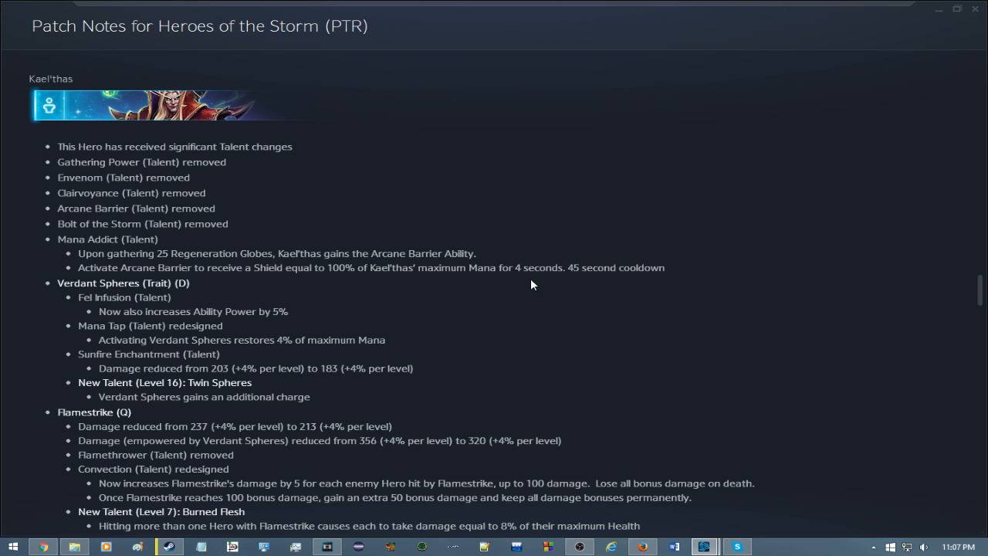
{"action": "mouse_move", "coordinate": [541, 281]}
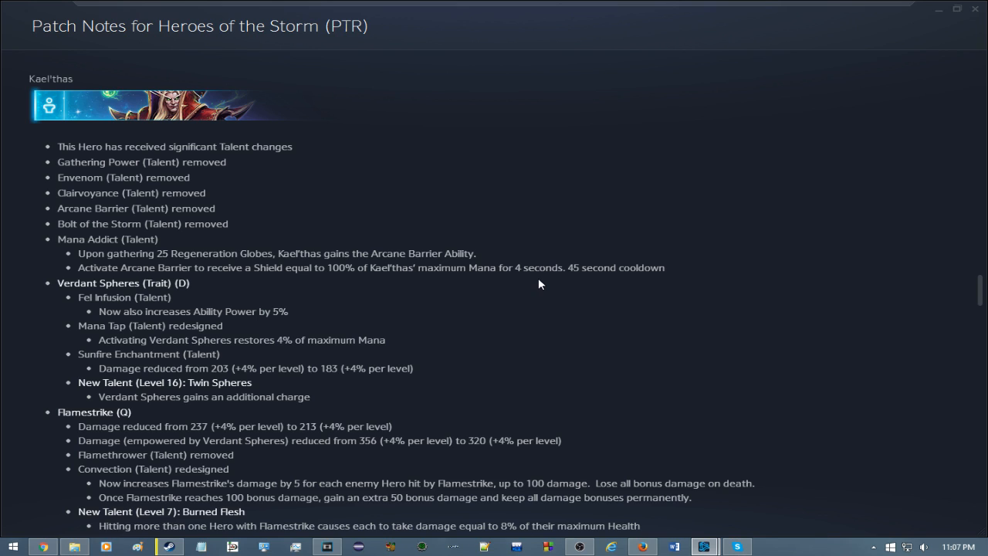
{"action": "mouse_move", "coordinate": [443, 297]}
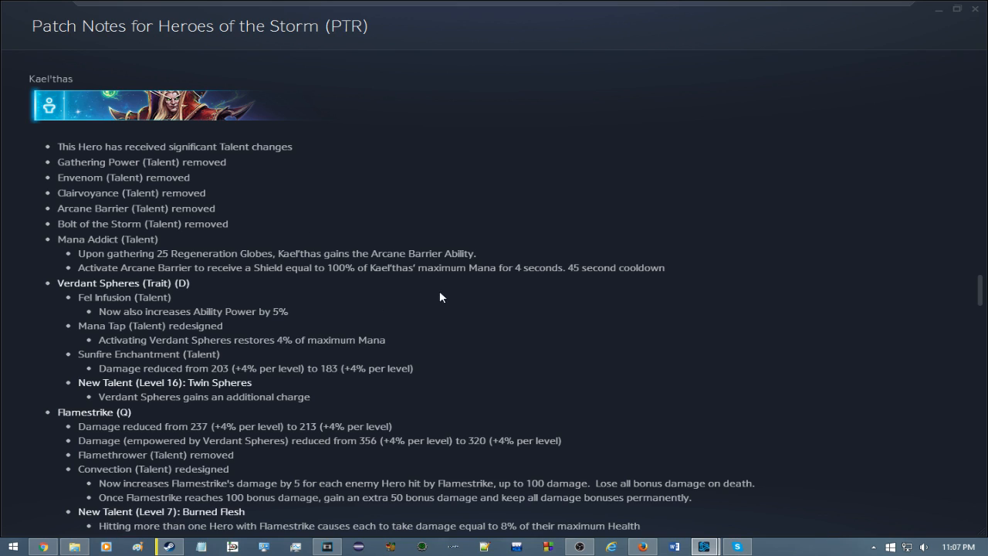
{"action": "mouse_move", "coordinate": [341, 276]}
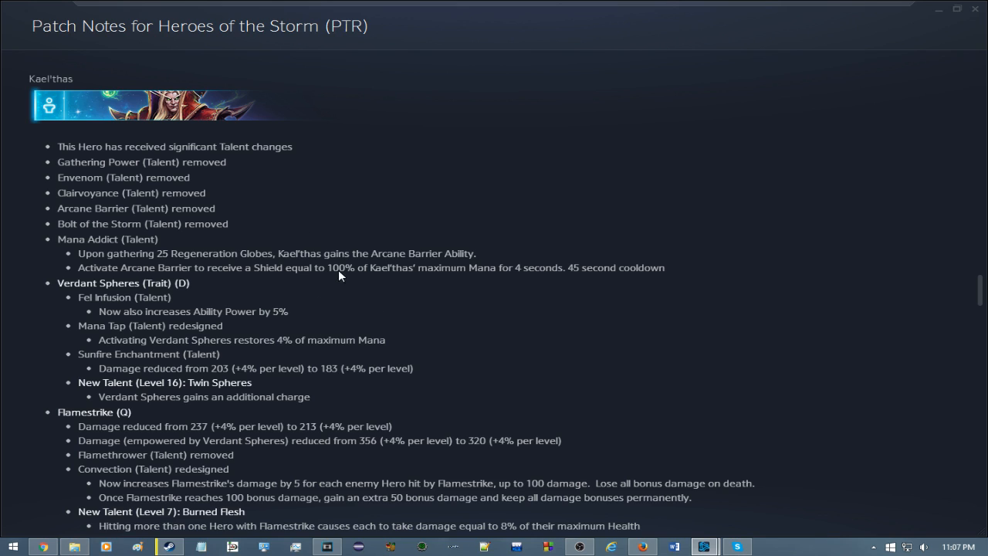
{"action": "mouse_move", "coordinate": [162, 204]}
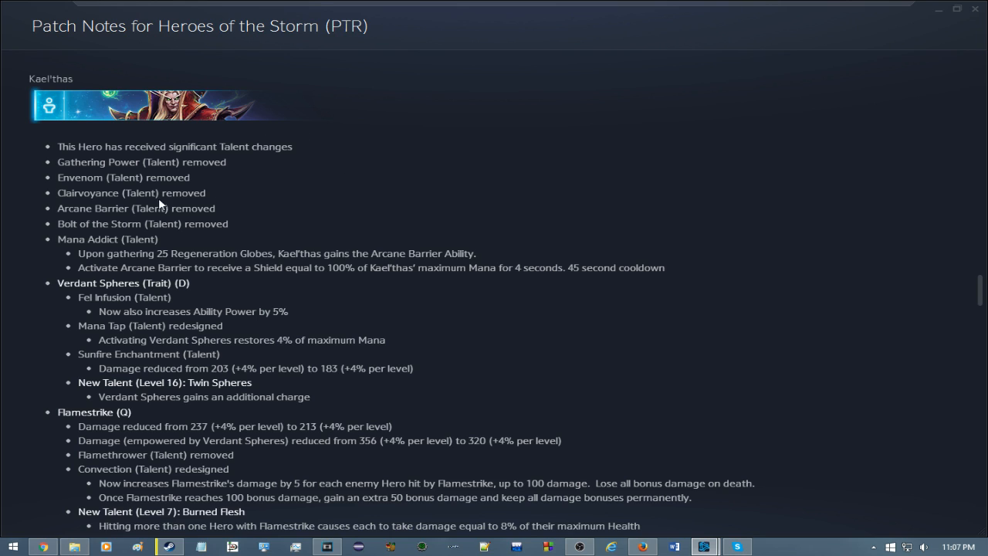
{"action": "mouse_move", "coordinate": [467, 148]}
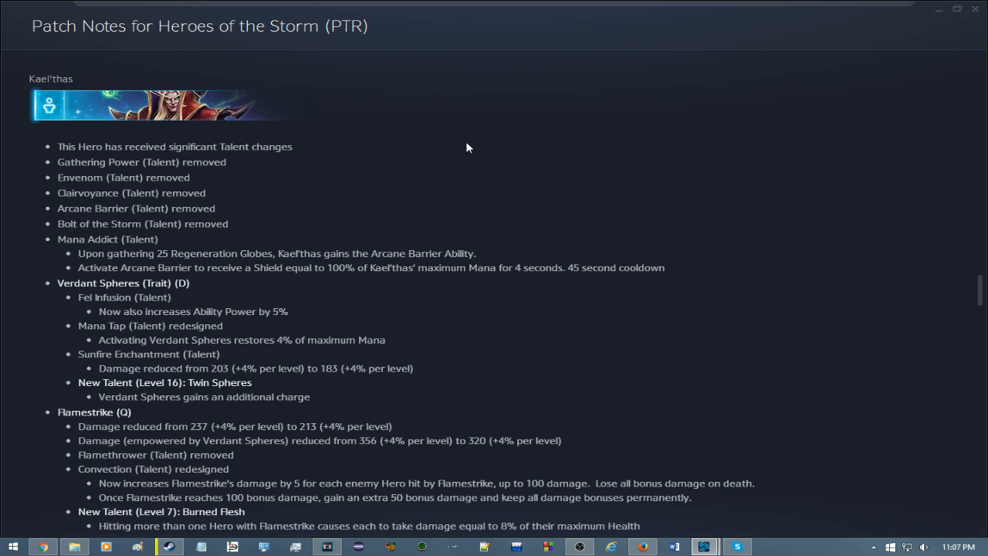
{"action": "mouse_move", "coordinate": [306, 223]}
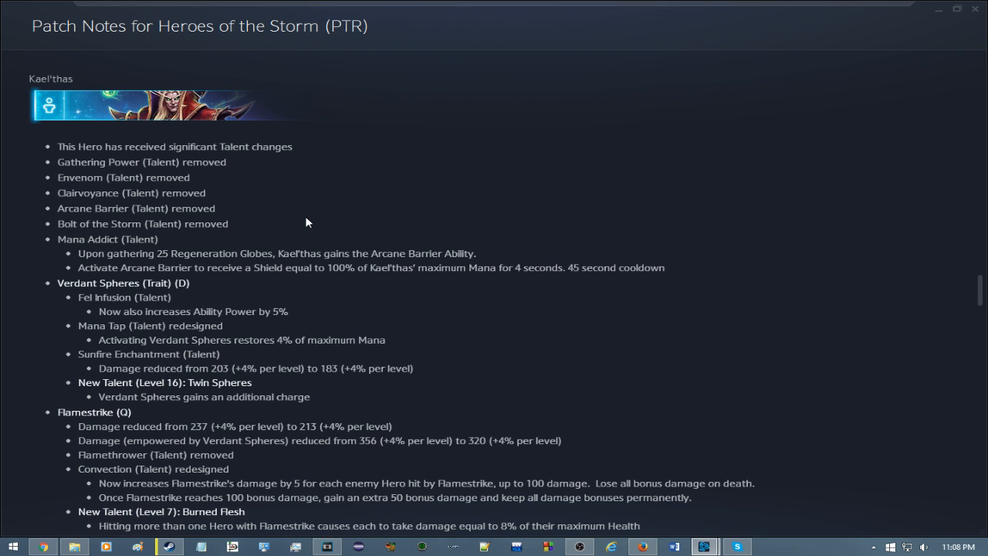
{"action": "mouse_move", "coordinate": [332, 238]}
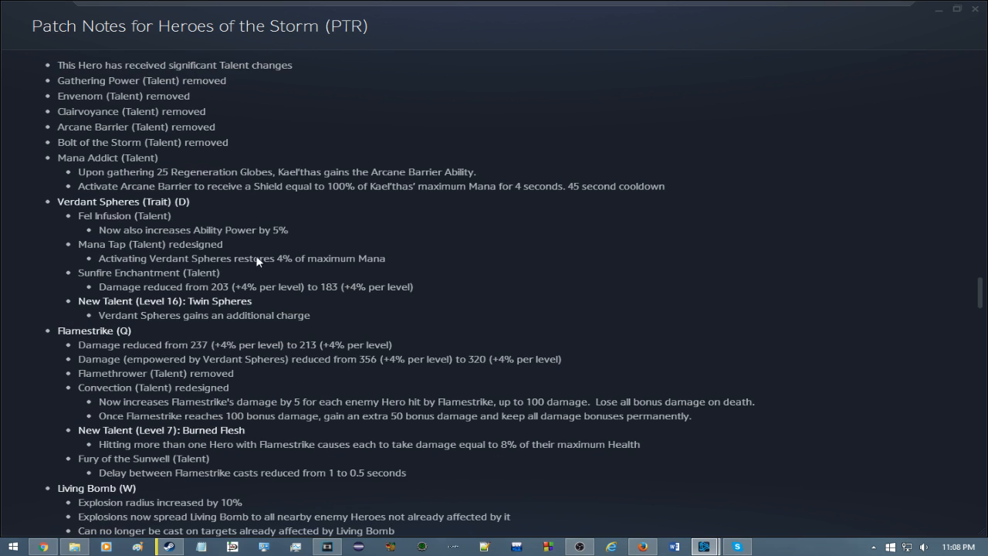
{"action": "mouse_move", "coordinate": [204, 245]}
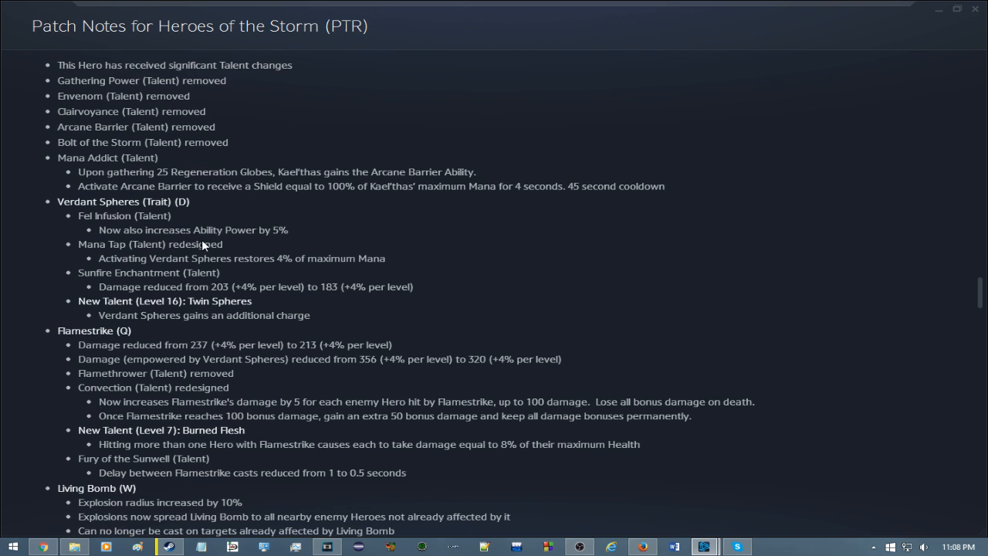
{"action": "mouse_move", "coordinate": [192, 276]}
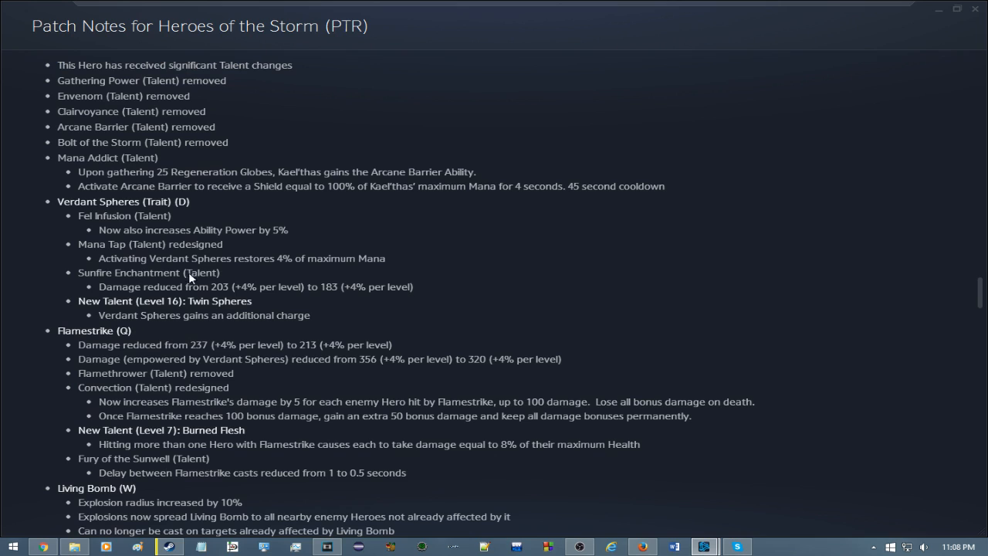
{"action": "mouse_move", "coordinate": [40, 310]}
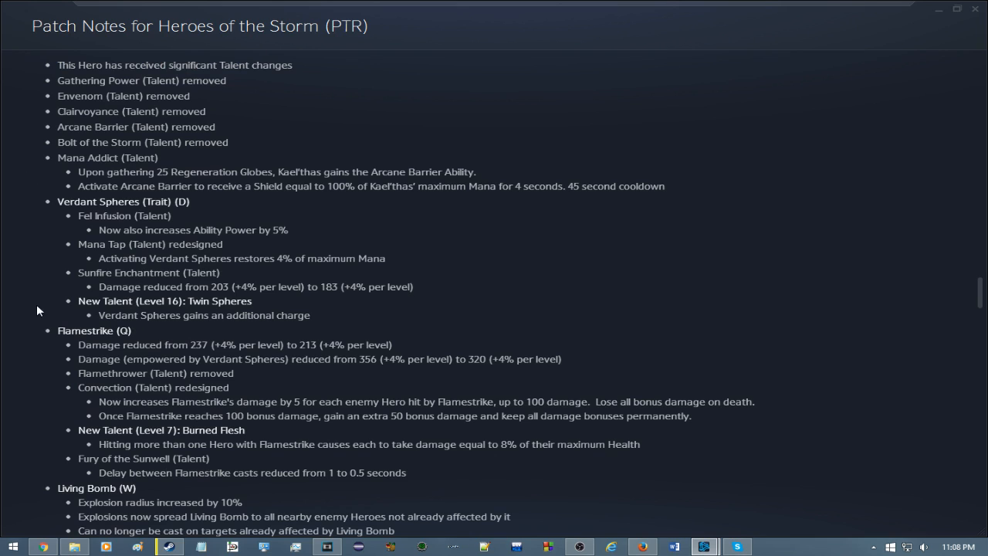
{"action": "scroll", "scroll_direction": "down", "scroll_amount": 3}
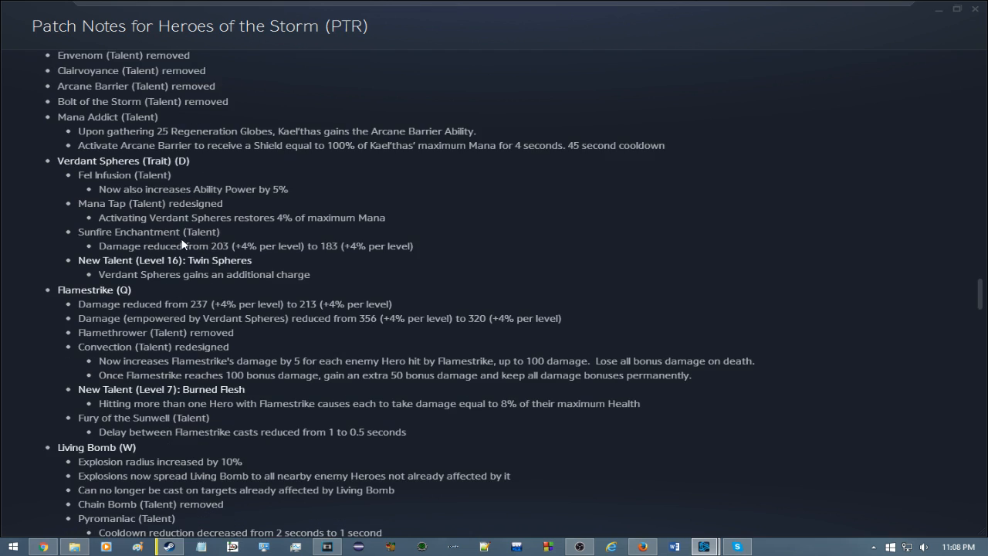
{"action": "scroll", "scroll_direction": "down", "scroll_amount": 3}
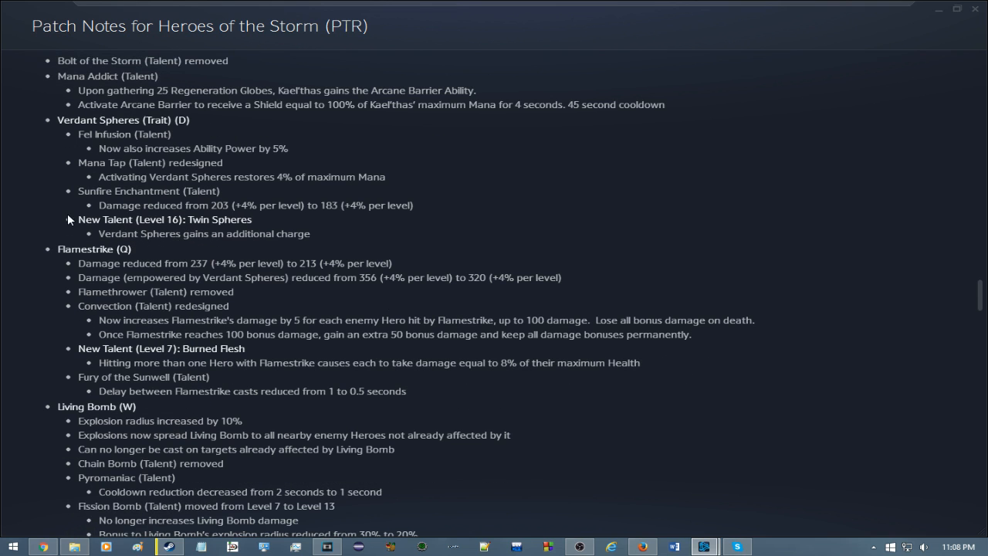
{"action": "mouse_move", "coordinate": [154, 195]}
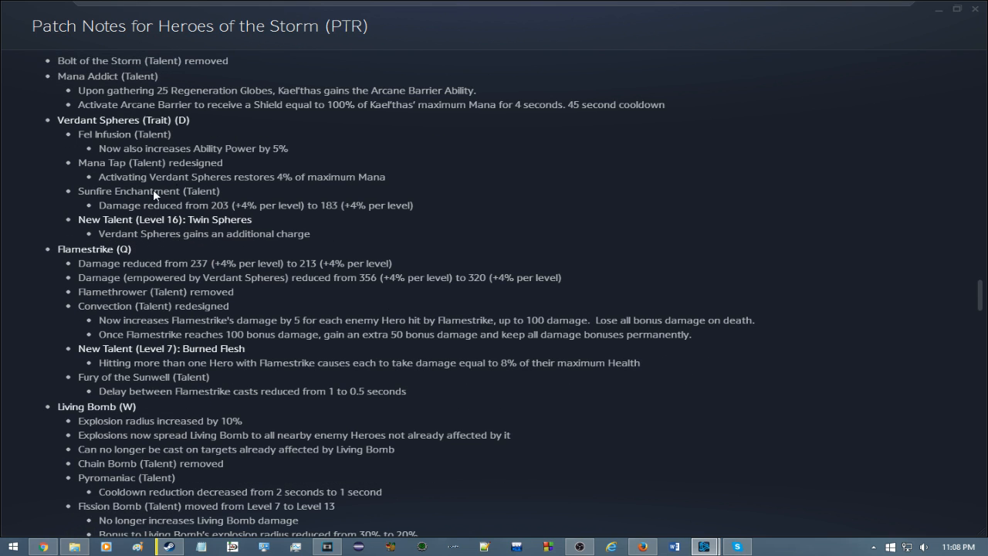
{"action": "mouse_move", "coordinate": [319, 251]}
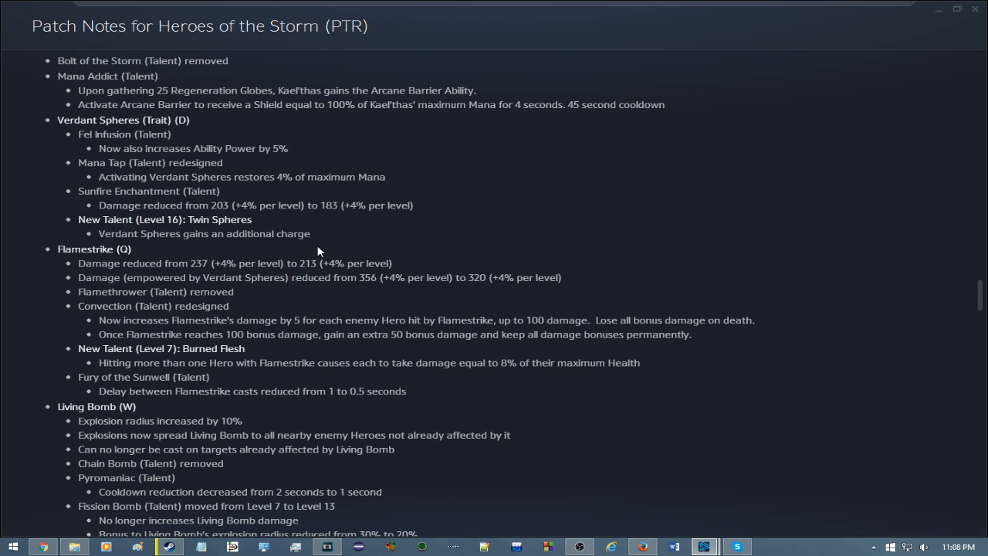
{"action": "mouse_move", "coordinate": [324, 247]}
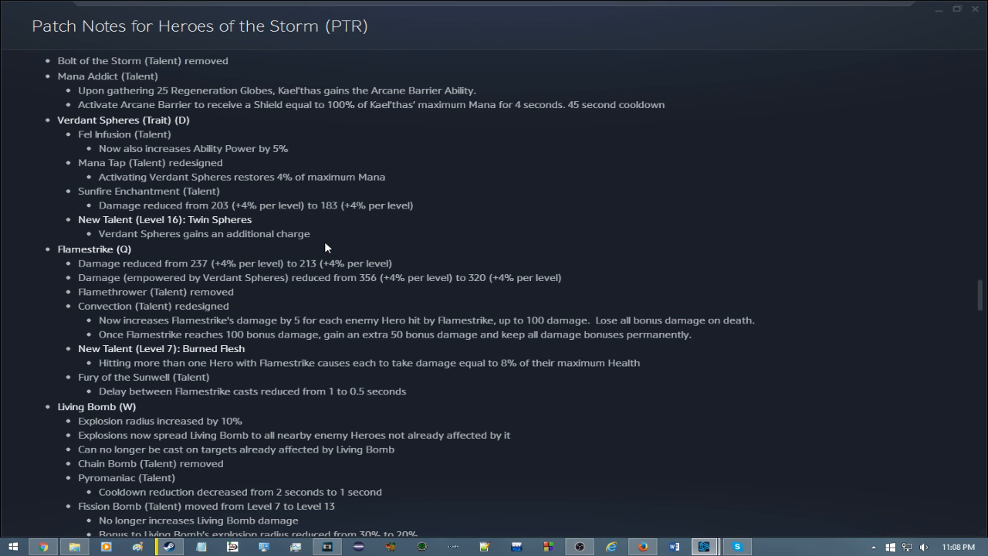
{"action": "mouse_move", "coordinate": [301, 246]}
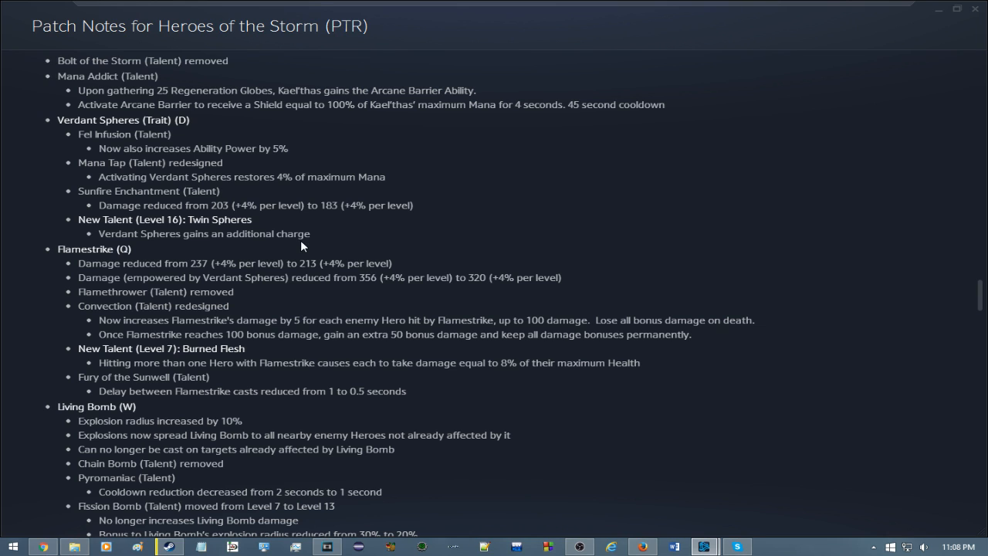
{"action": "mouse_move", "coordinate": [172, 328]}
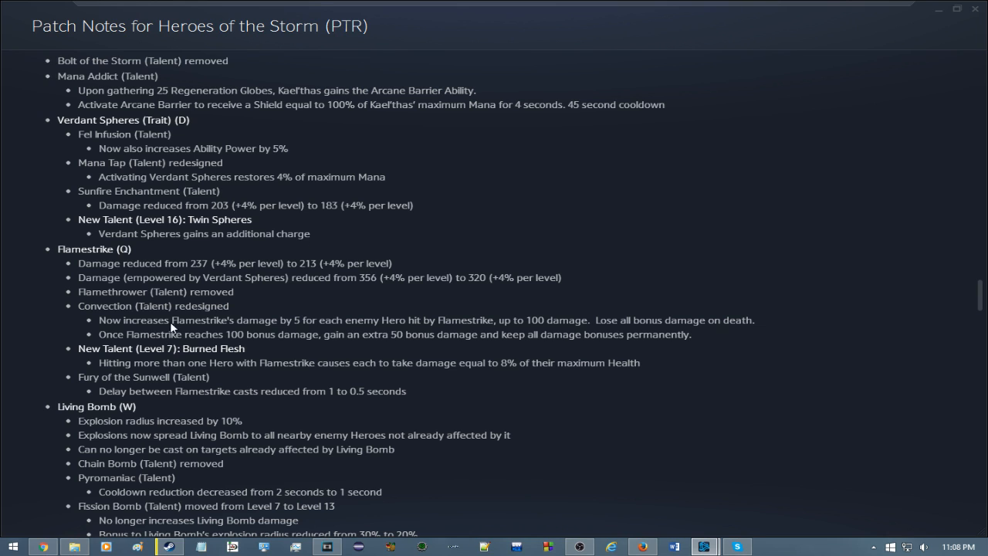
{"action": "scroll", "scroll_direction": "down", "scroll_amount": 3}
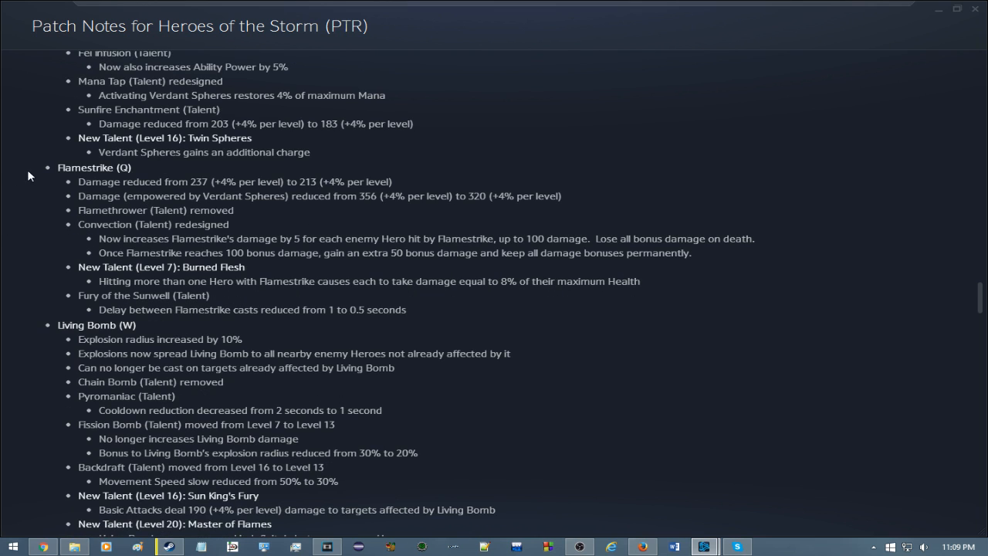
{"action": "mouse_move", "coordinate": [76, 168]}
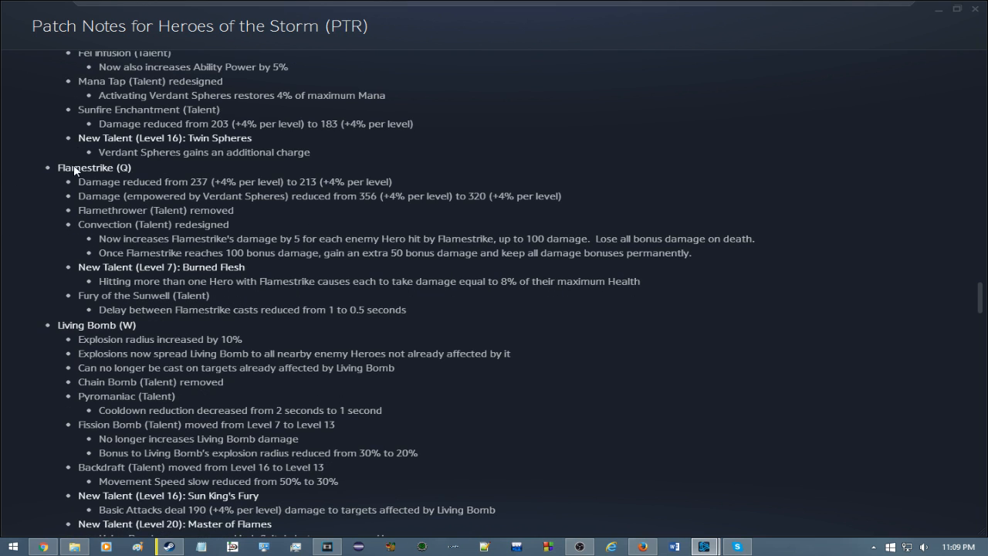
{"action": "scroll", "scroll_direction": "down", "scroll_amount": 3}
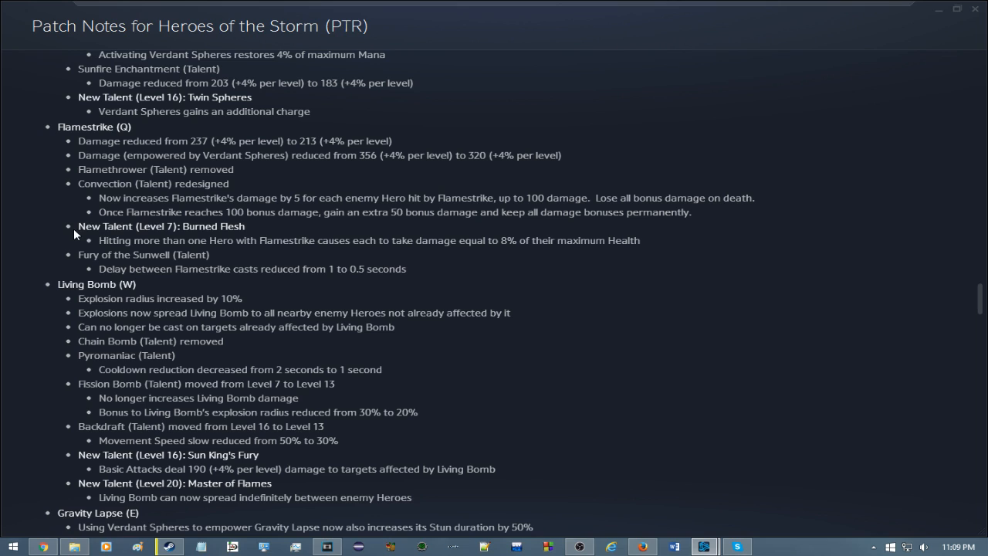
{"action": "mouse_move", "coordinate": [171, 226]}
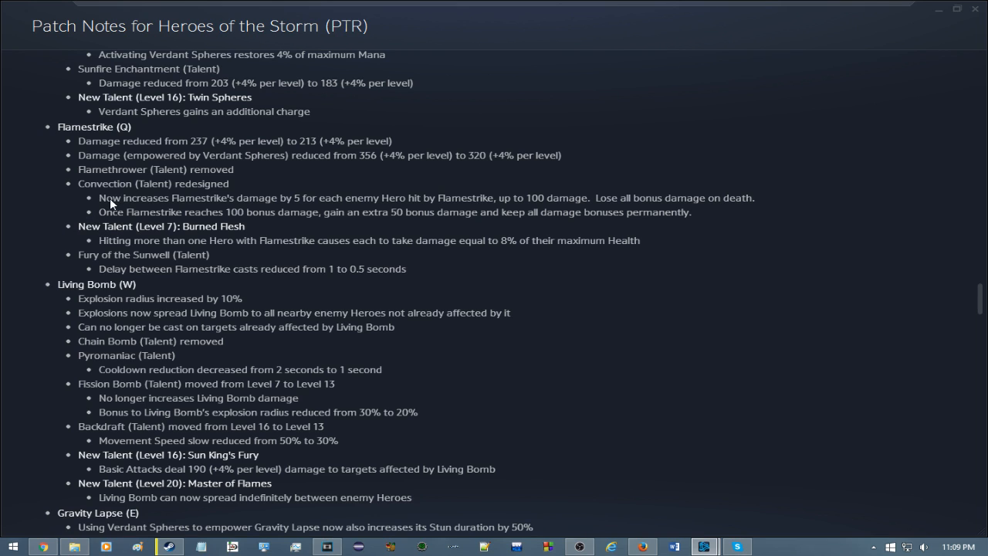
{"action": "mouse_move", "coordinate": [126, 203]}
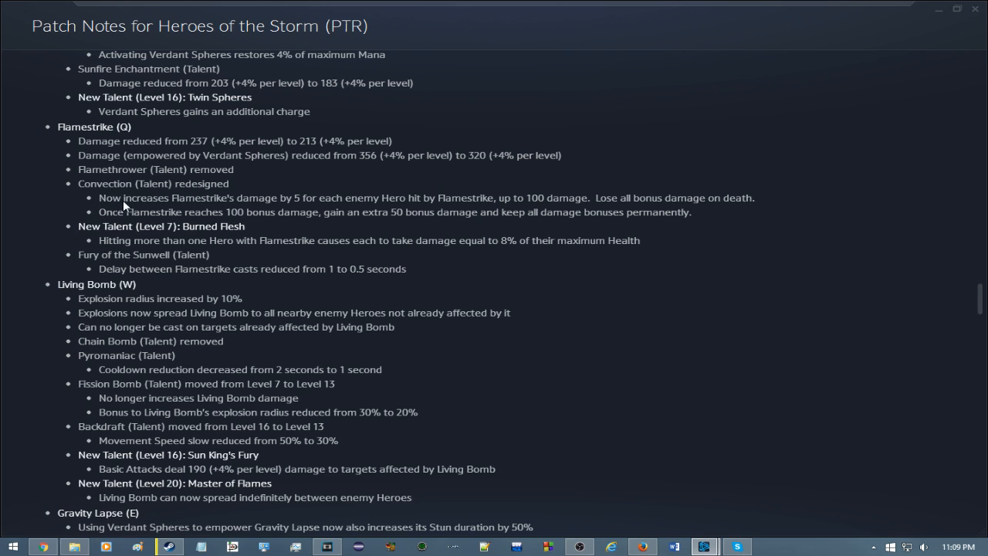
{"action": "mouse_move", "coordinate": [290, 189]}
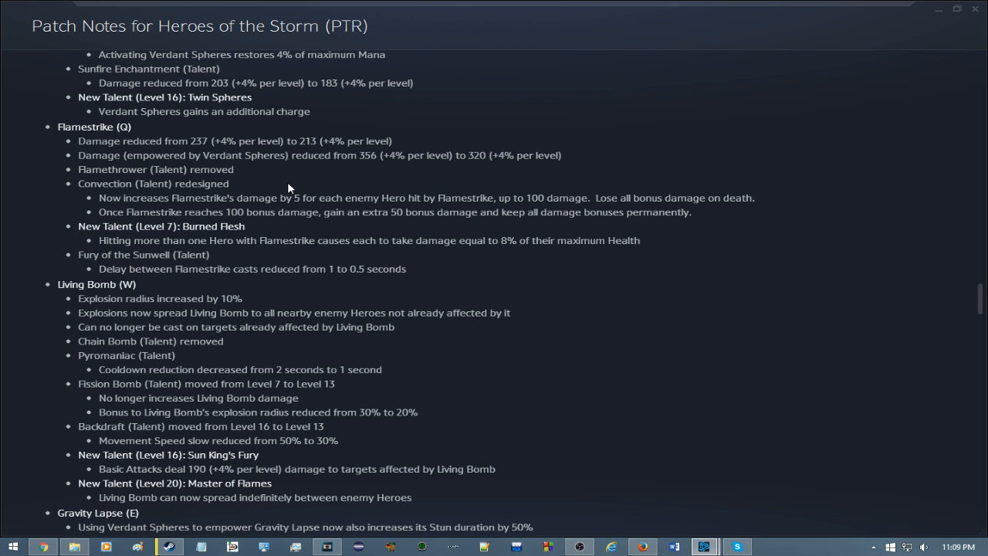
{"action": "mouse_move", "coordinate": [498, 195]}
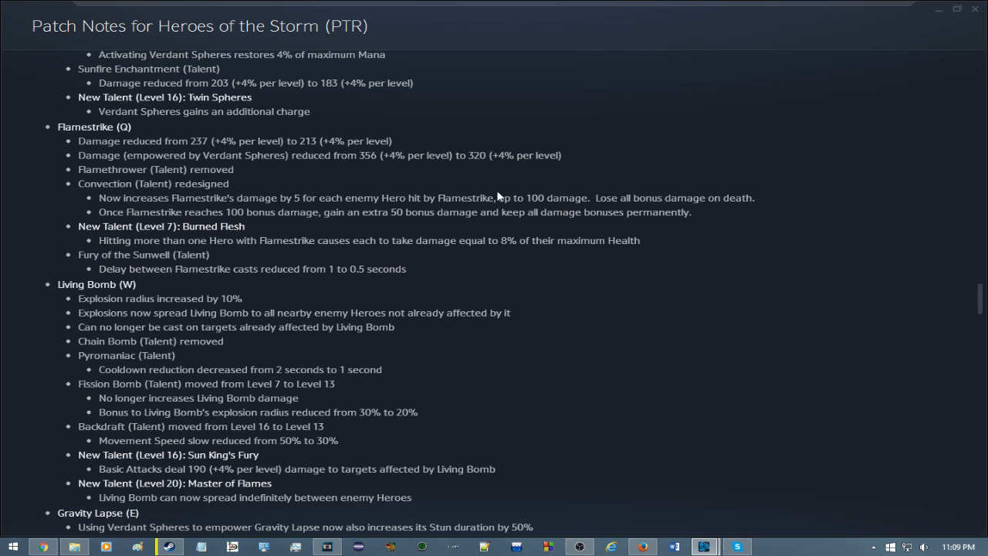
{"action": "mouse_move", "coordinate": [589, 189]}
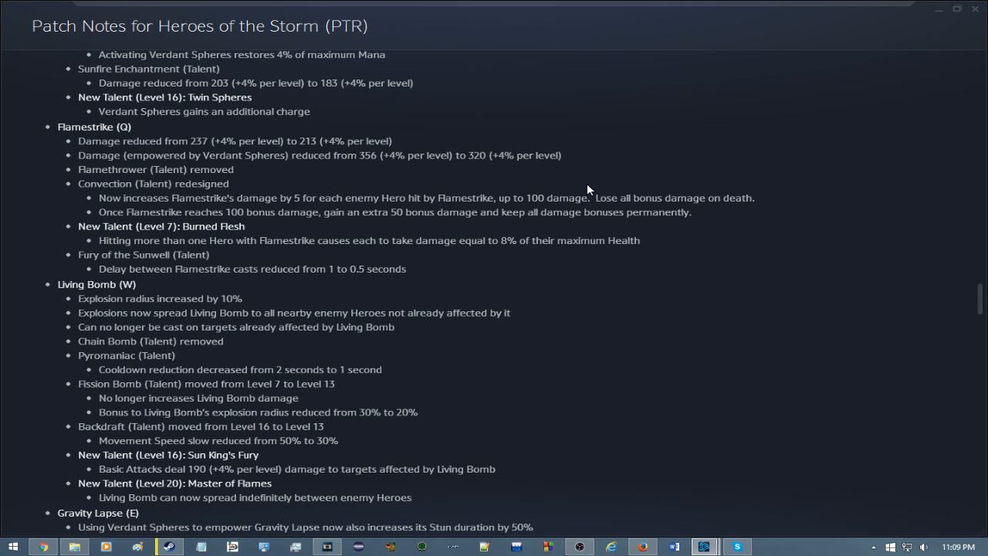
{"action": "mouse_move", "coordinate": [585, 213]}
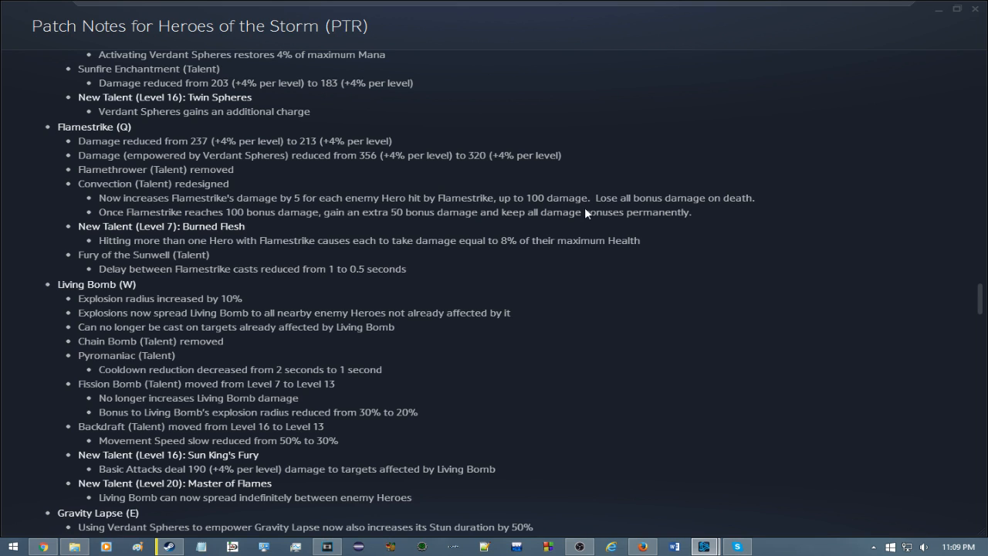
{"action": "mouse_move", "coordinate": [639, 207]}
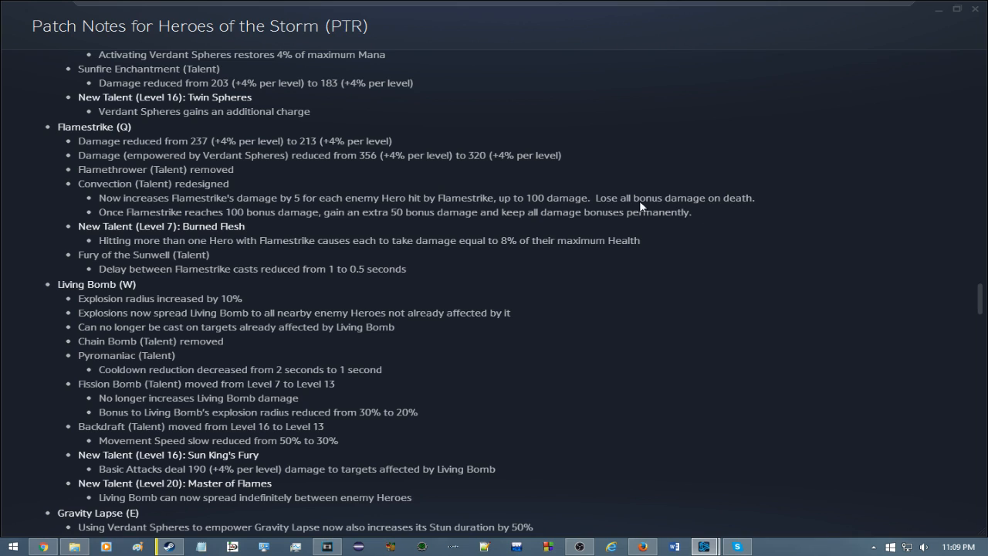
{"action": "mouse_move", "coordinate": [238, 214]}
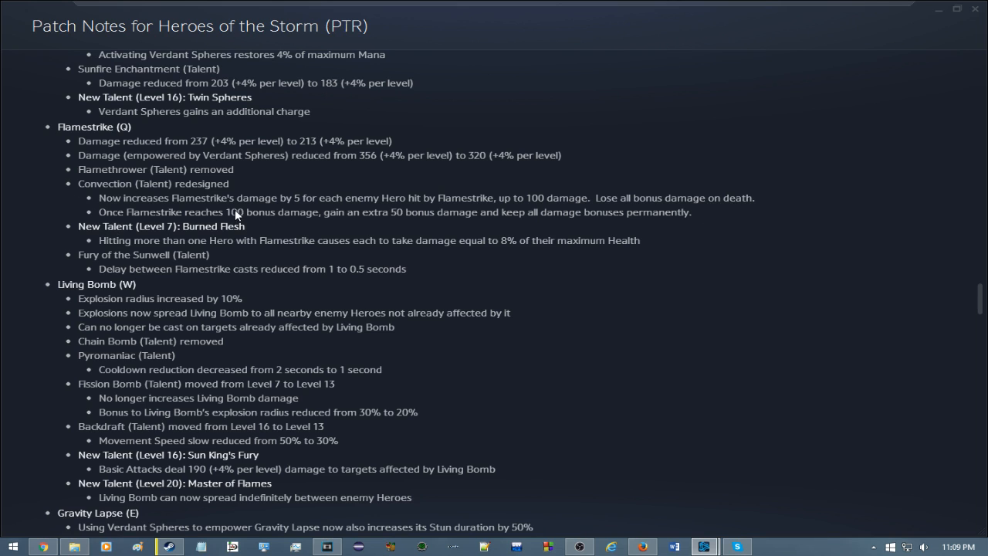
{"action": "mouse_move", "coordinate": [218, 222]}
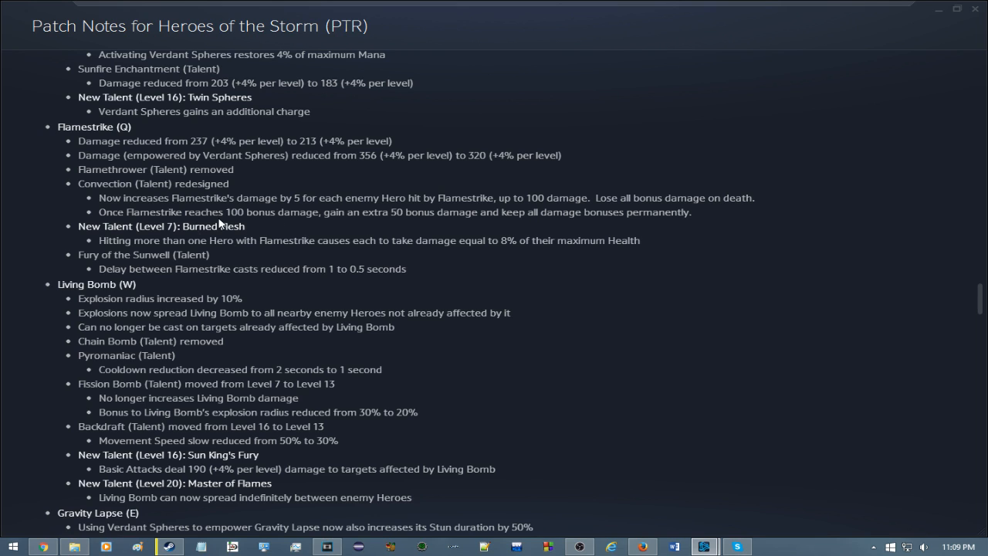
{"action": "mouse_move", "coordinate": [315, 241]}
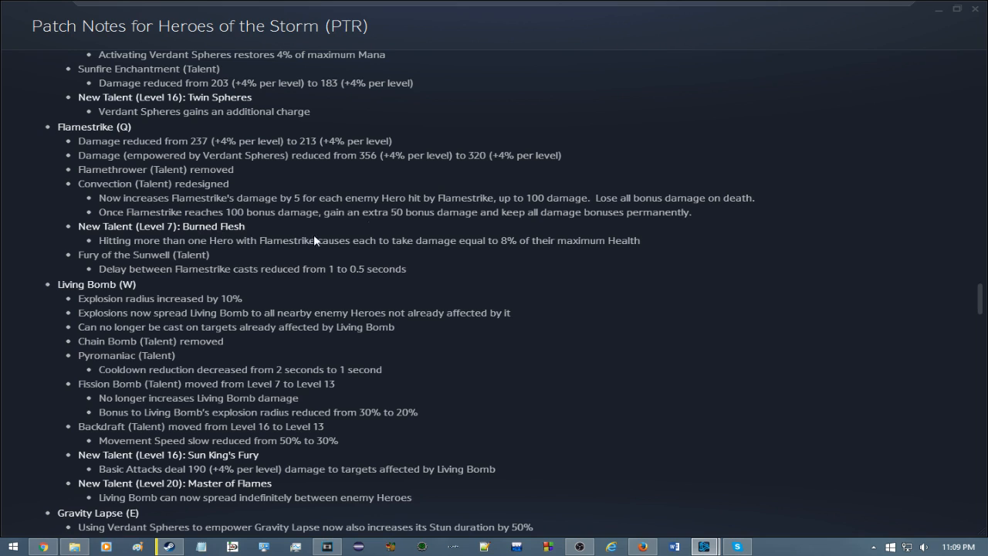
{"action": "mouse_move", "coordinate": [509, 265]}
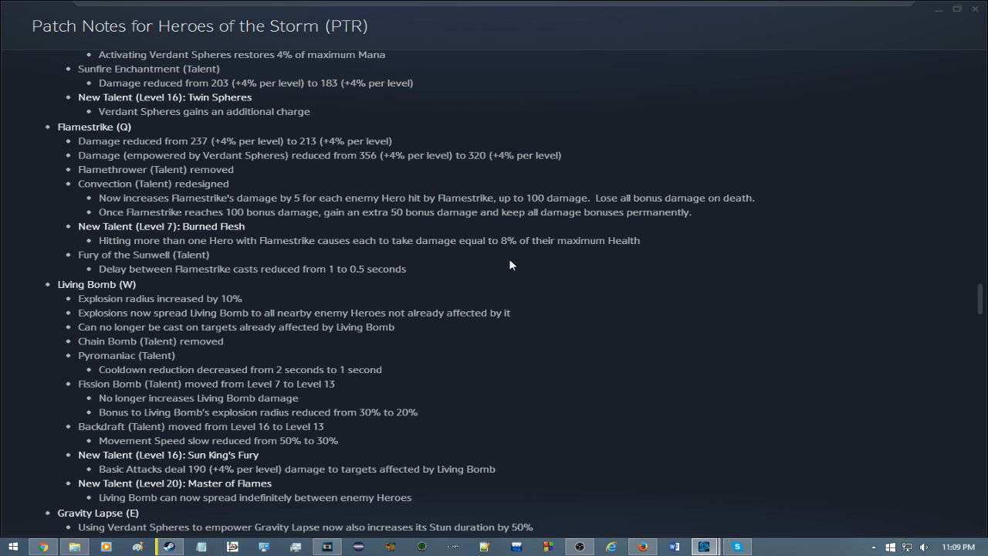
{"action": "mouse_move", "coordinate": [687, 224]}
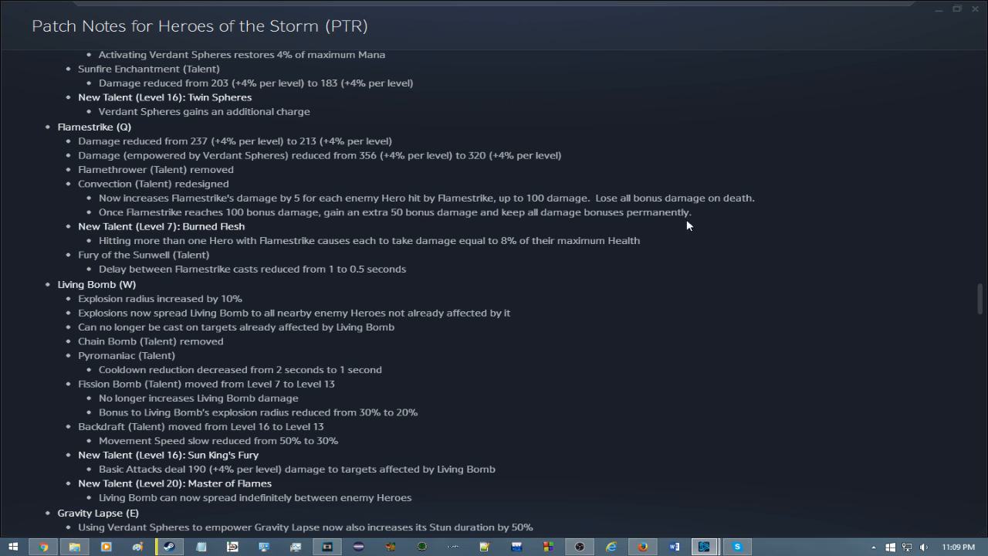
{"action": "mouse_move", "coordinate": [710, 222]}
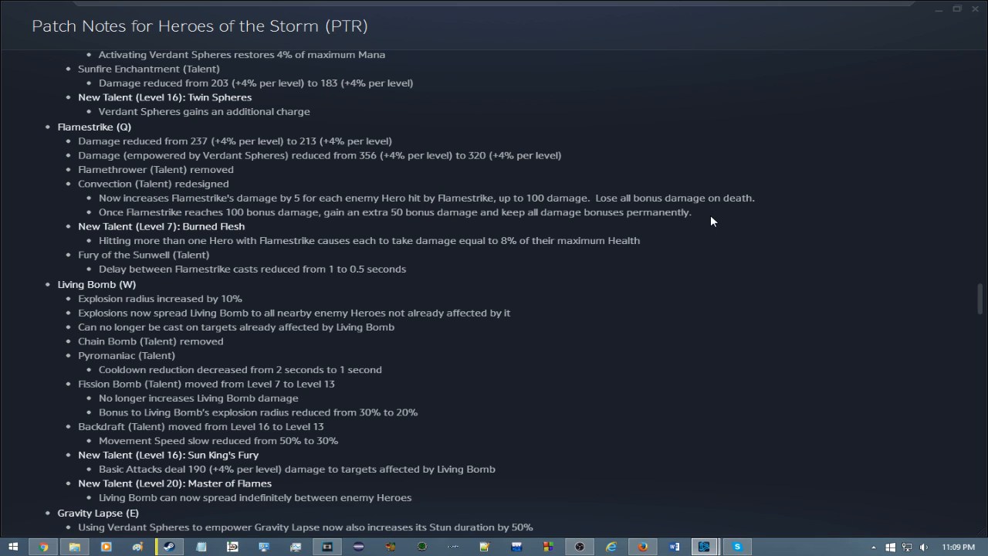
{"action": "scroll", "scroll_direction": "down", "scroll_amount": 3}
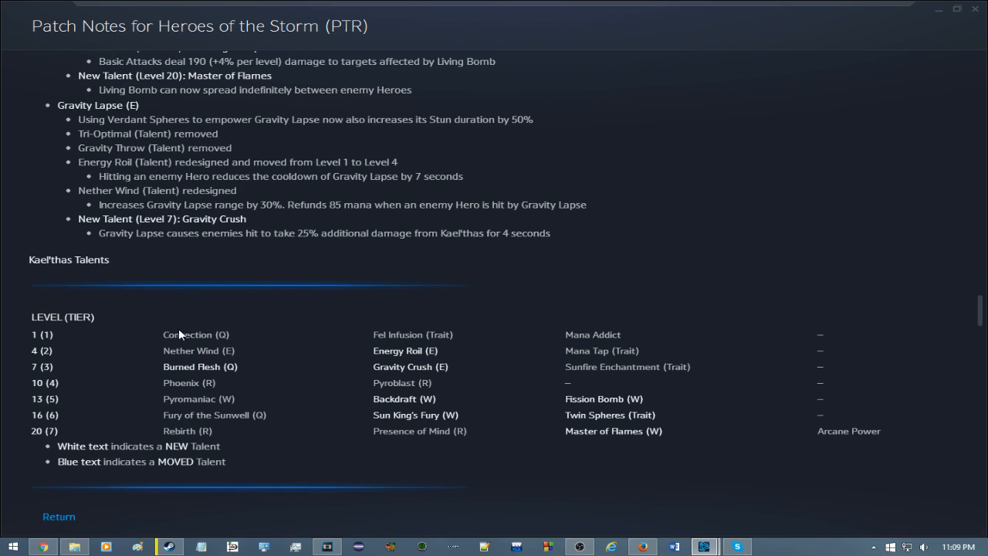
{"action": "scroll", "scroll_direction": "up", "scroll_amount": 3}
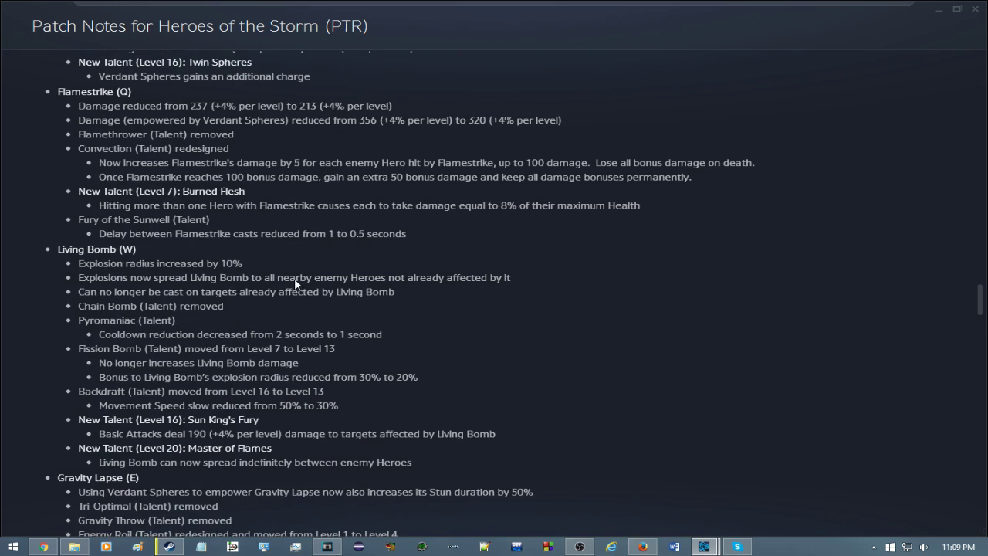
{"action": "mouse_move", "coordinate": [348, 265]}
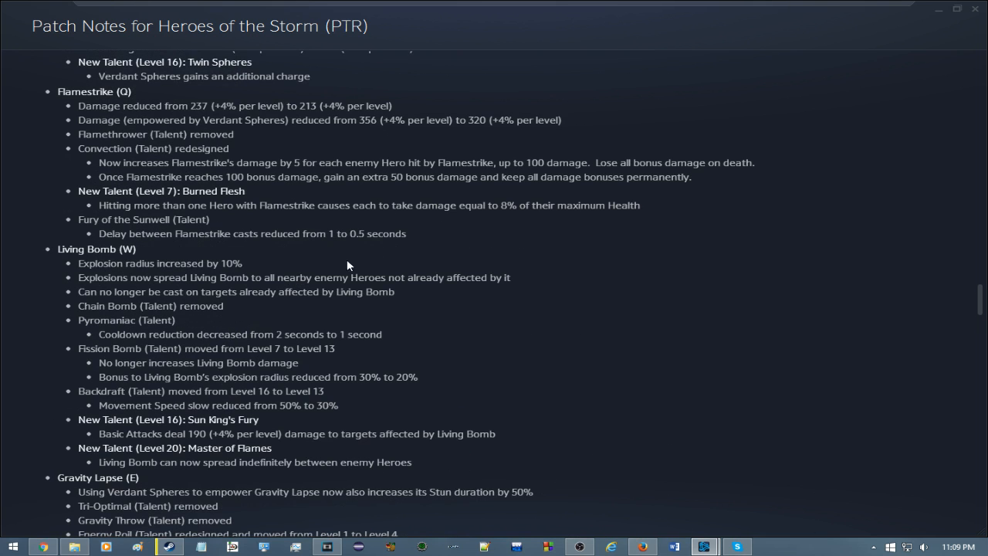
{"action": "mouse_move", "coordinate": [370, 223]}
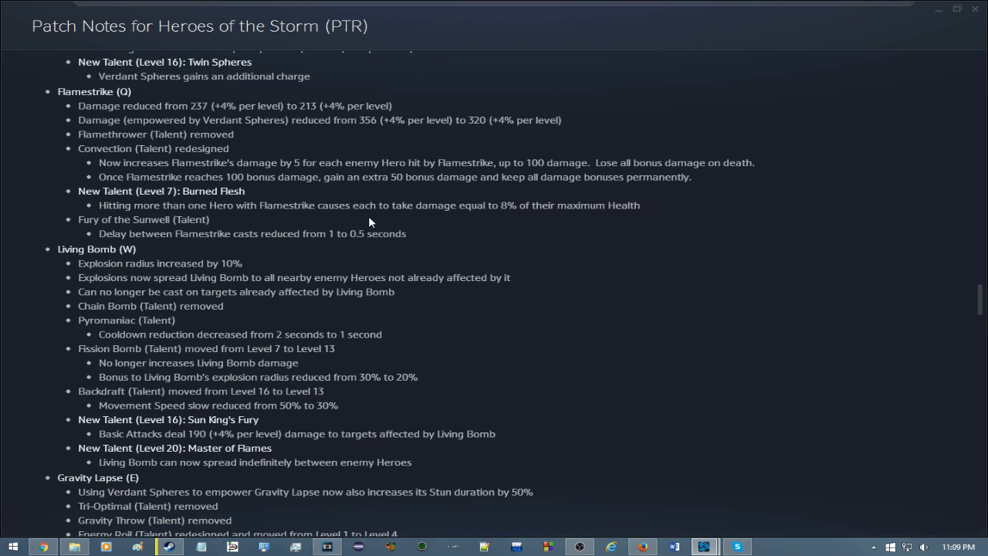
{"action": "mouse_move", "coordinate": [226, 167]}
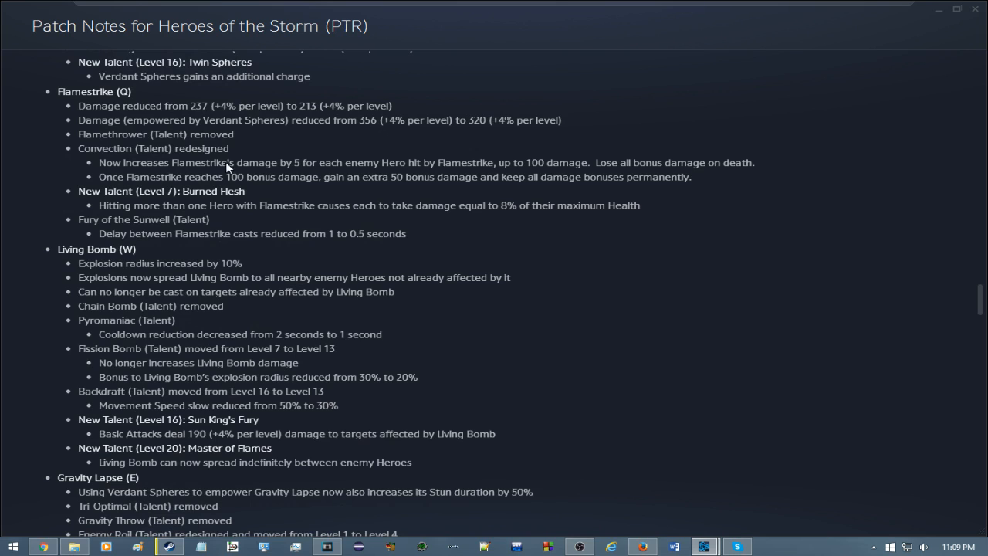
{"action": "mouse_move", "coordinate": [402, 171]}
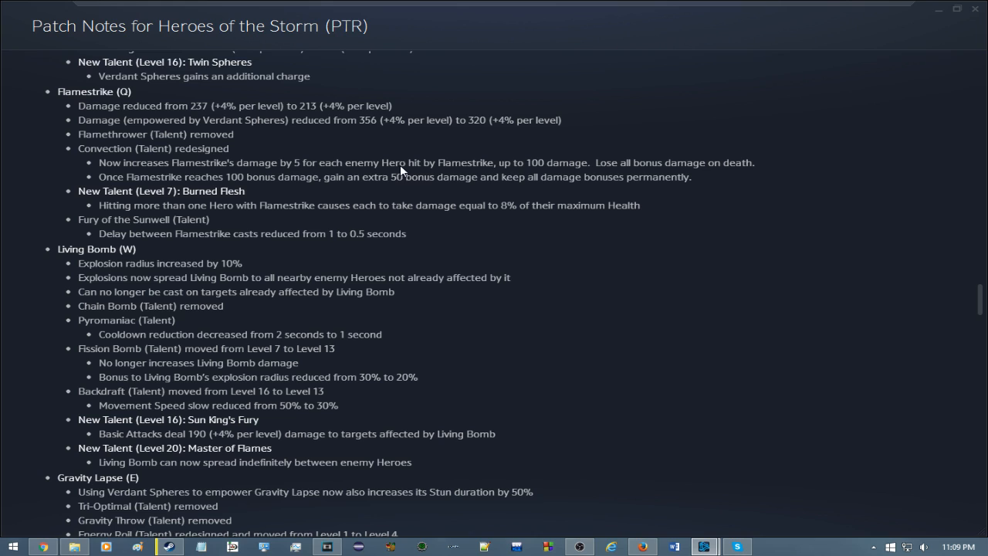
{"action": "mouse_move", "coordinate": [149, 184]}
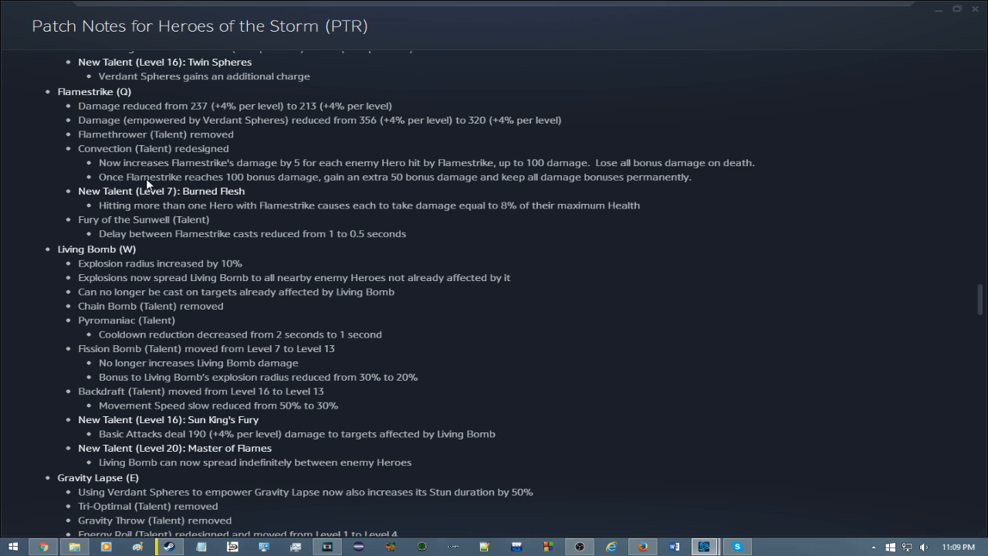
{"action": "mouse_move", "coordinate": [571, 157]}
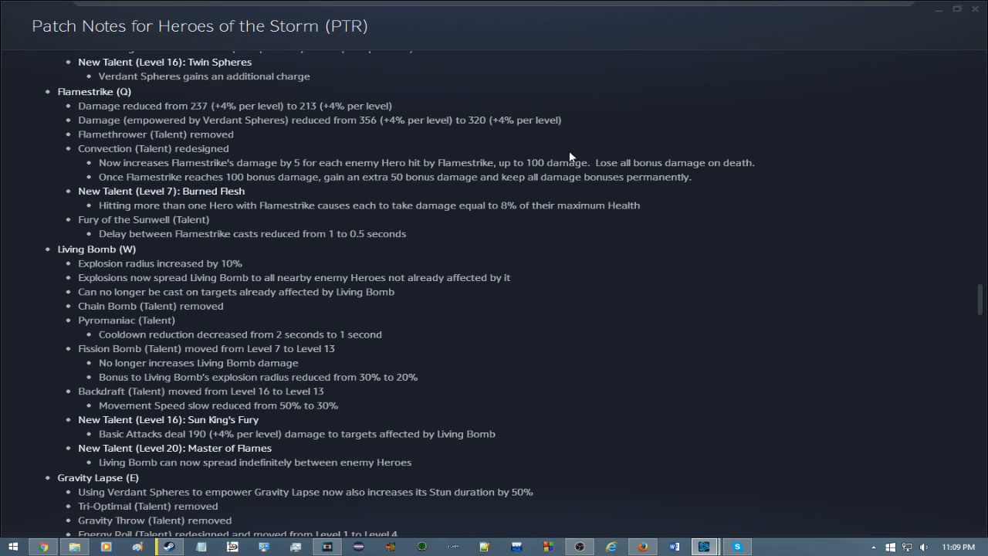
{"action": "mouse_move", "coordinate": [141, 164]}
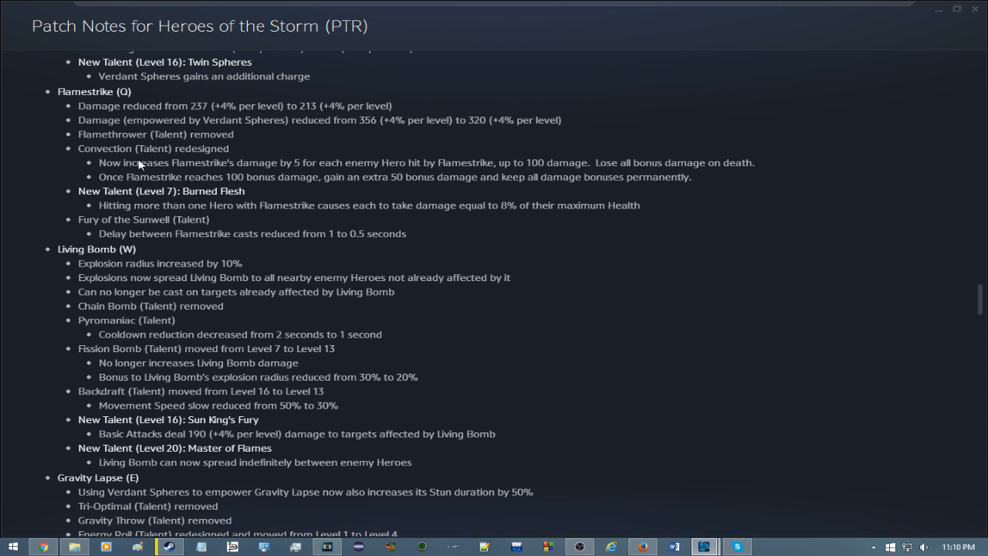
{"action": "mouse_move", "coordinate": [186, 147]}
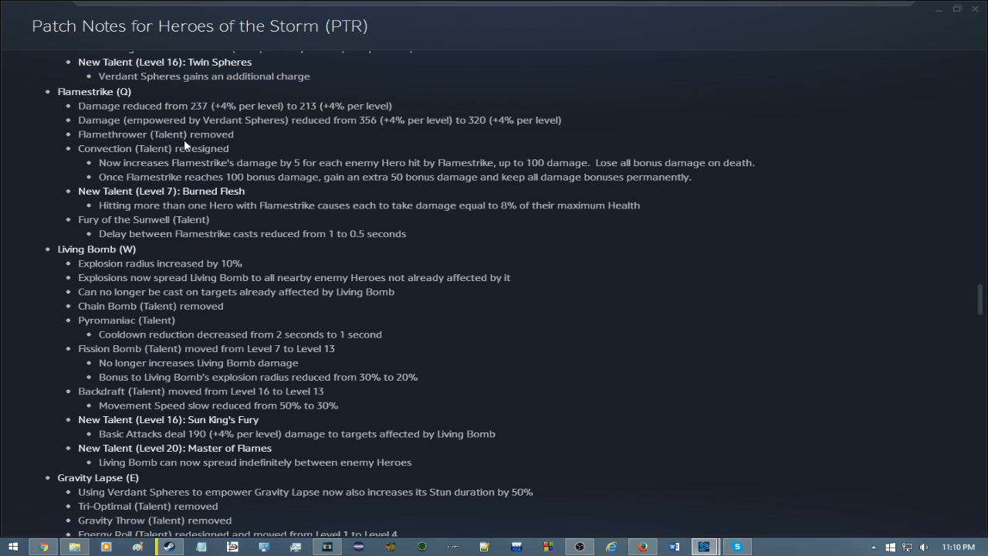
{"action": "mouse_move", "coordinate": [324, 173]}
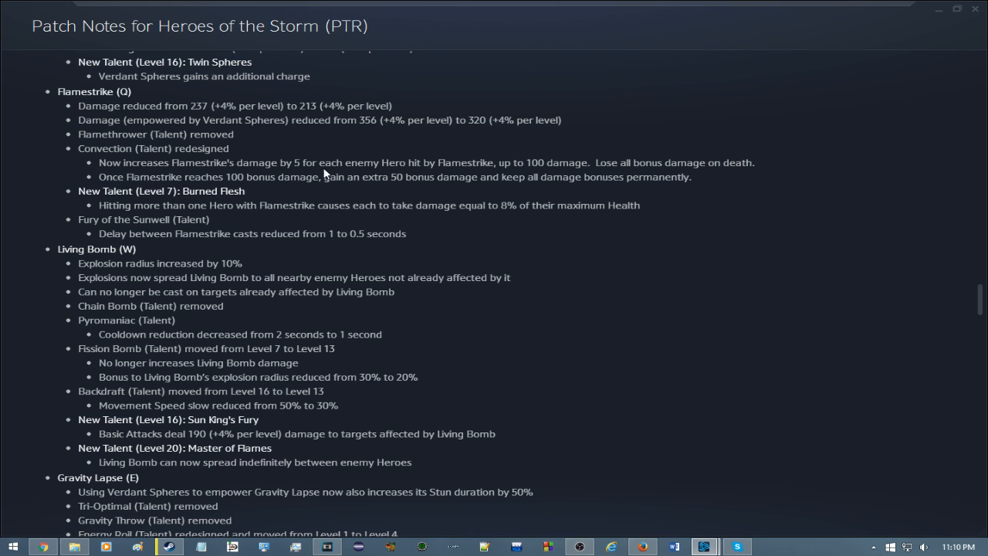
{"action": "mouse_move", "coordinate": [238, 183]}
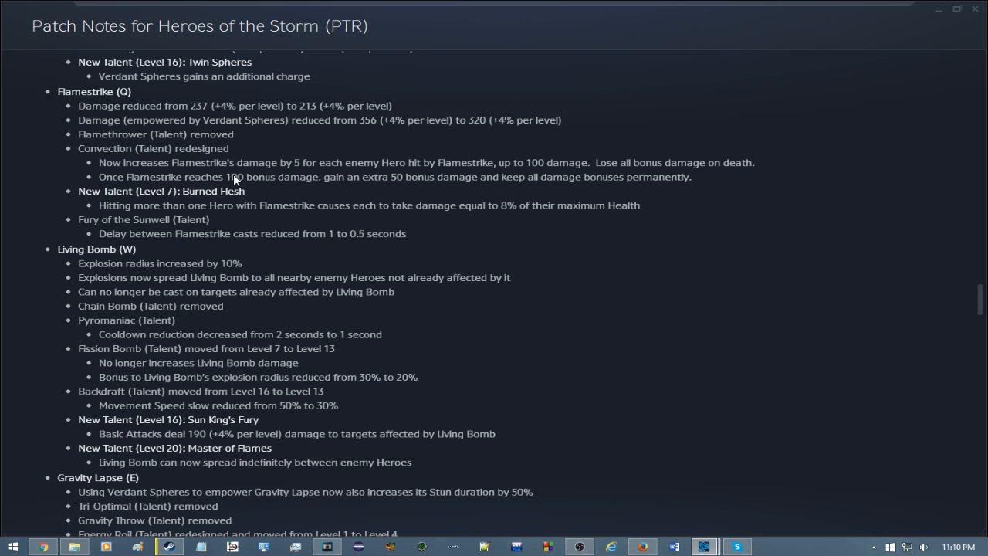
{"action": "mouse_move", "coordinate": [610, 163]}
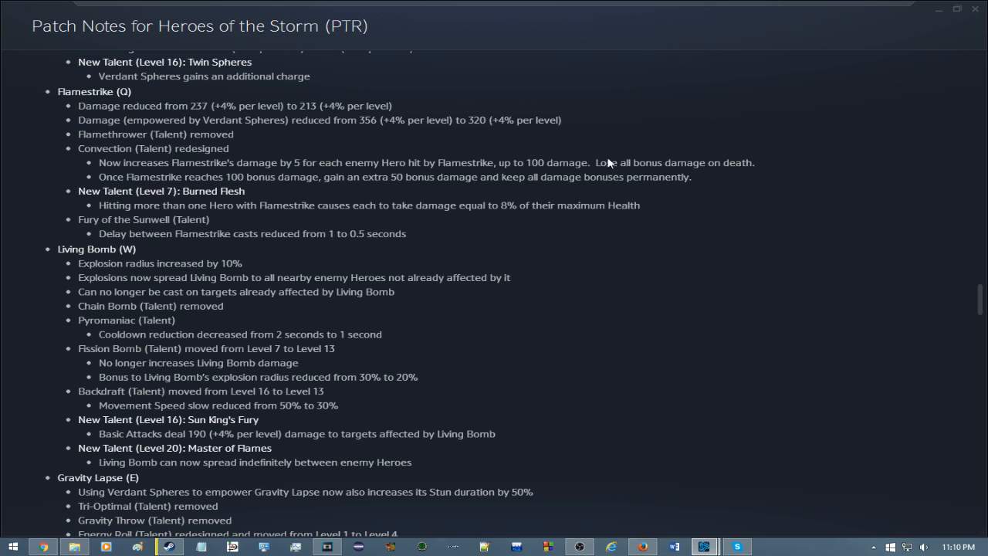
{"action": "mouse_move", "coordinate": [183, 114]}
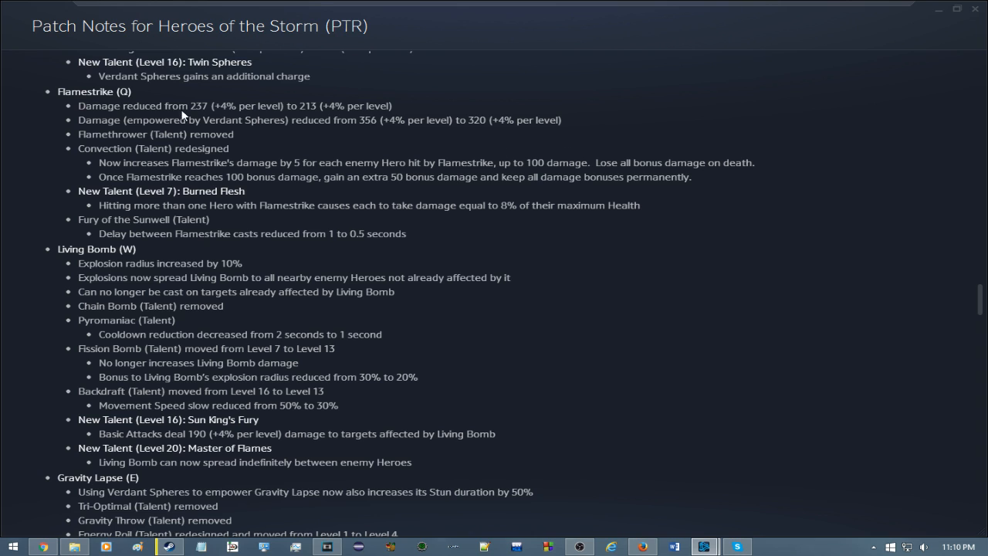
{"action": "mouse_move", "coordinate": [315, 97]}
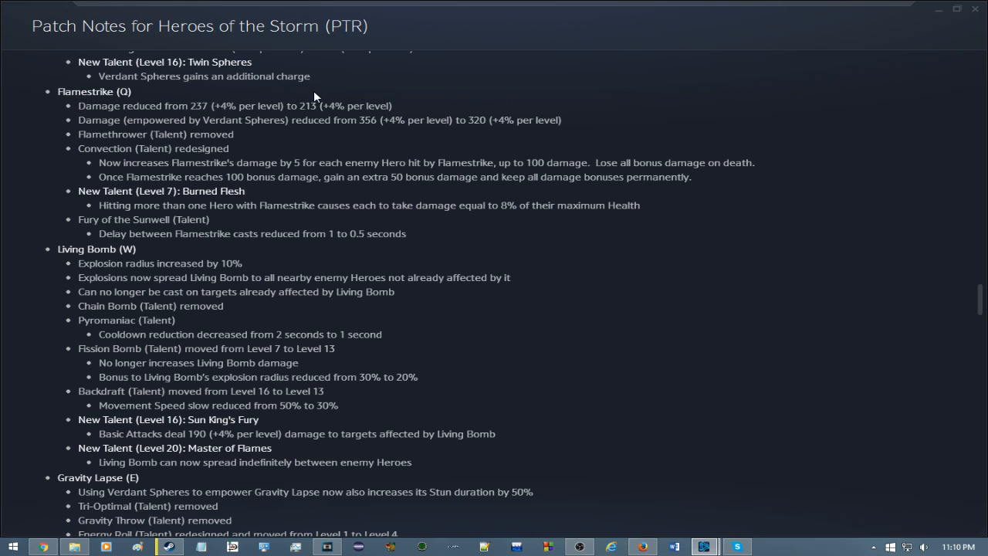
{"action": "mouse_move", "coordinate": [354, 106]}
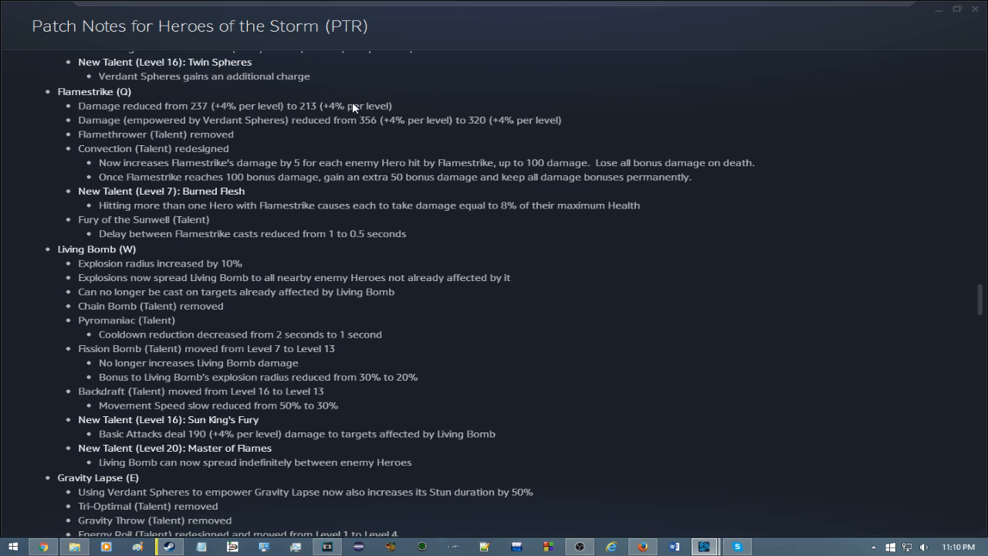
{"action": "mouse_move", "coordinate": [371, 195]}
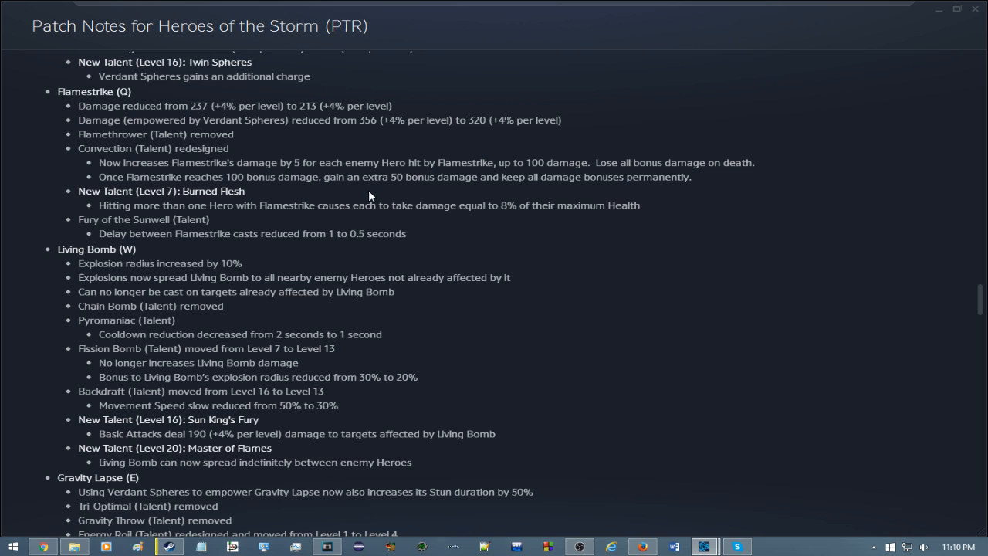
{"action": "mouse_move", "coordinate": [720, 162]}
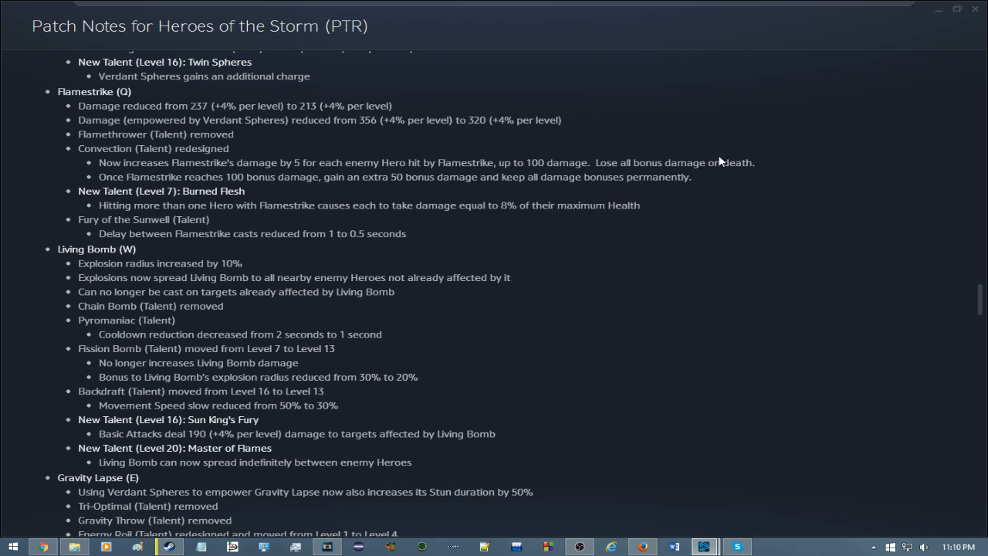
{"action": "mouse_move", "coordinate": [726, 171]}
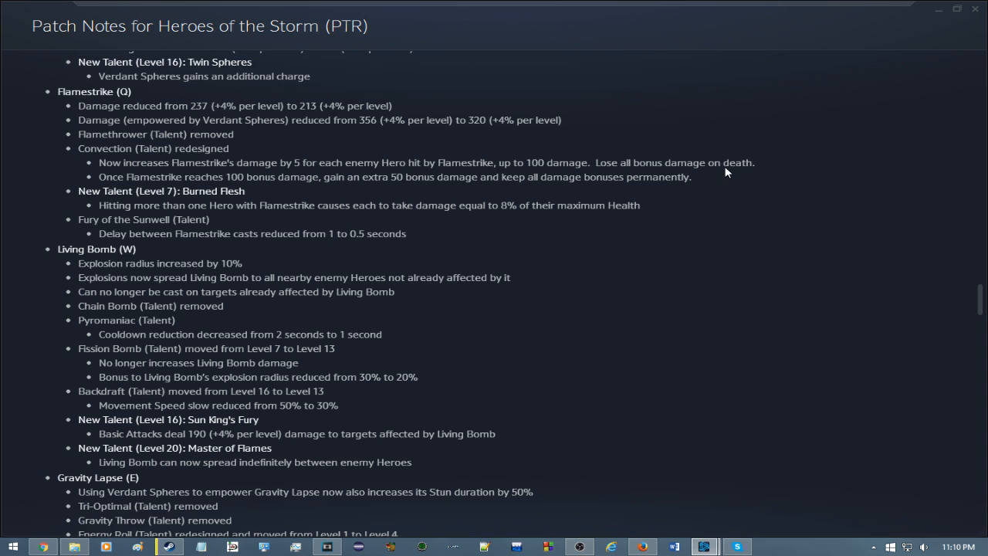
{"action": "mouse_move", "coordinate": [708, 206]}
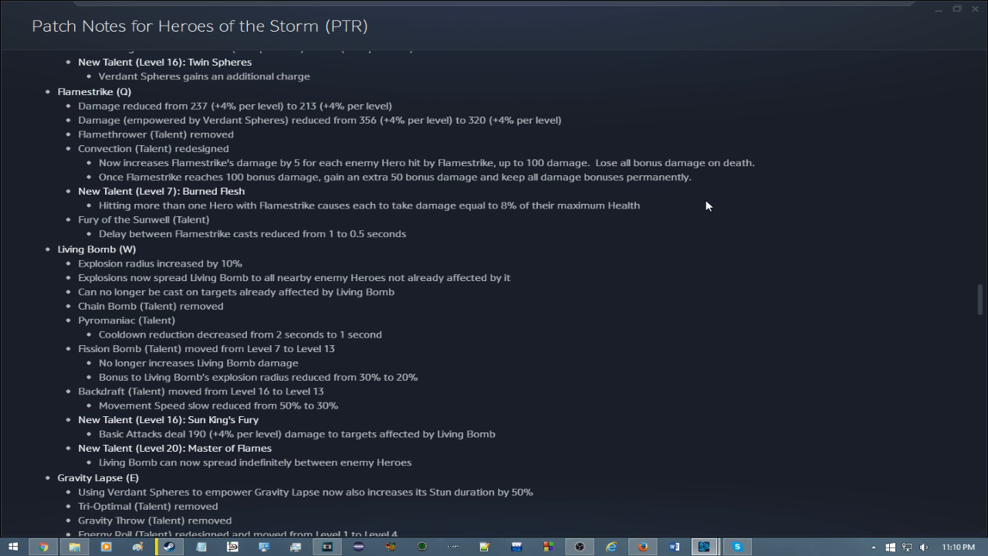
{"action": "mouse_move", "coordinate": [713, 201]}
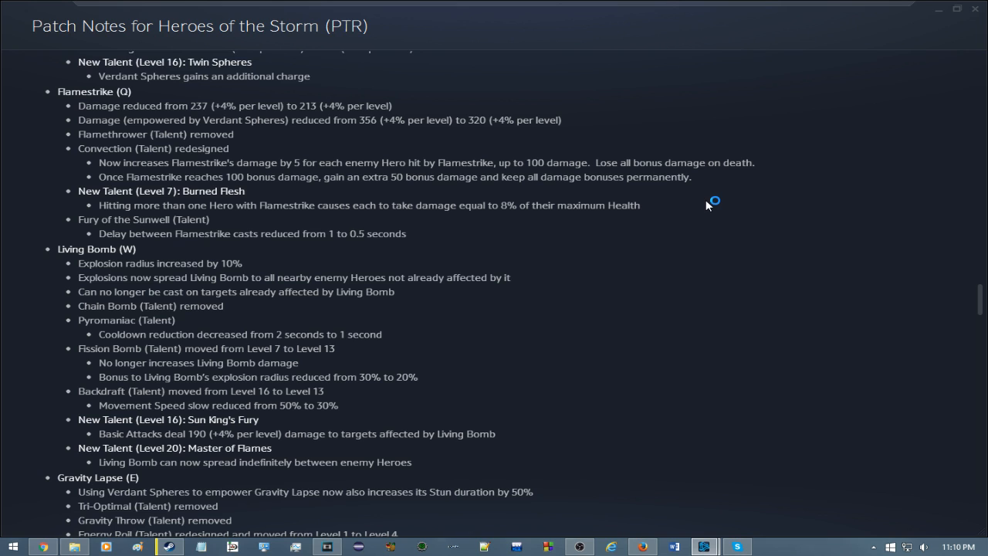
{"action": "mouse_move", "coordinate": [129, 189]}
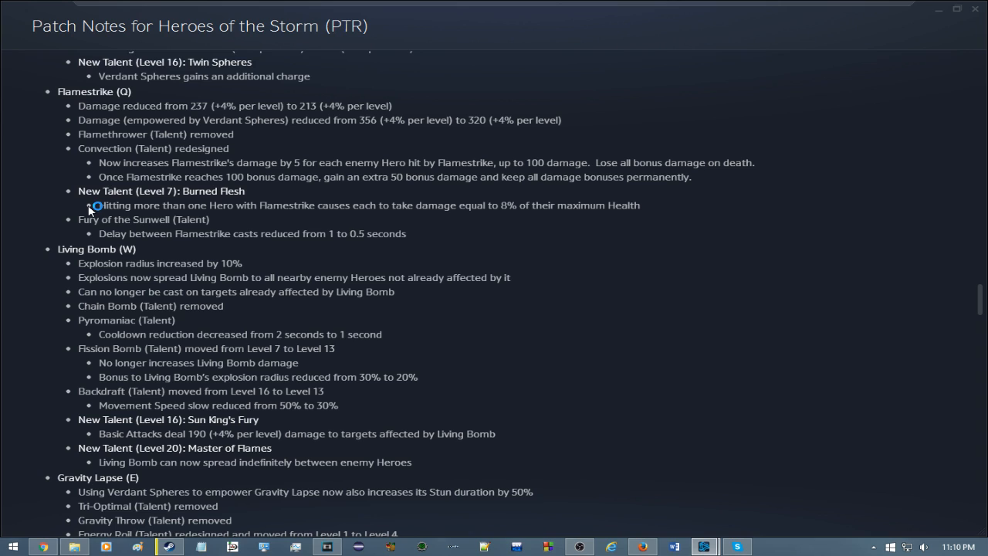
{"action": "mouse_move", "coordinate": [97, 206]}
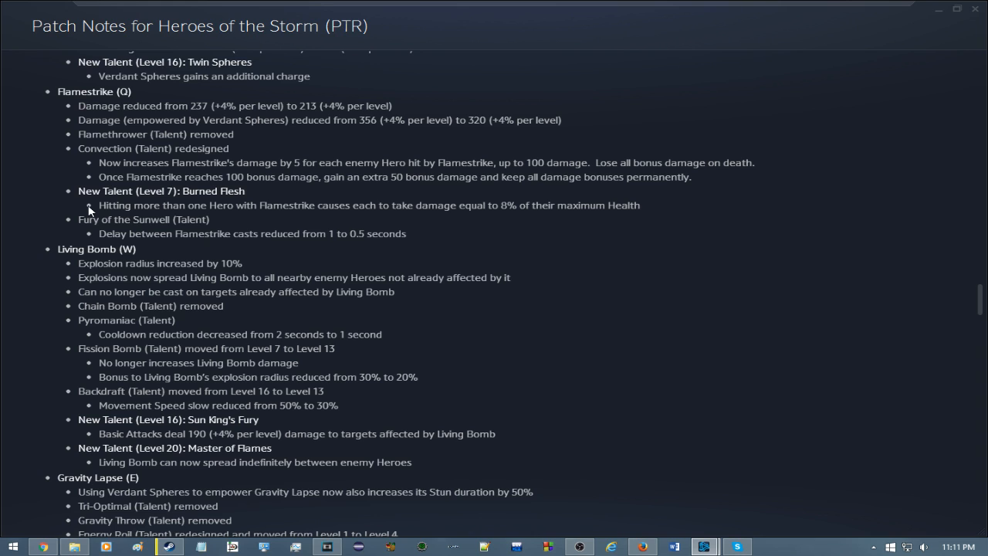
{"action": "mouse_move", "coordinate": [635, 177]}
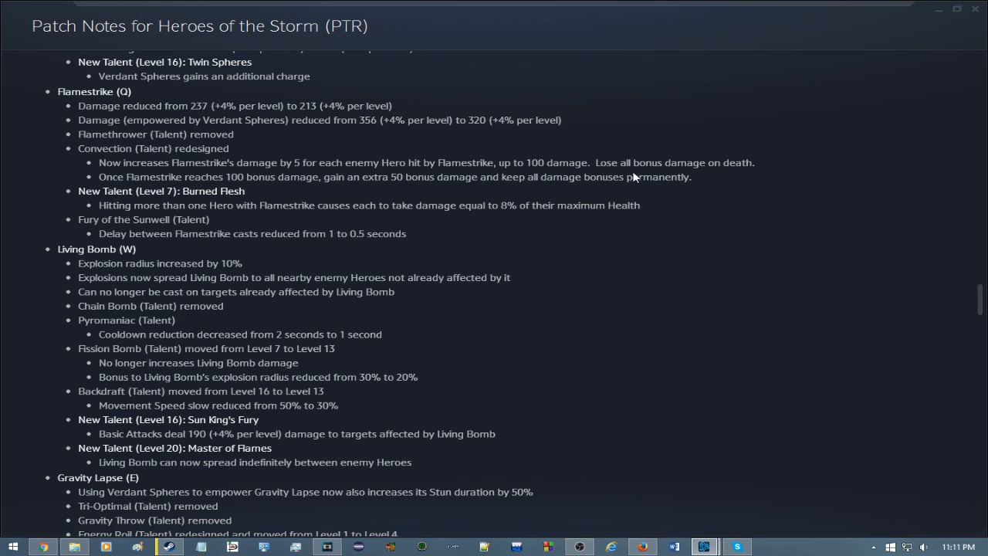
{"action": "mouse_move", "coordinate": [205, 220]}
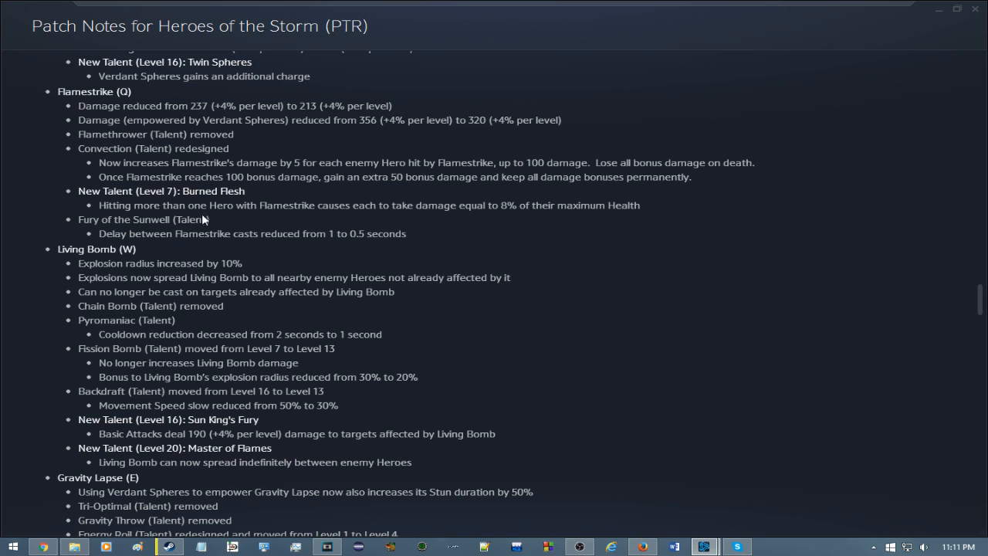
{"action": "mouse_move", "coordinate": [671, 244]}
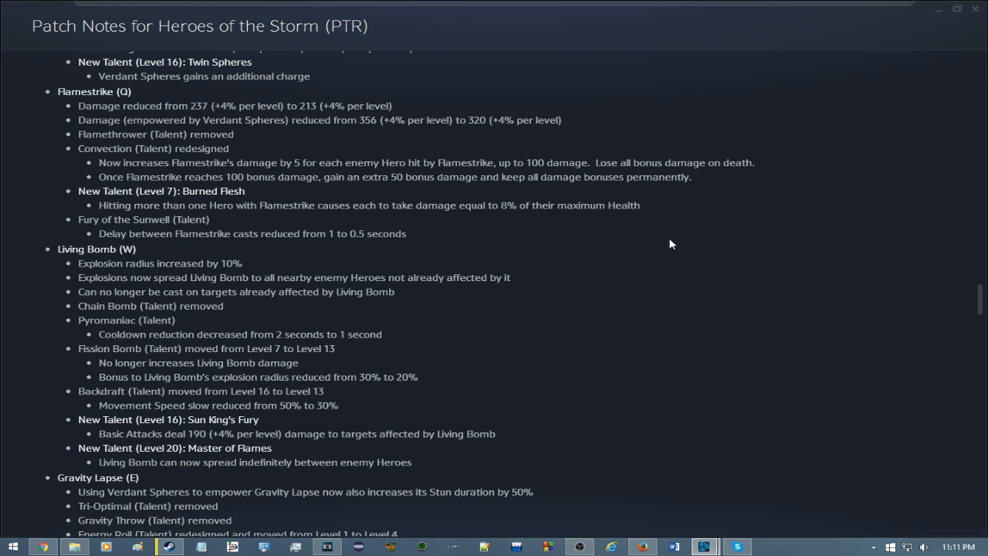
{"action": "mouse_move", "coordinate": [666, 272]}
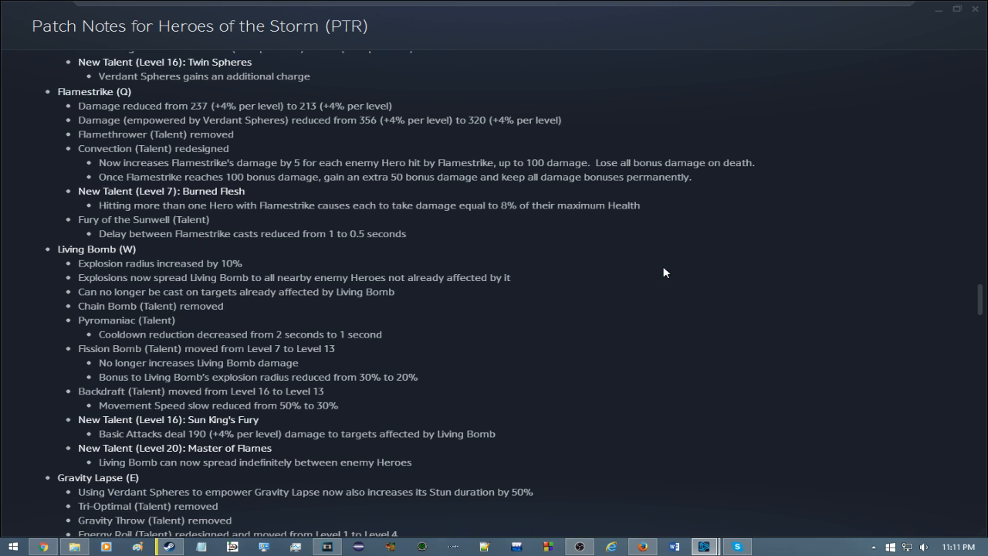
{"action": "mouse_move", "coordinate": [644, 277]}
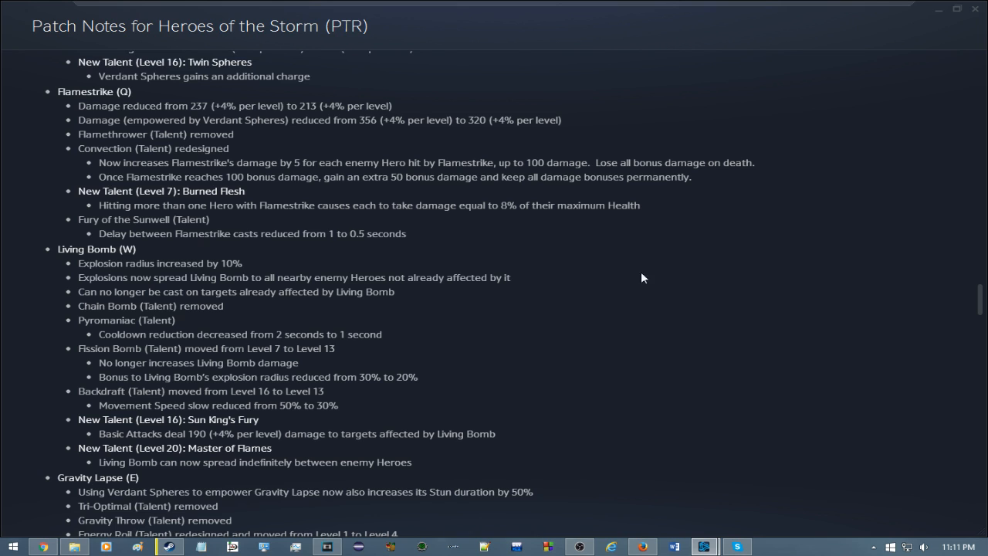
{"action": "scroll", "scroll_direction": "down", "scroll_amount": 3}
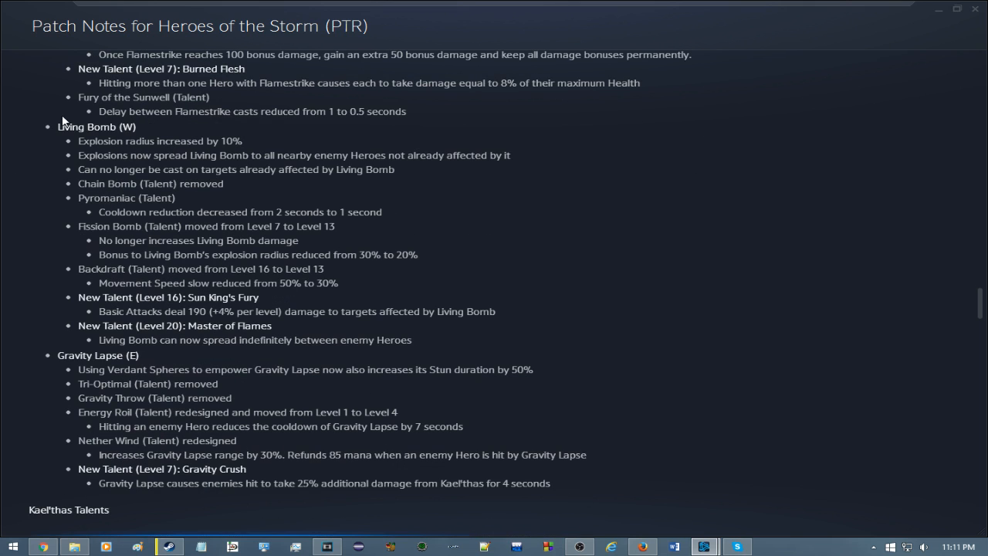
{"action": "mouse_move", "coordinate": [552, 282]}
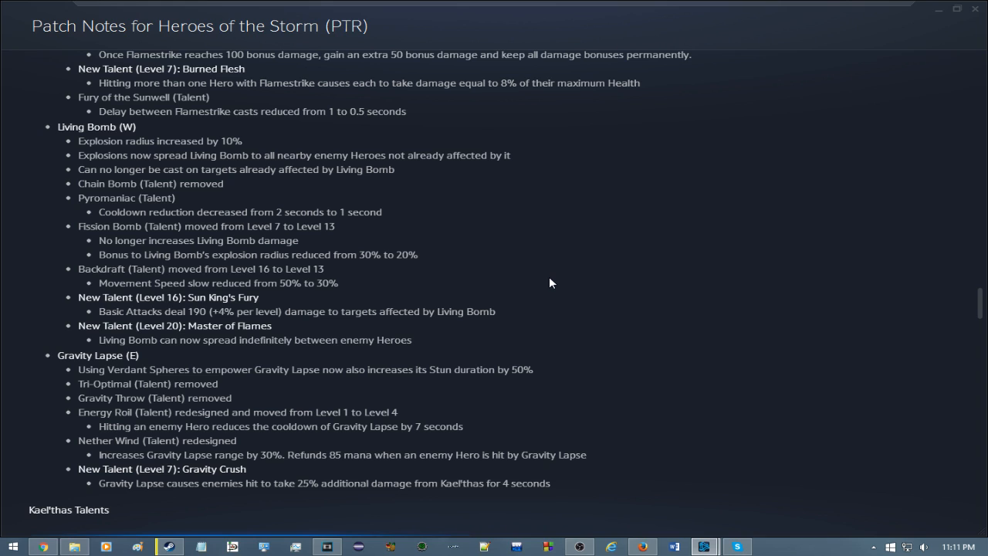
{"action": "mouse_move", "coordinate": [524, 83]}
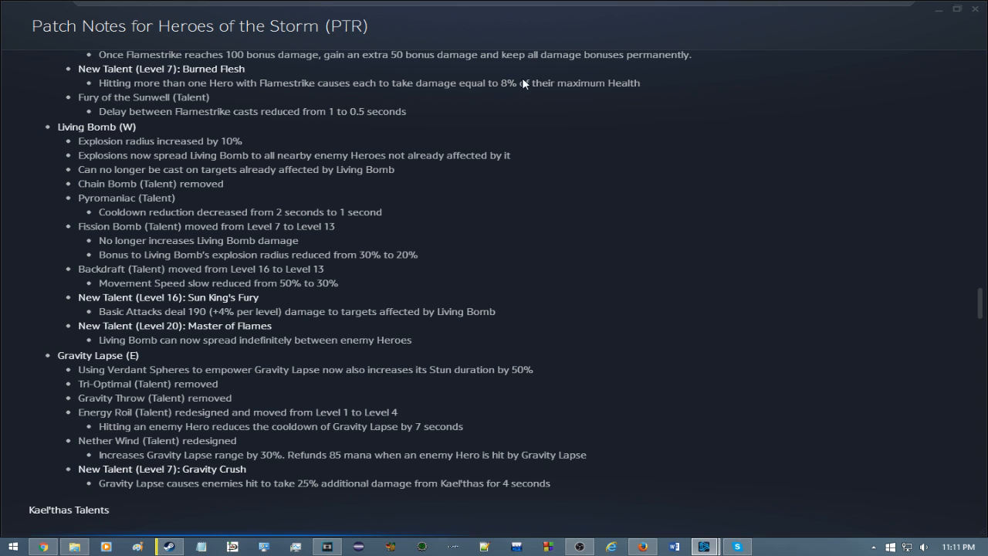
{"action": "mouse_move", "coordinate": [552, 146]}
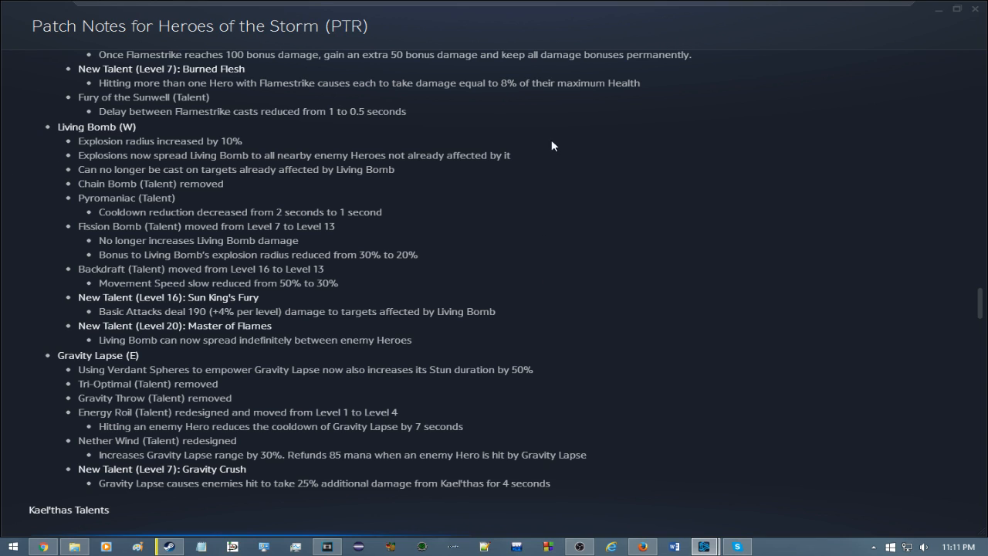
{"action": "mouse_move", "coordinate": [507, 216]}
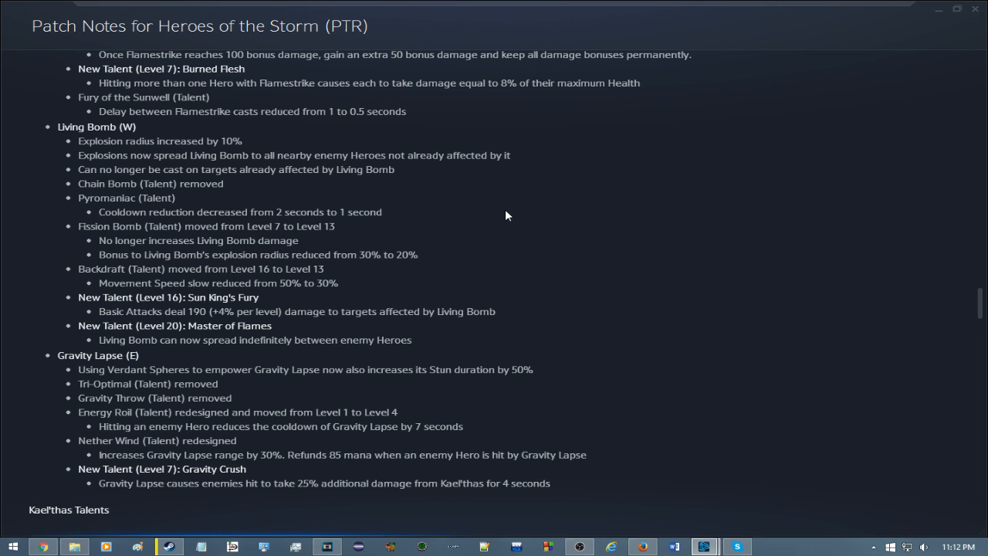
{"action": "mouse_move", "coordinate": [52, 191]}
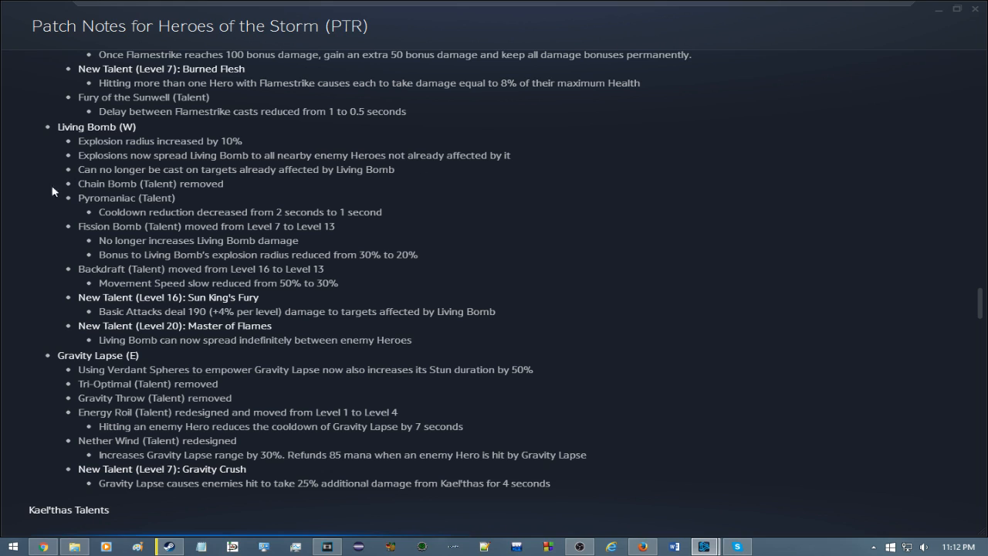
{"action": "mouse_move", "coordinate": [244, 184]}
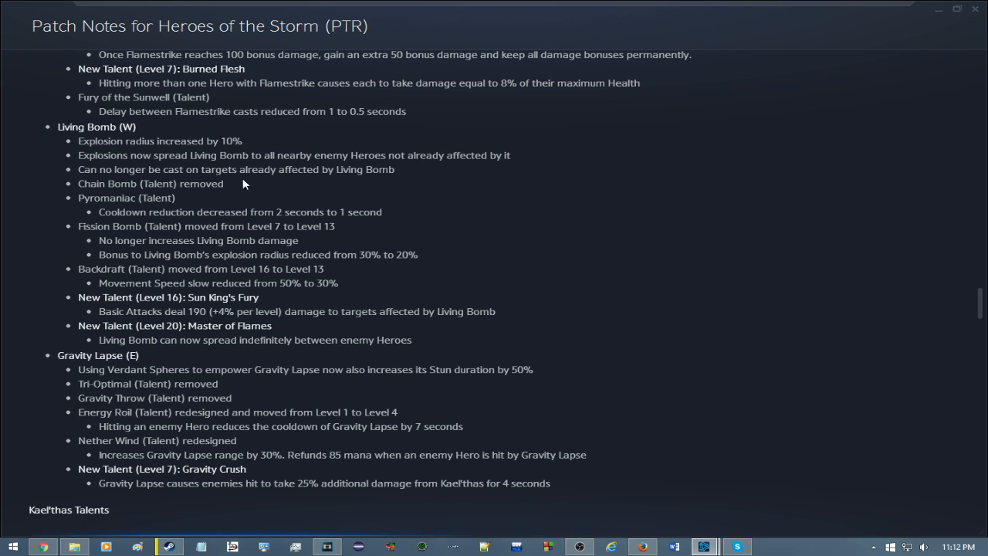
{"action": "mouse_move", "coordinate": [417, 237]}
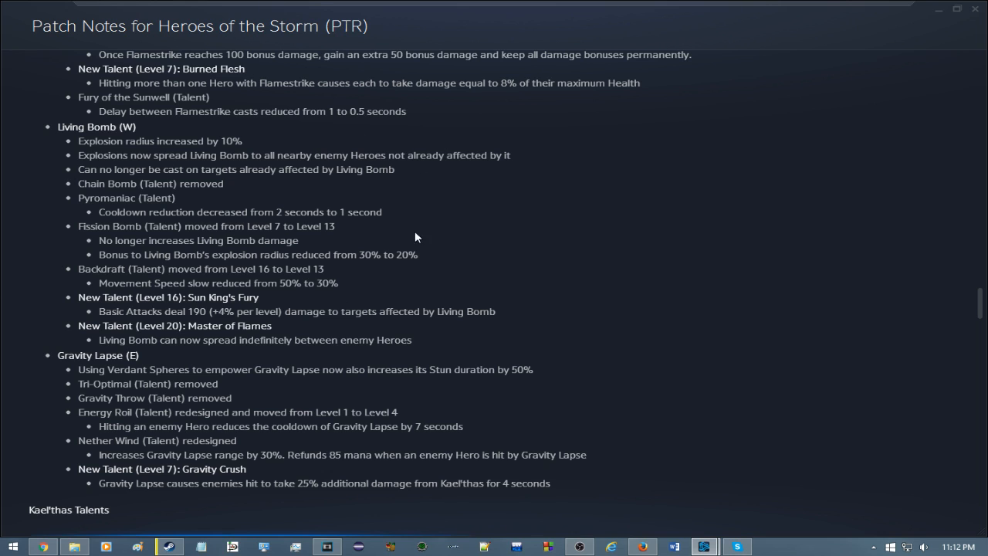
{"action": "mouse_move", "coordinate": [75, 183]}
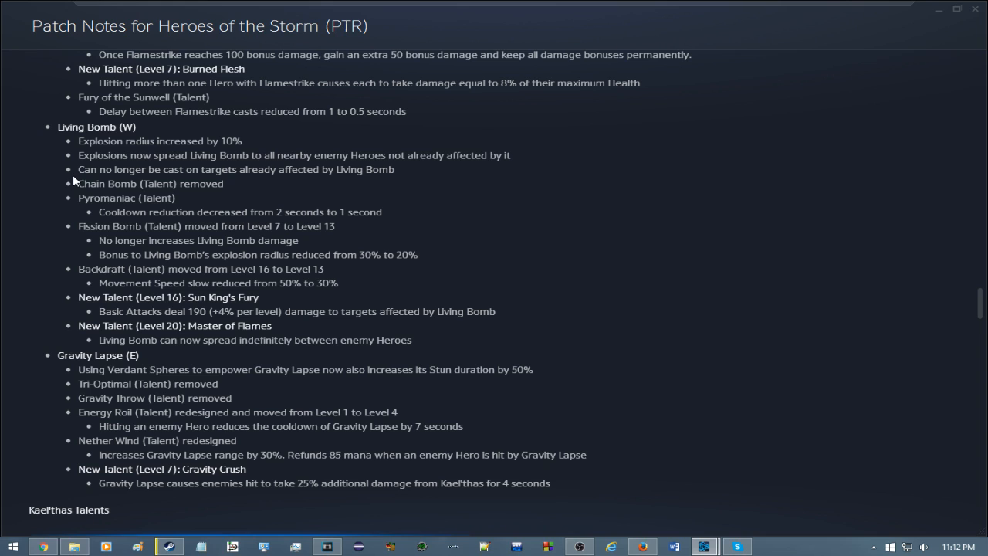
{"action": "mouse_move", "coordinate": [87, 300]}
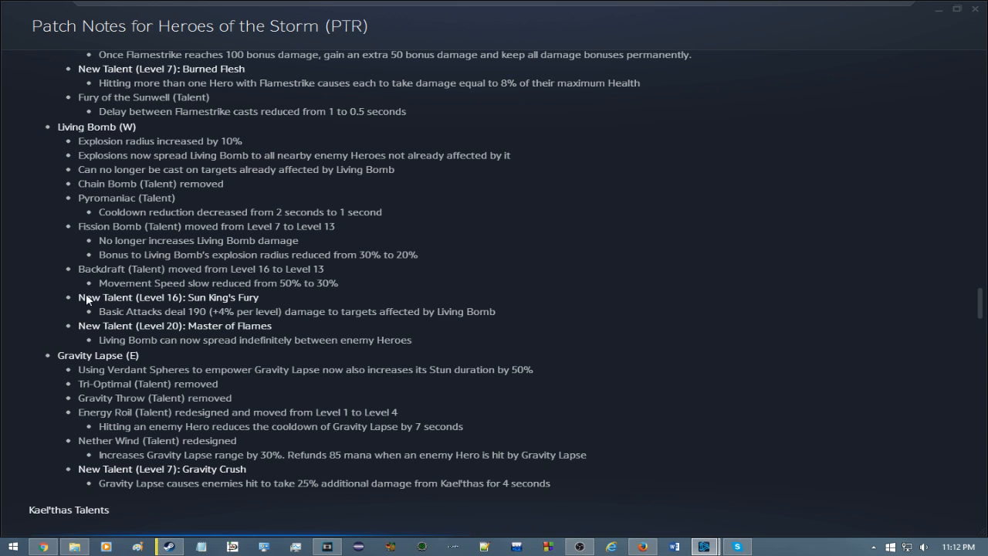
{"action": "mouse_move", "coordinate": [90, 246]}
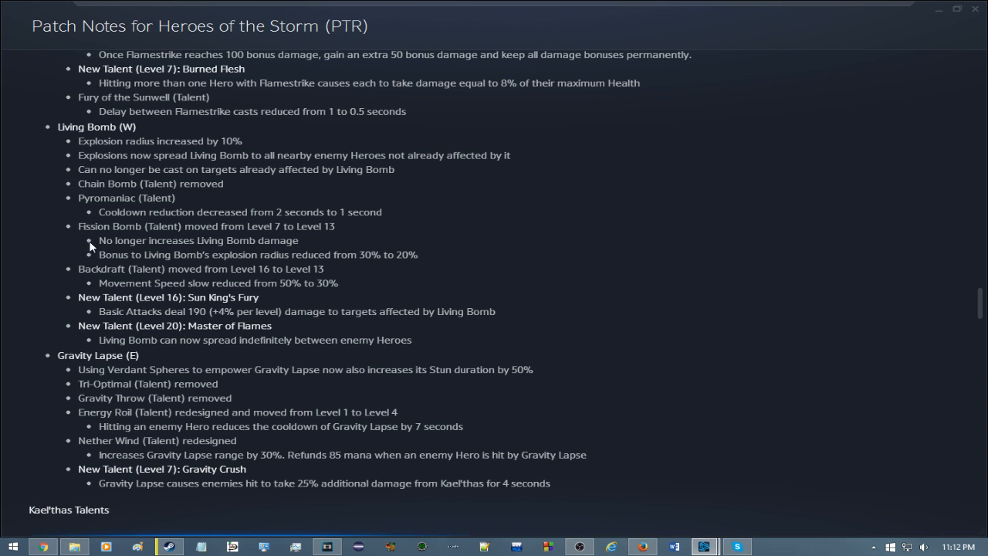
{"action": "mouse_move", "coordinate": [41, 253]}
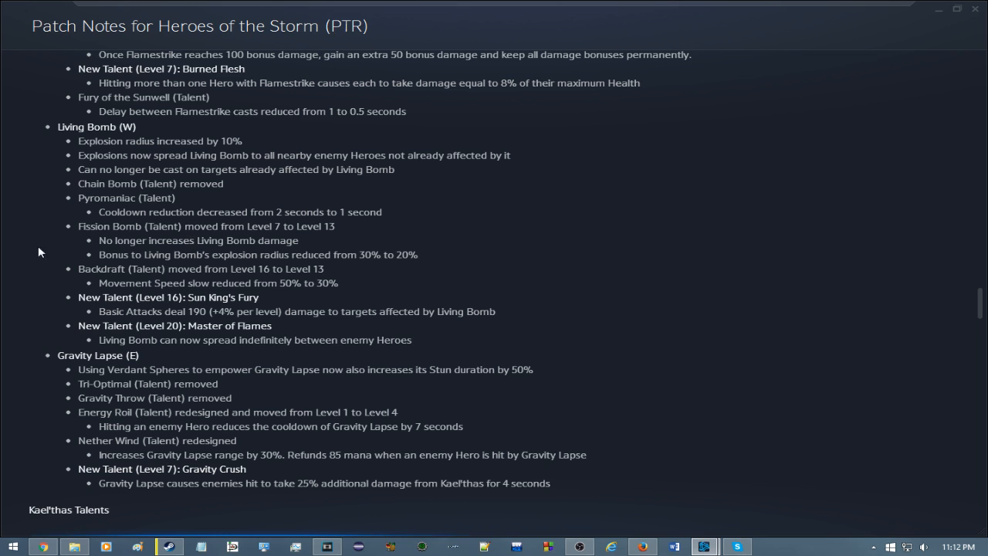
{"action": "mouse_move", "coordinate": [287, 245]}
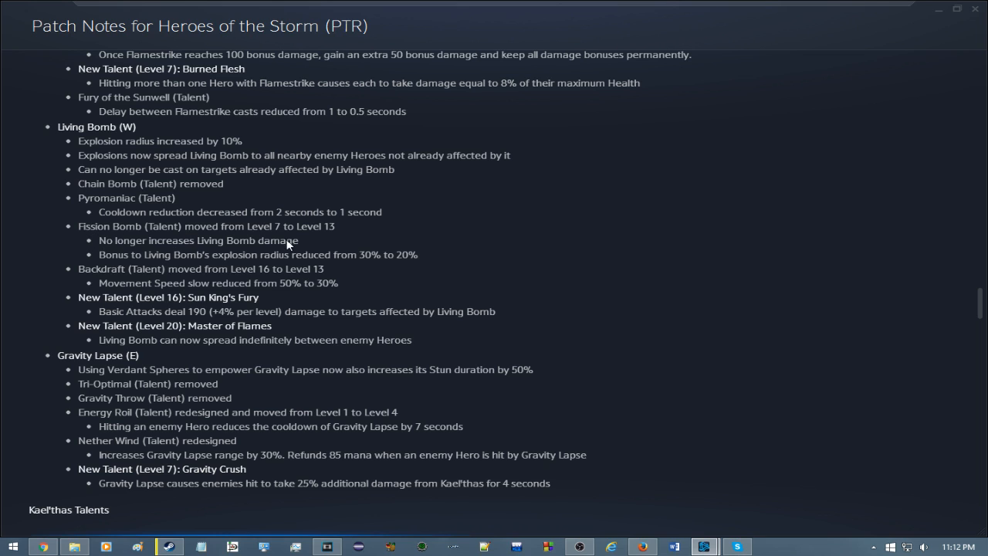
{"action": "mouse_move", "coordinate": [179, 240]}
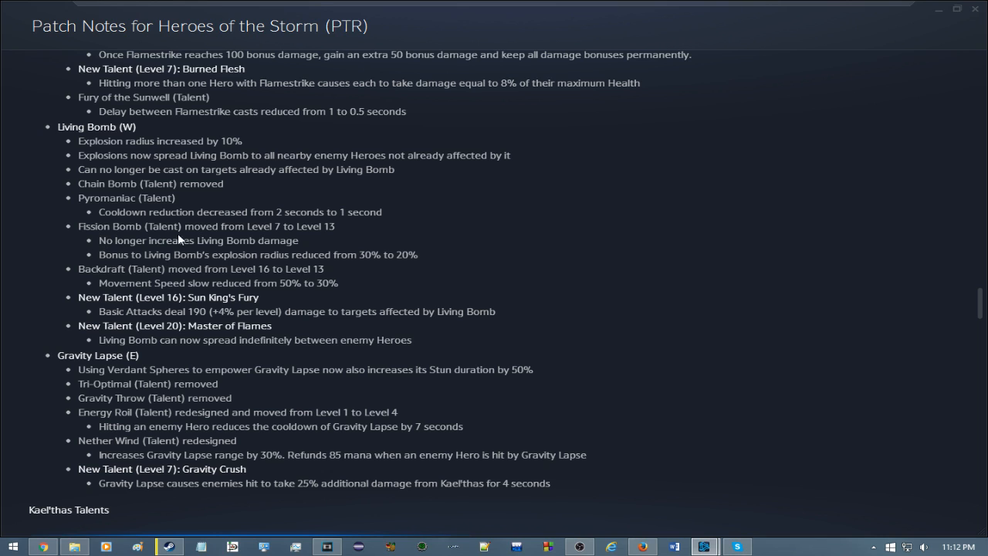
{"action": "mouse_move", "coordinate": [369, 268]}
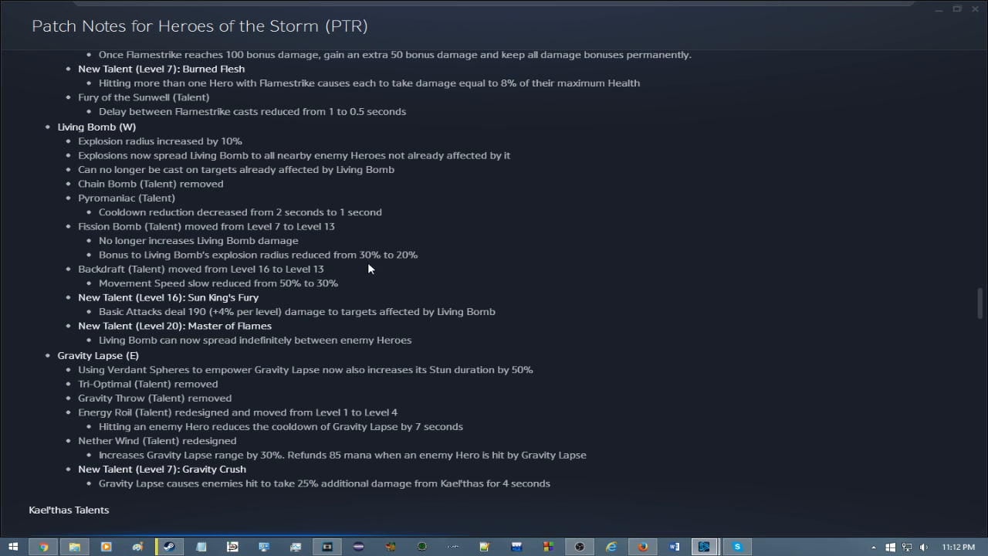
{"action": "mouse_move", "coordinate": [173, 250]}
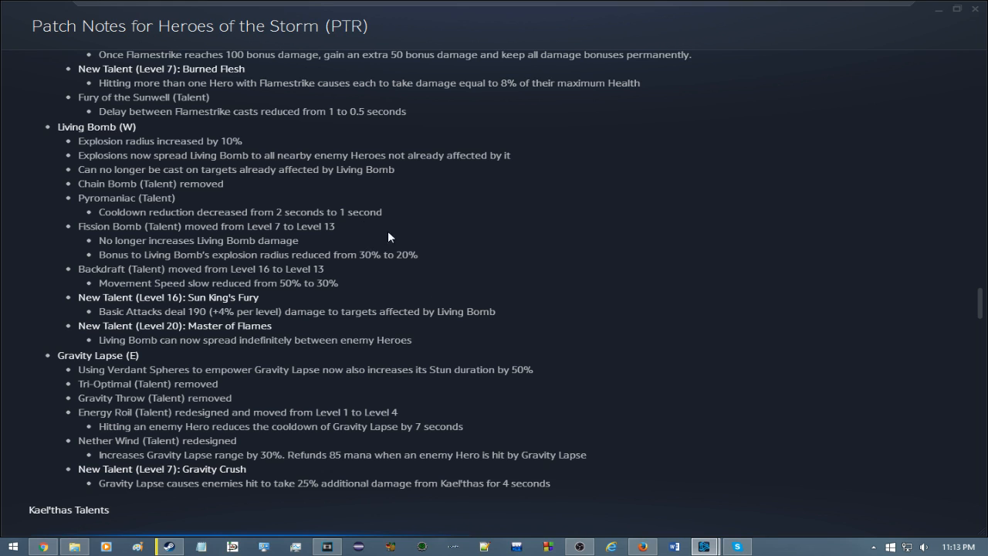
{"action": "mouse_move", "coordinate": [224, 169]}
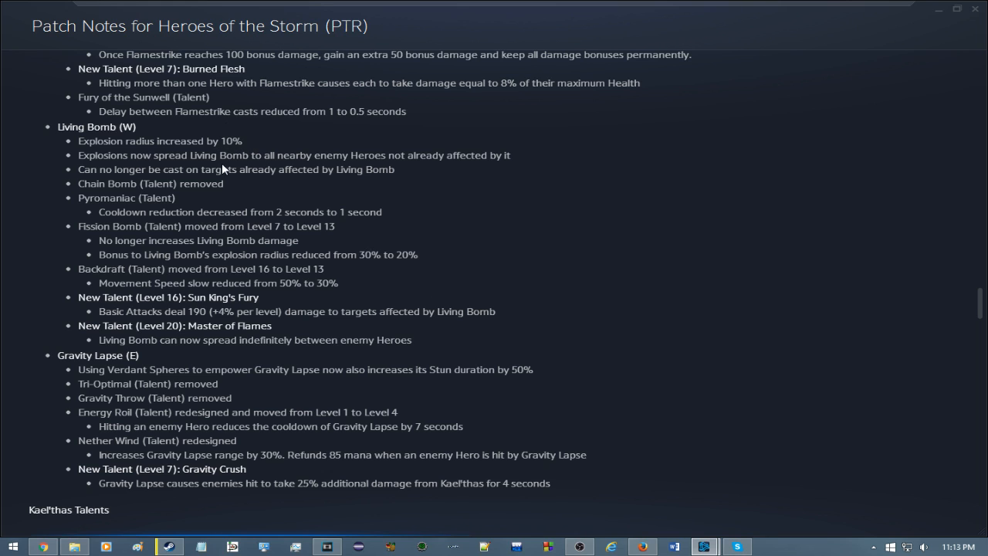
{"action": "mouse_move", "coordinate": [322, 265]}
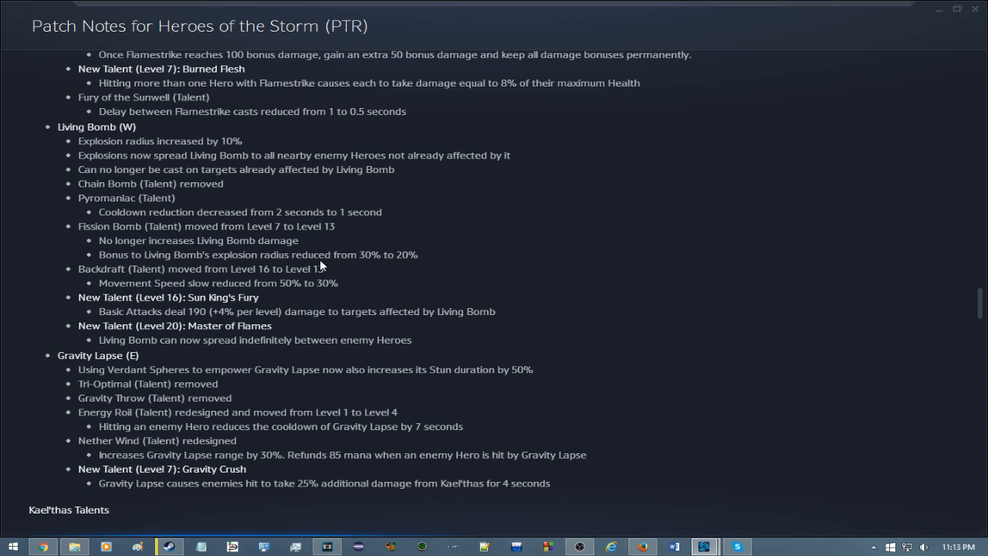
{"action": "mouse_move", "coordinate": [160, 258]}
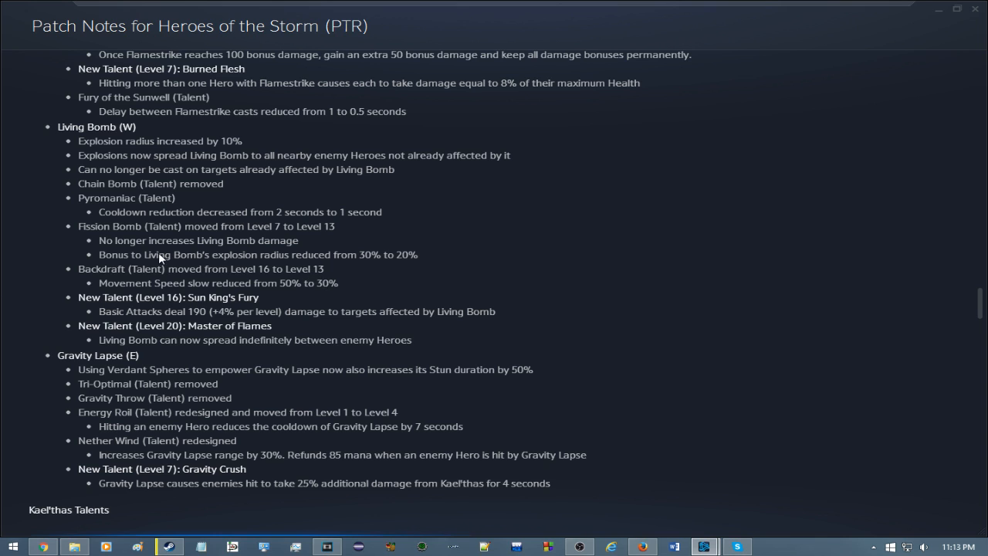
{"action": "mouse_move", "coordinate": [46, 278]}
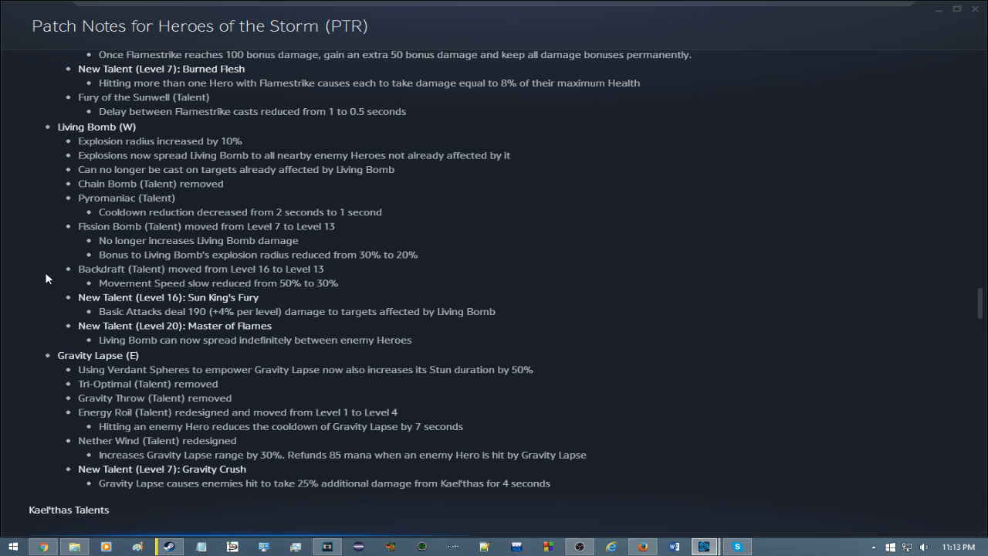
{"action": "mouse_move", "coordinate": [377, 309]}
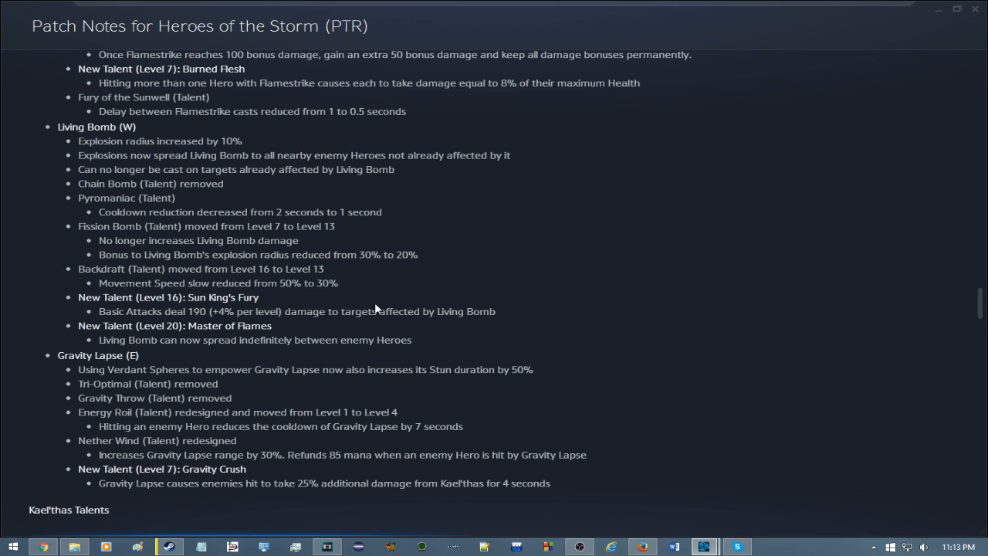
{"action": "mouse_move", "coordinate": [98, 289]}
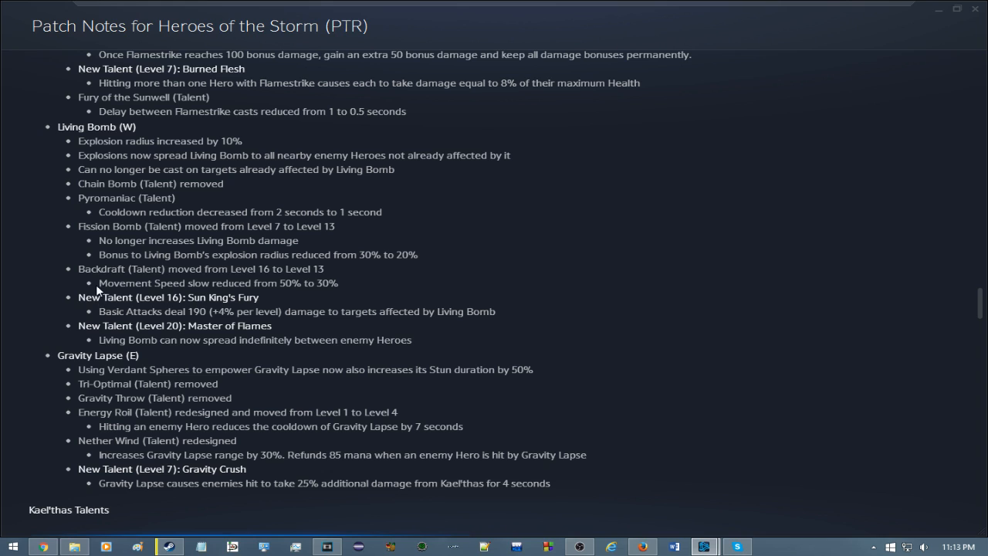
{"action": "mouse_move", "coordinate": [80, 310]}
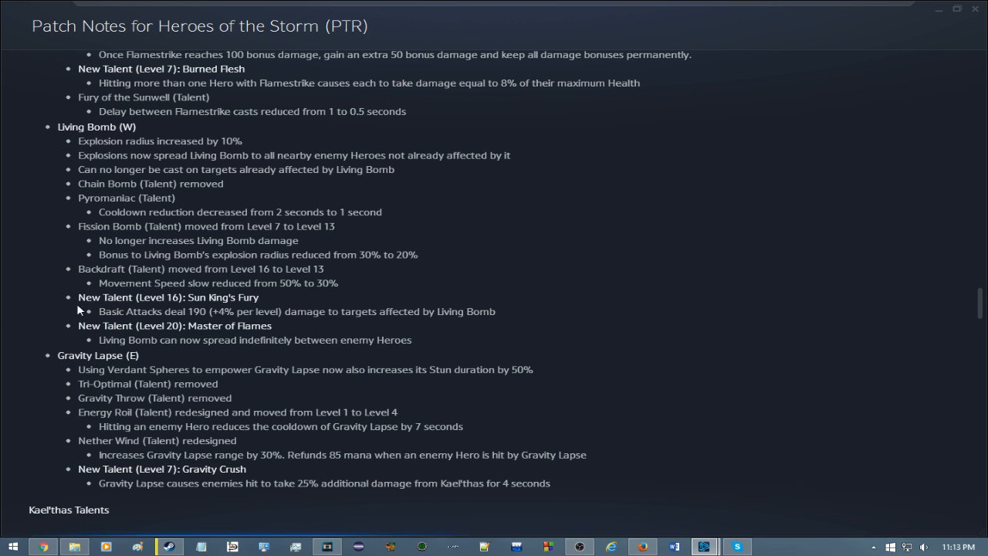
{"action": "mouse_move", "coordinate": [51, 333]}
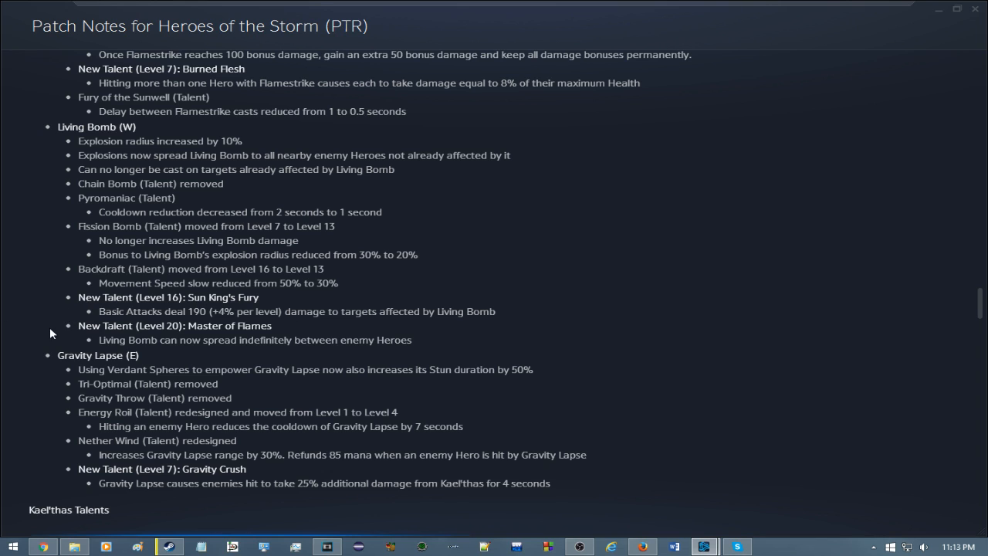
{"action": "mouse_move", "coordinate": [2, 333]}
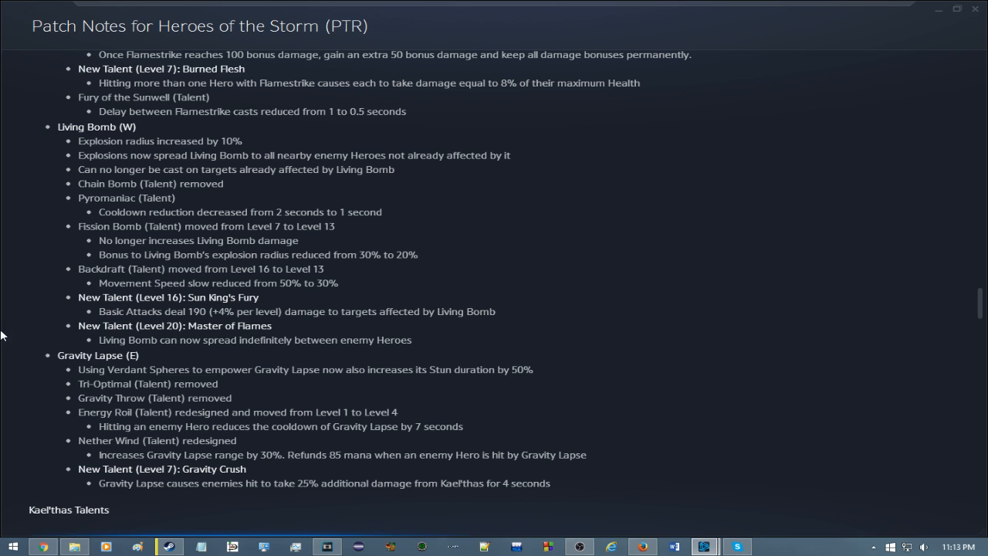
{"action": "mouse_move", "coordinate": [458, 354]}
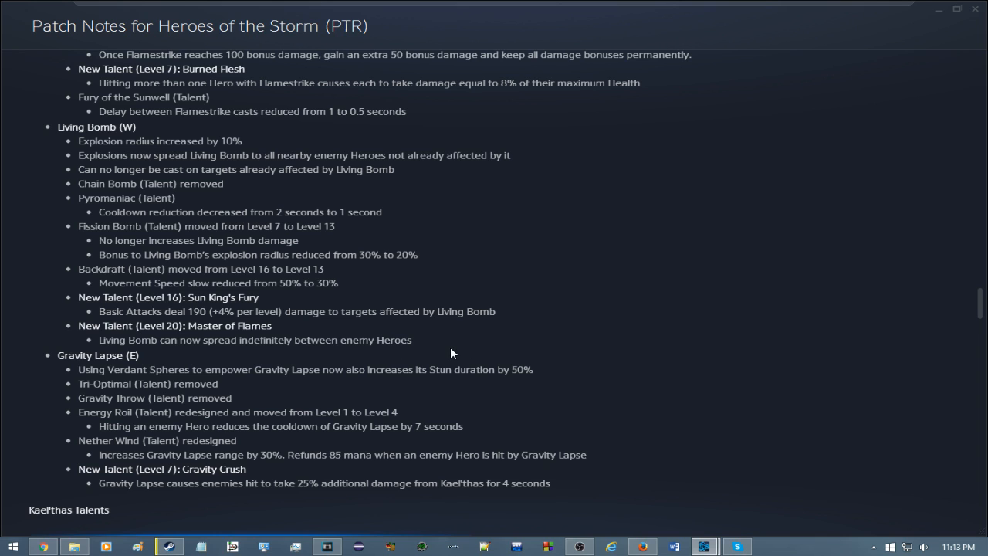
{"action": "mouse_move", "coordinate": [417, 447]}
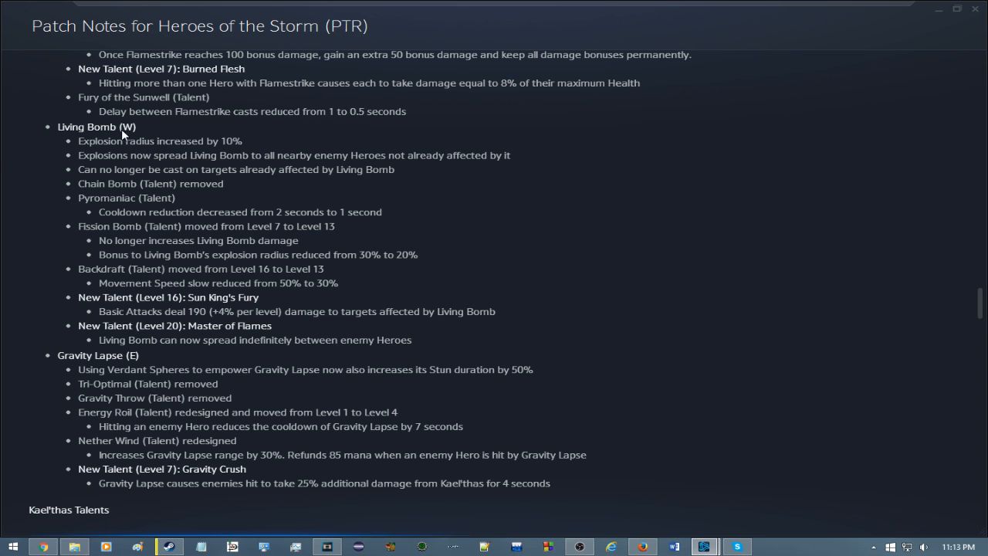
{"action": "mouse_move", "coordinate": [183, 160]}
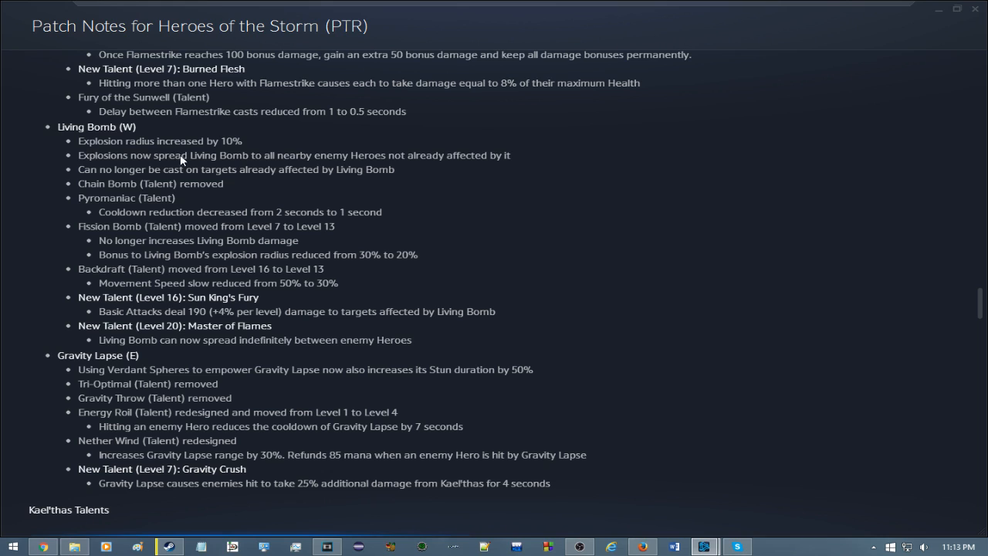
{"action": "mouse_move", "coordinate": [45, 175]}
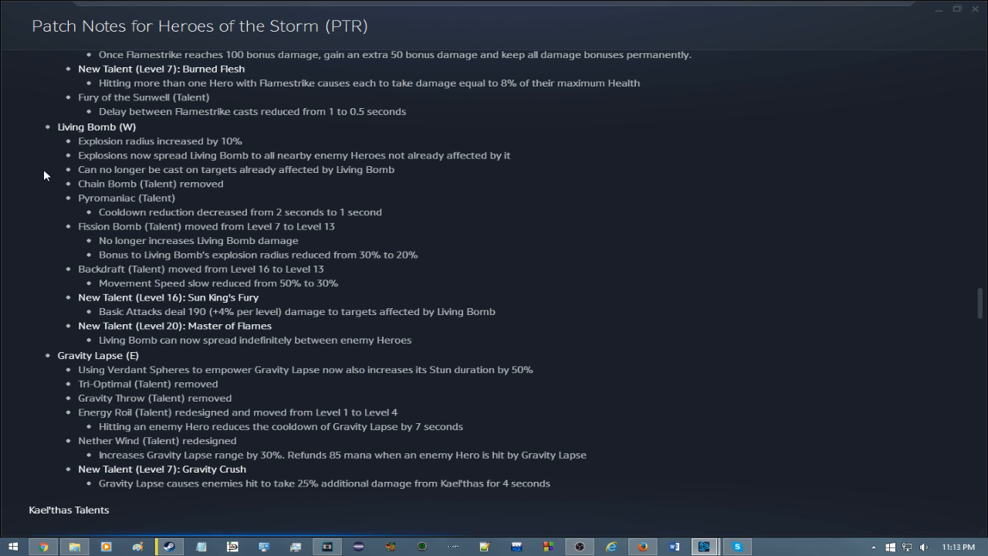
{"action": "mouse_move", "coordinate": [538, 173]}
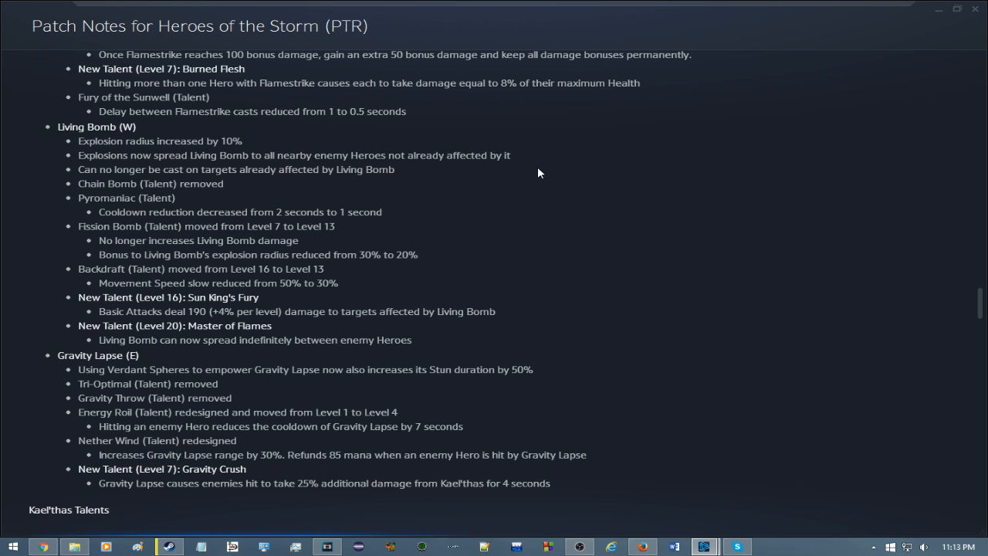
{"action": "mouse_move", "coordinate": [498, 190]}
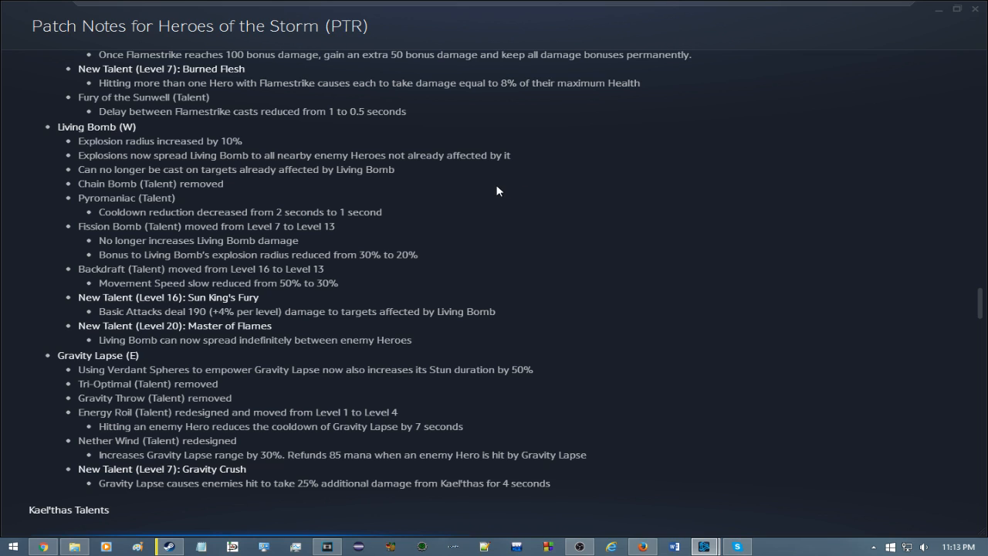
{"action": "mouse_move", "coordinate": [130, 131]}
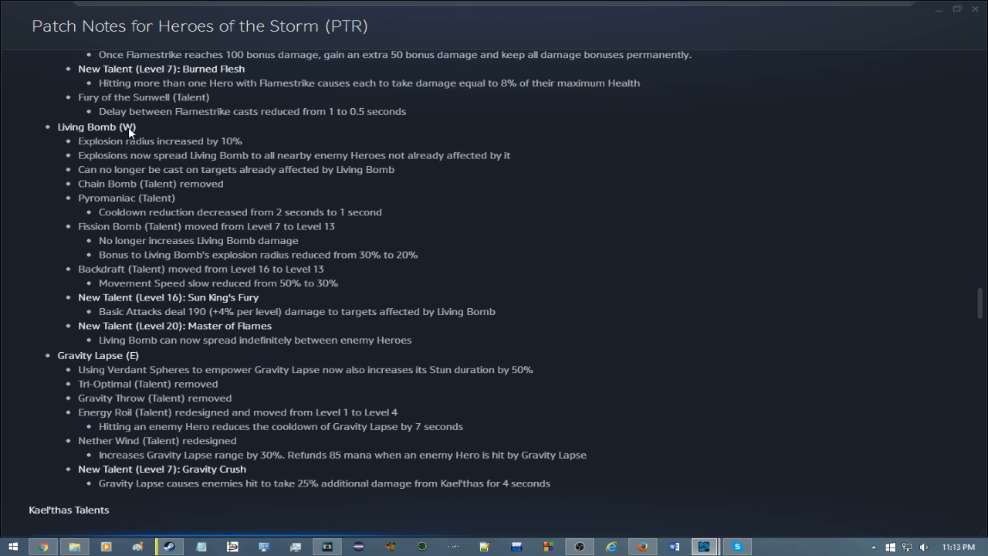
{"action": "mouse_move", "coordinate": [452, 175]}
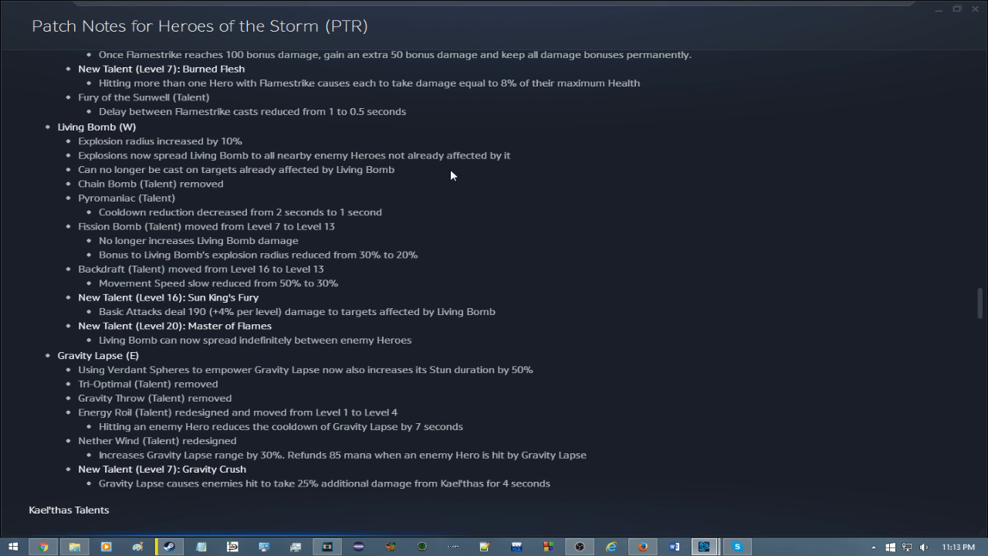
{"action": "mouse_move", "coordinate": [475, 252]}
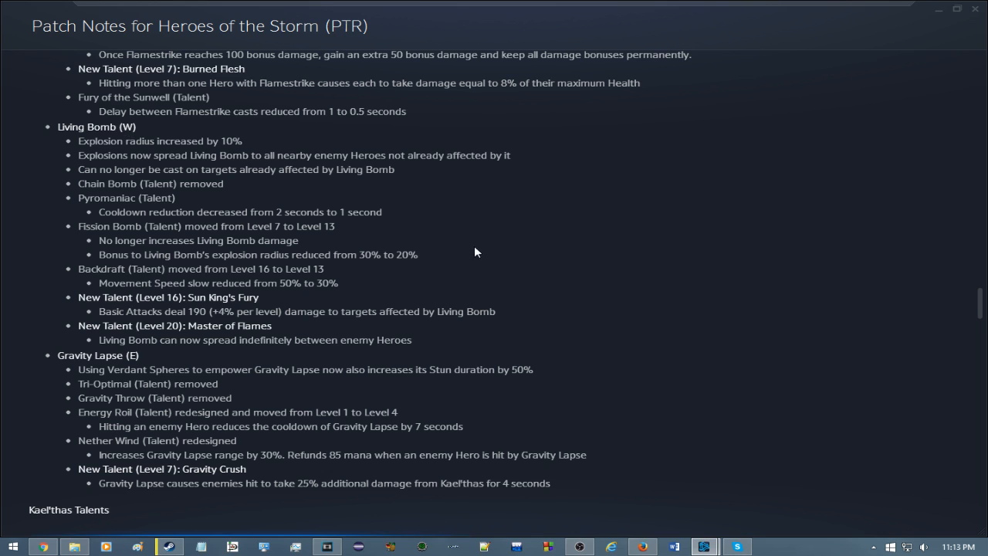
{"action": "mouse_move", "coordinate": [176, 183]}
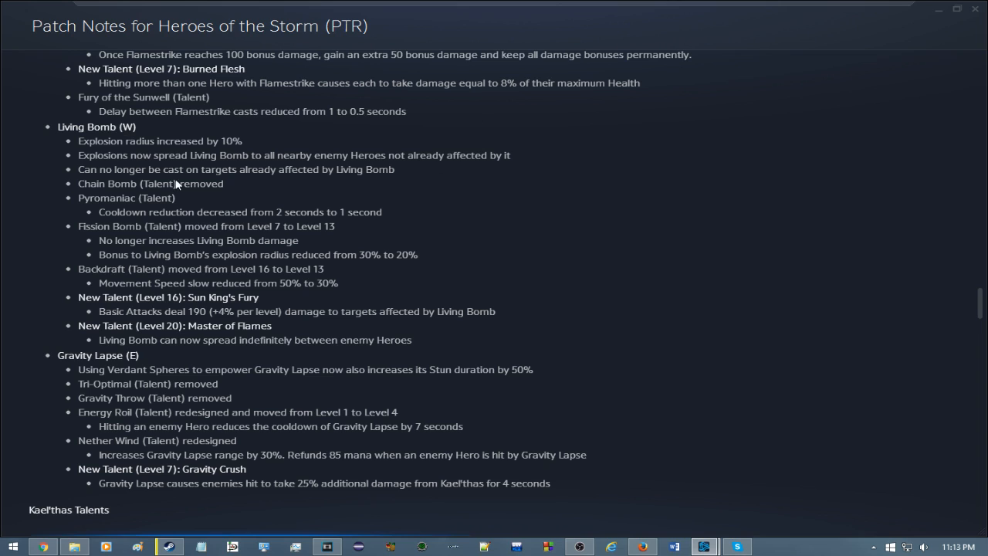
{"action": "mouse_move", "coordinate": [390, 370]}
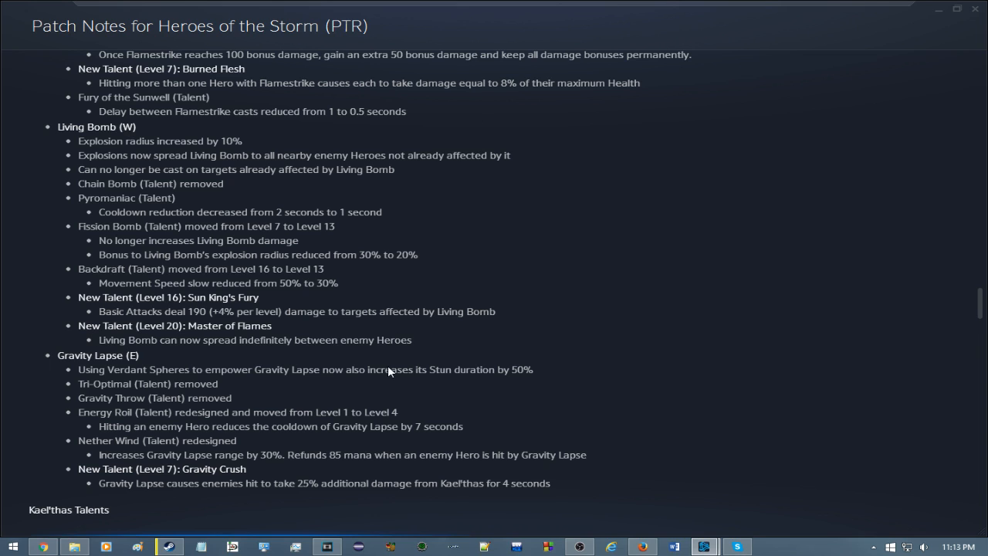
{"action": "mouse_move", "coordinate": [436, 377]}
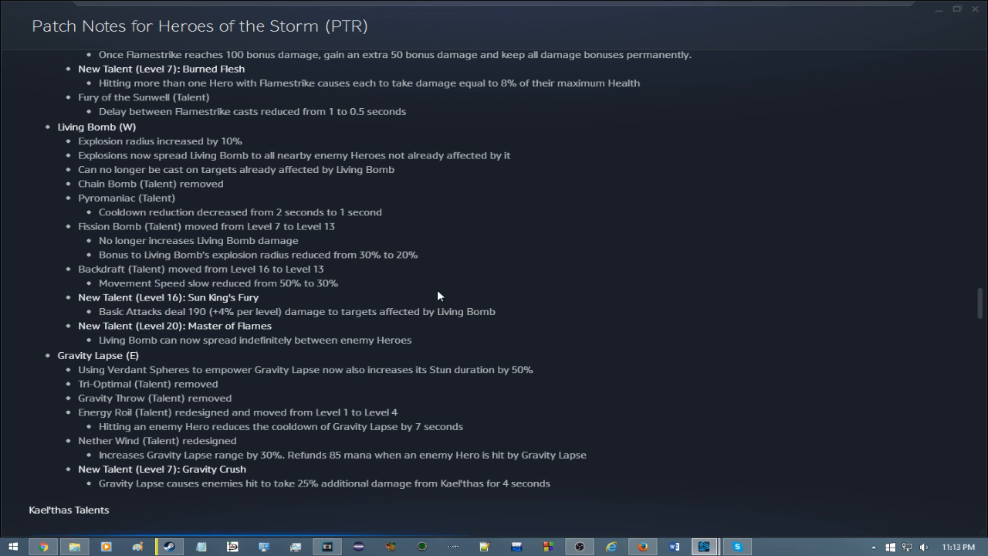
{"action": "scroll", "scroll_direction": "down", "scroll_amount": 3}
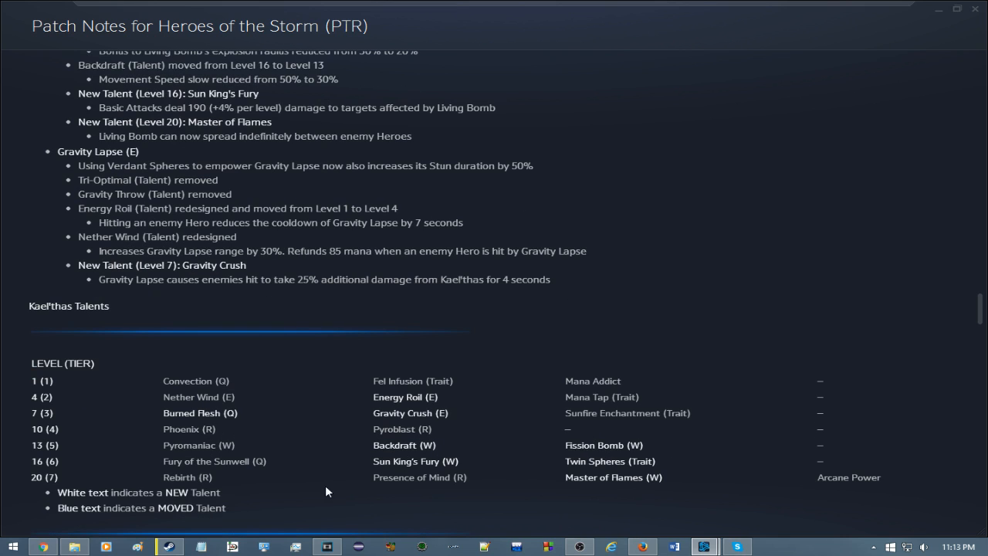
{"action": "mouse_move", "coordinate": [602, 486]}
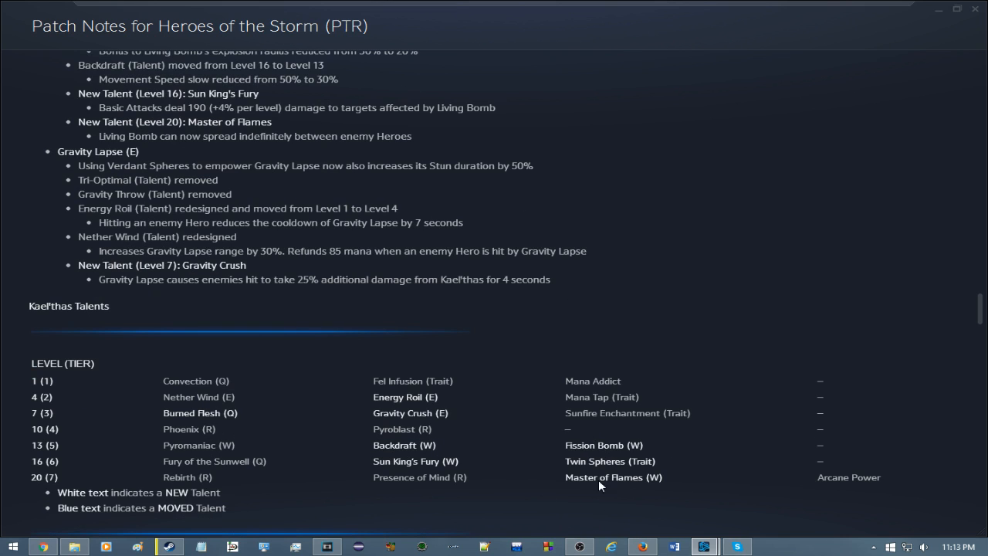
{"action": "scroll", "scroll_direction": "up", "scroll_amount": 3}
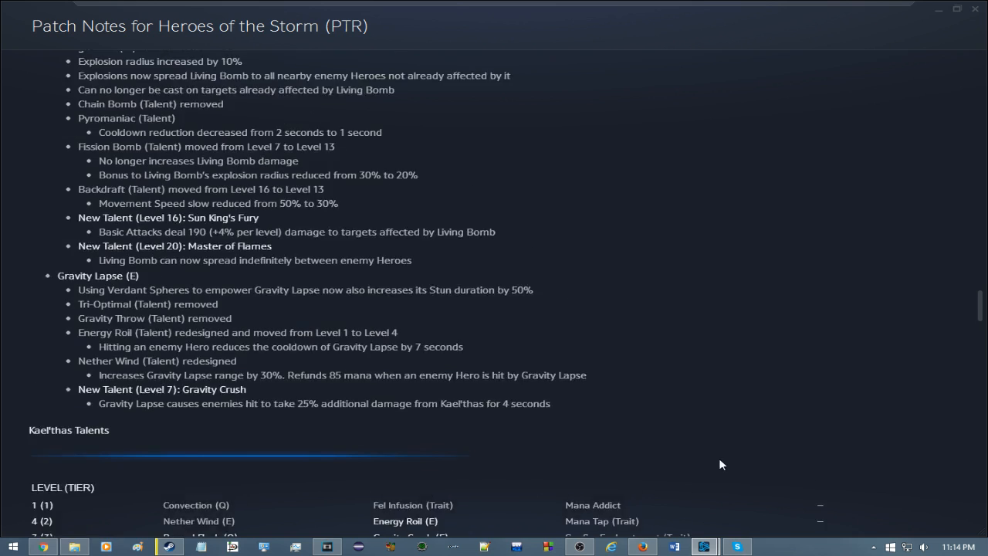
{"action": "scroll", "scroll_direction": "up", "scroll_amount": 3}
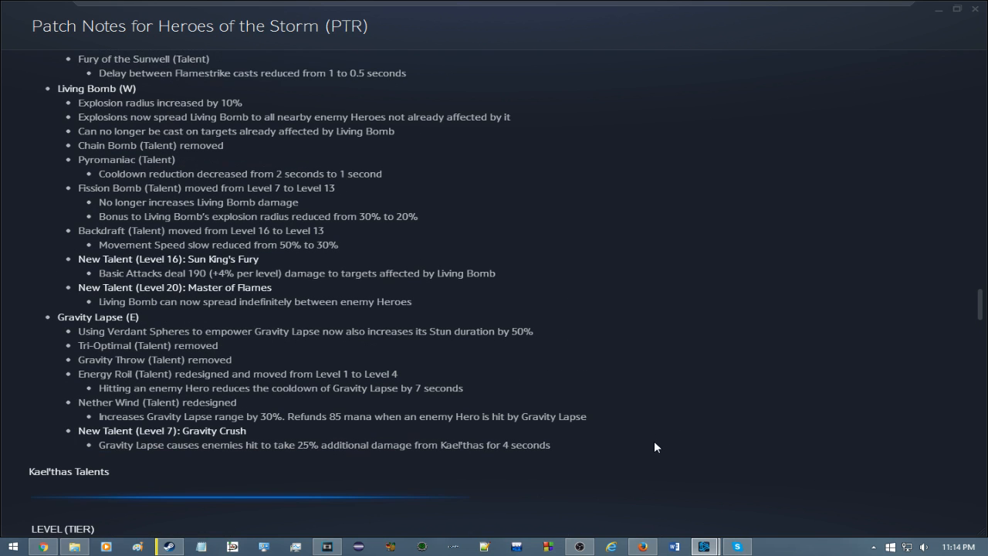
{"action": "mouse_move", "coordinate": [648, 456]}
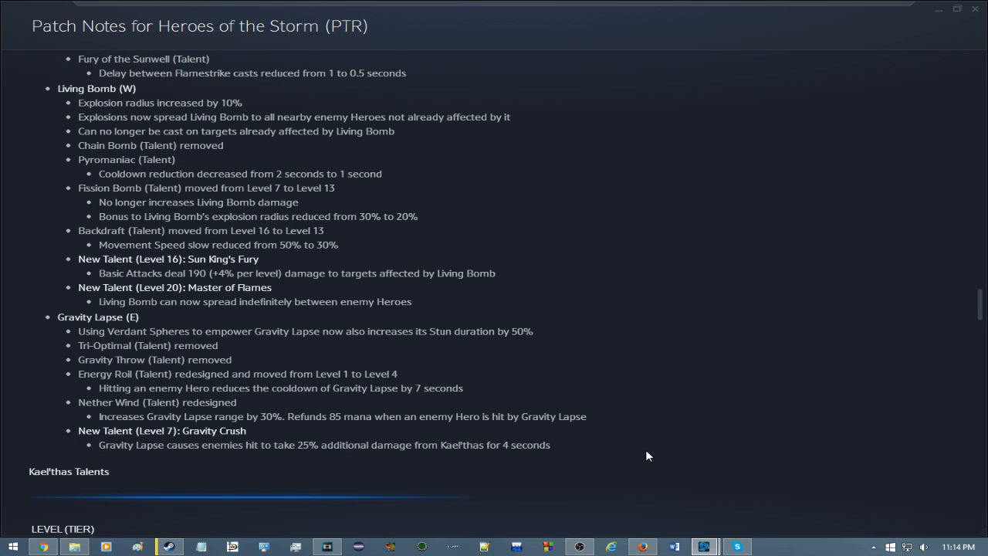
{"action": "mouse_move", "coordinate": [641, 462]}
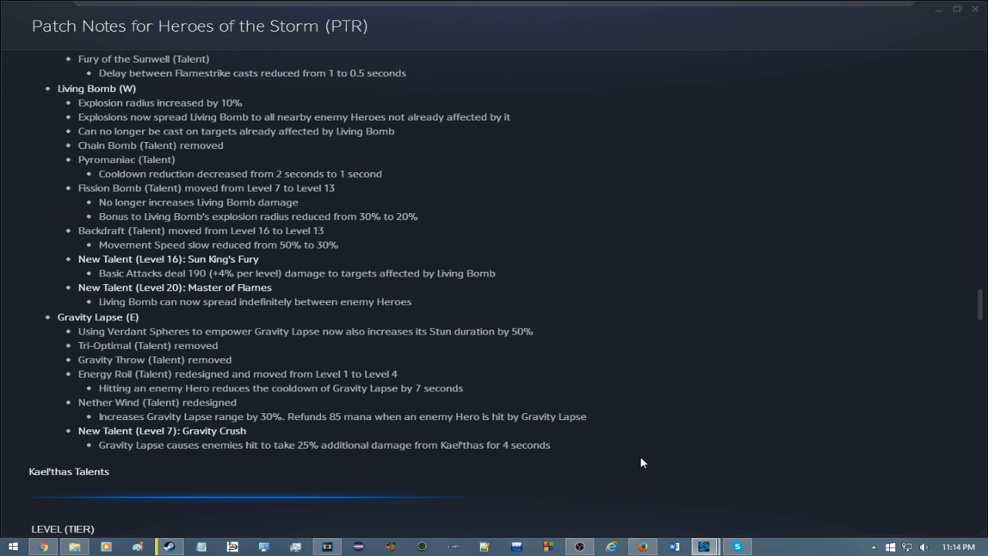
{"action": "mouse_move", "coordinate": [434, 344]}
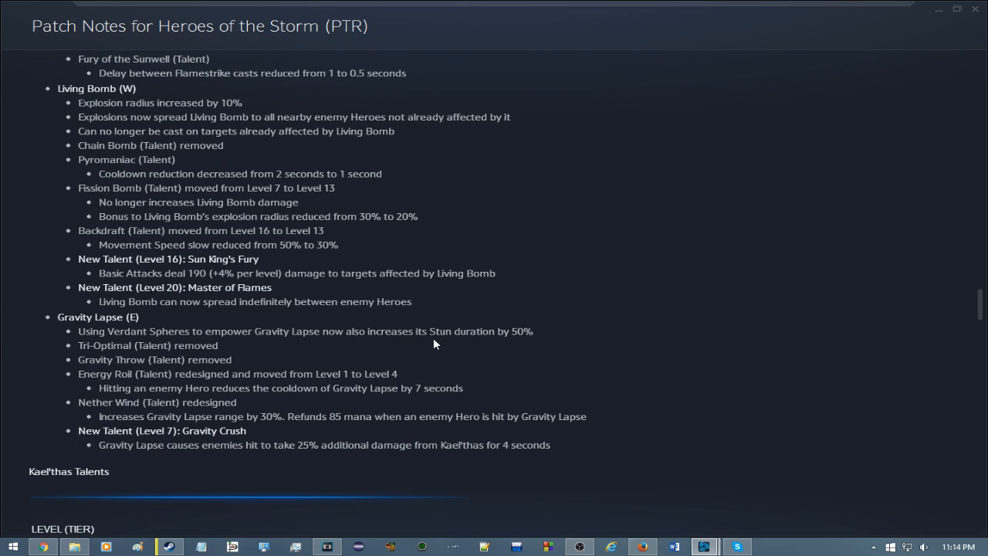
{"action": "mouse_move", "coordinate": [483, 378]}
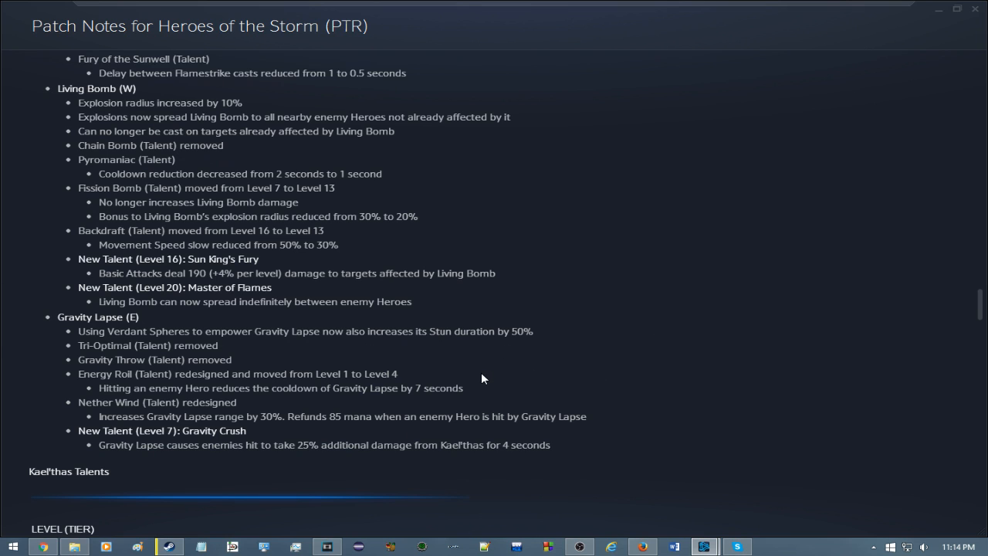
{"action": "scroll", "scroll_direction": "down", "scroll_amount": 3}
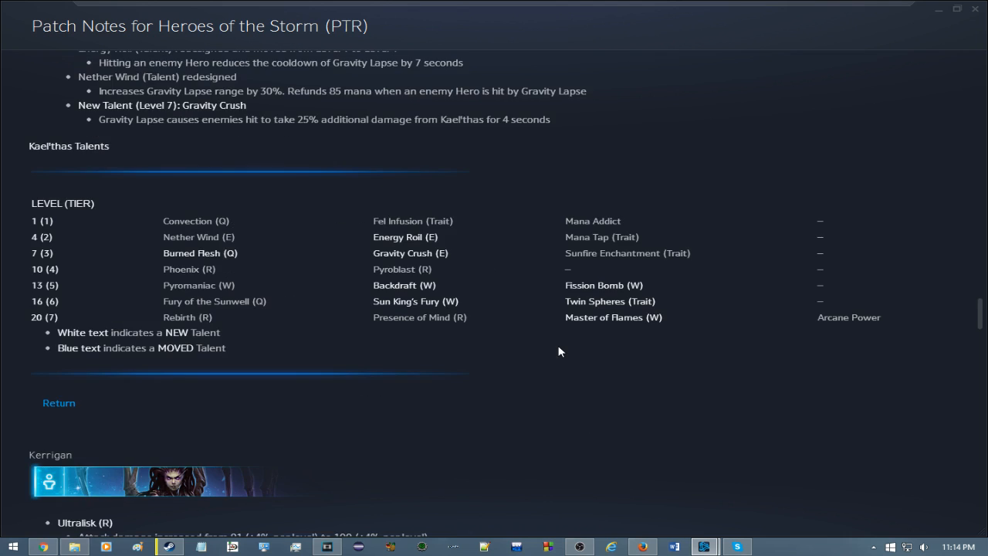
{"action": "scroll", "scroll_direction": "up", "scroll_amount": 3}
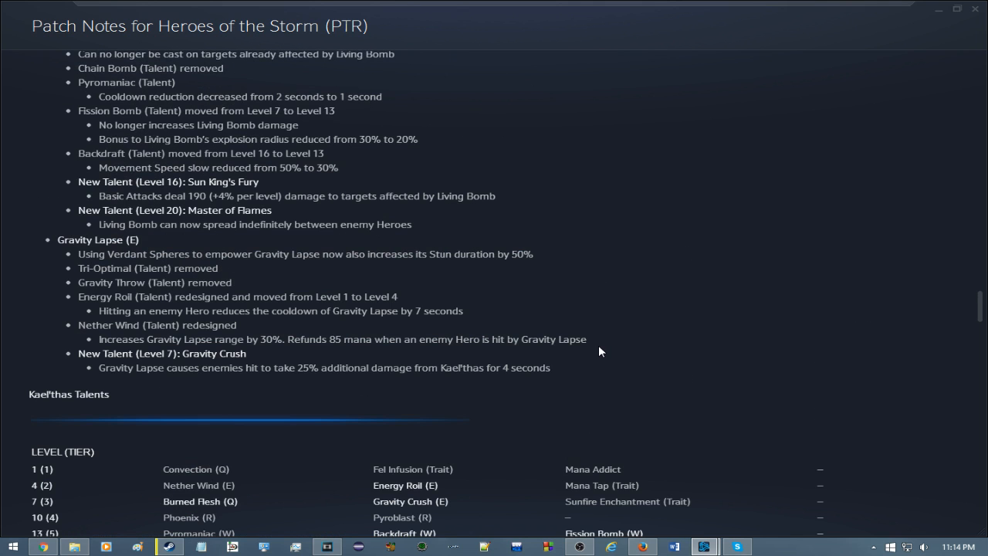
{"action": "mouse_move", "coordinate": [637, 229]}
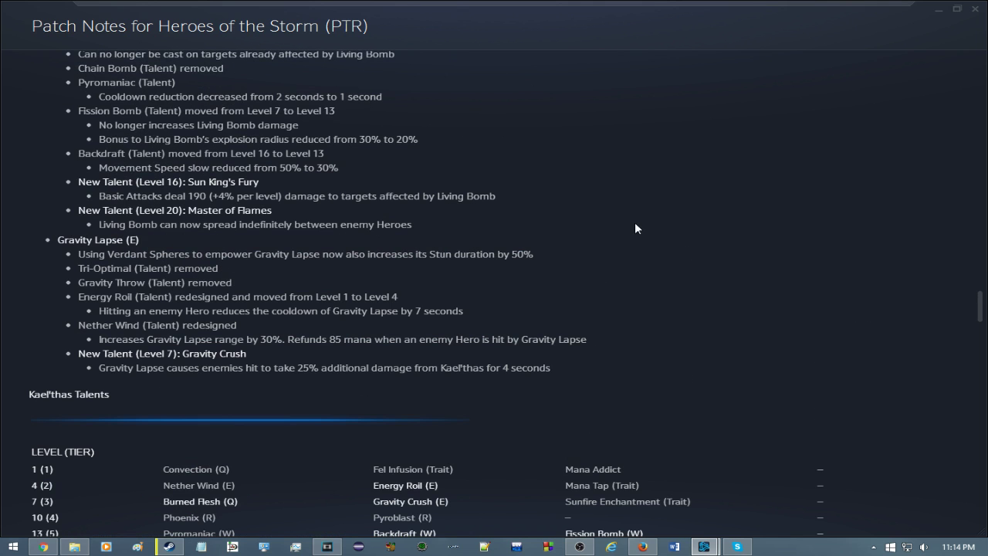
{"action": "mouse_move", "coordinate": [661, 237]}
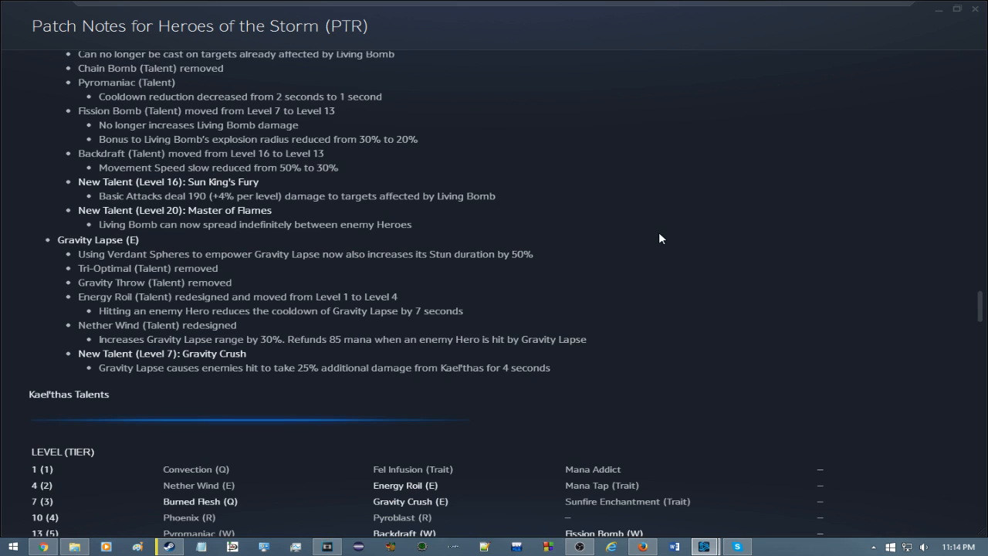
{"action": "mouse_move", "coordinate": [85, 324]}
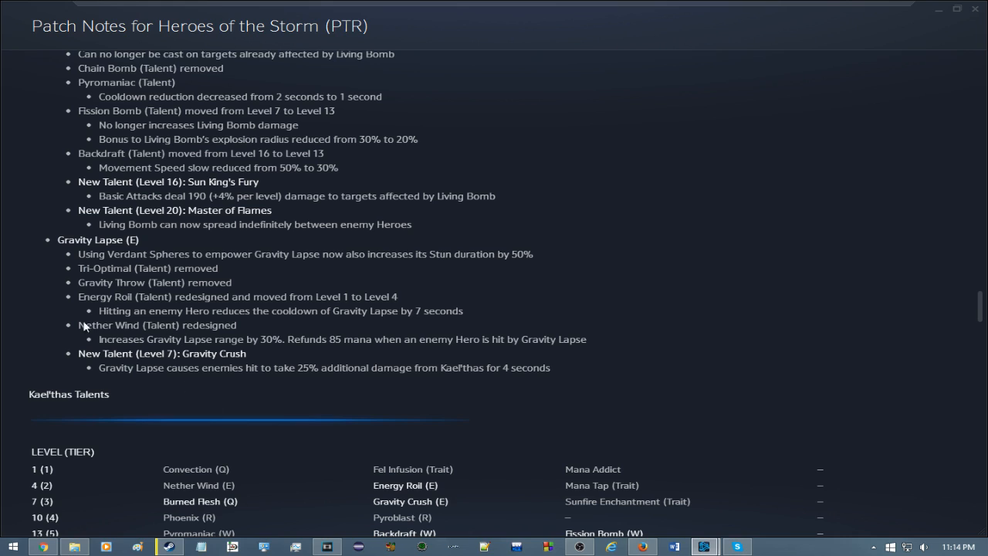
{"action": "mouse_move", "coordinate": [81, 254]}
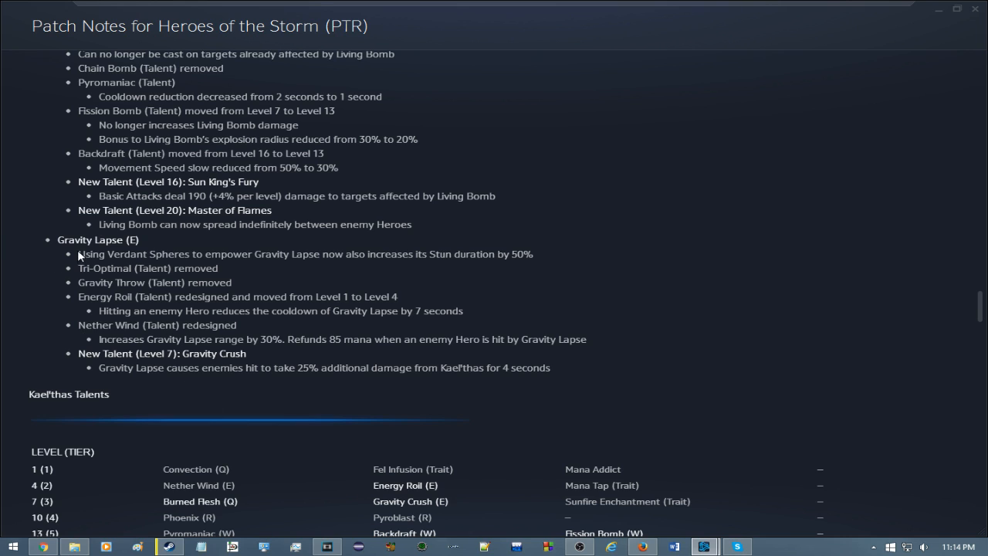
{"action": "mouse_move", "coordinate": [401, 253]}
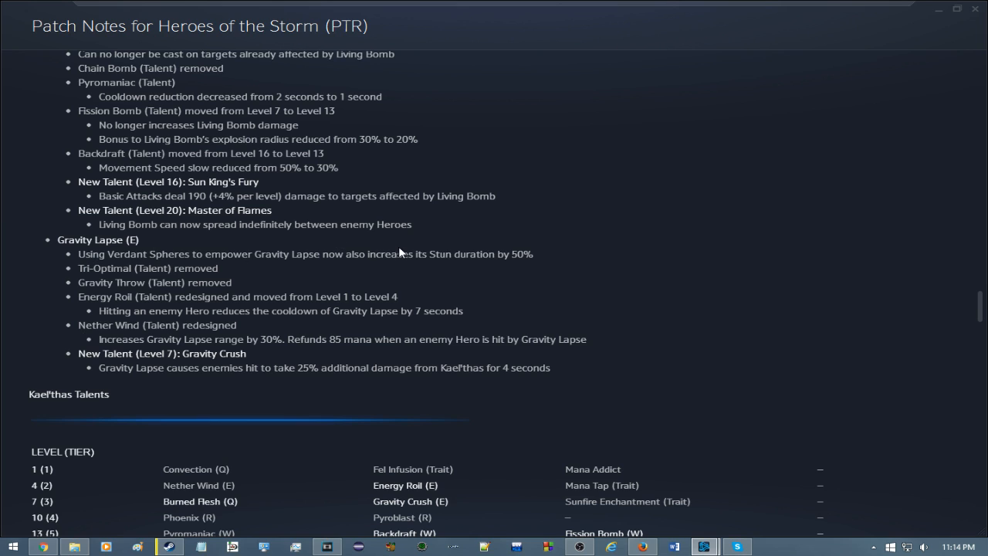
{"action": "mouse_move", "coordinate": [539, 295]}
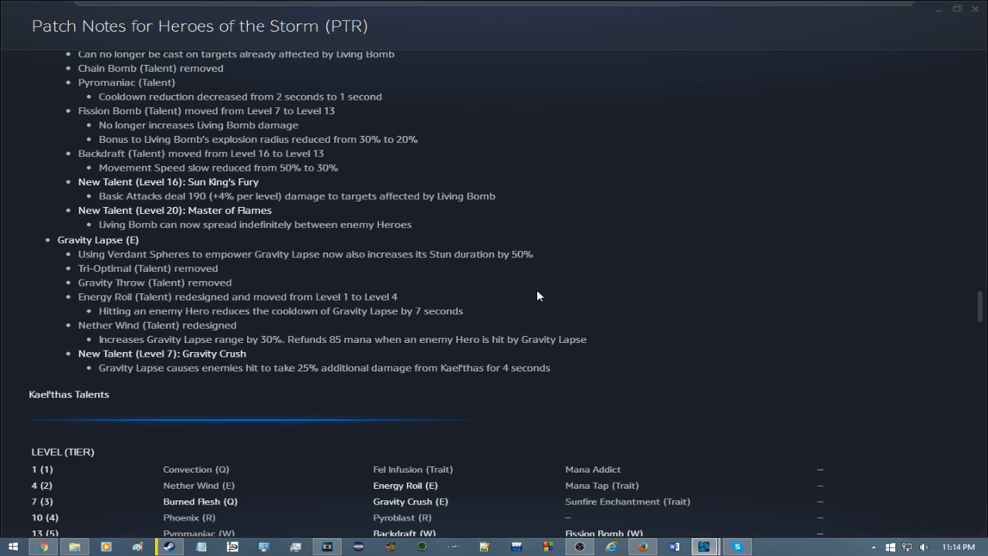
{"action": "mouse_move", "coordinate": [543, 284]}
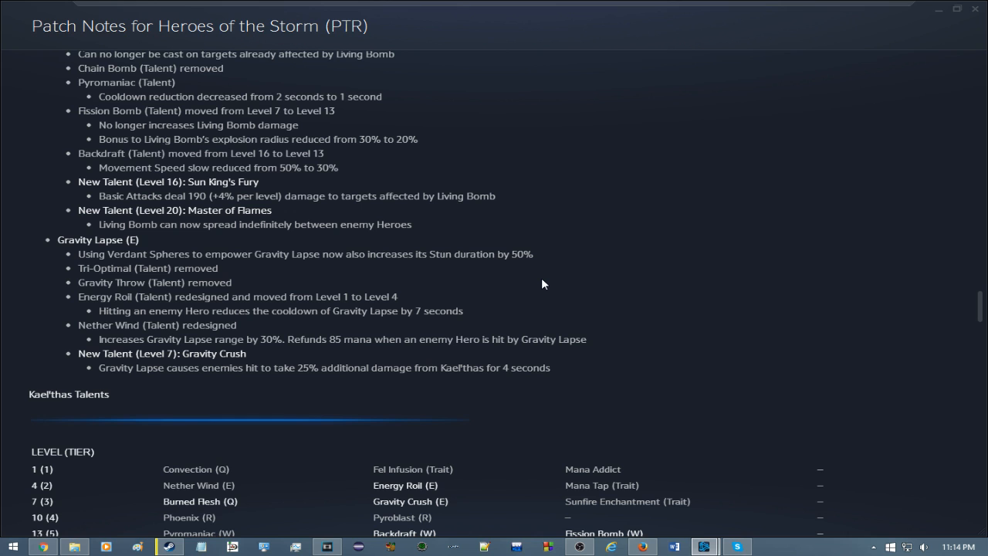
{"action": "scroll", "scroll_direction": "up", "scroll_amount": 3}
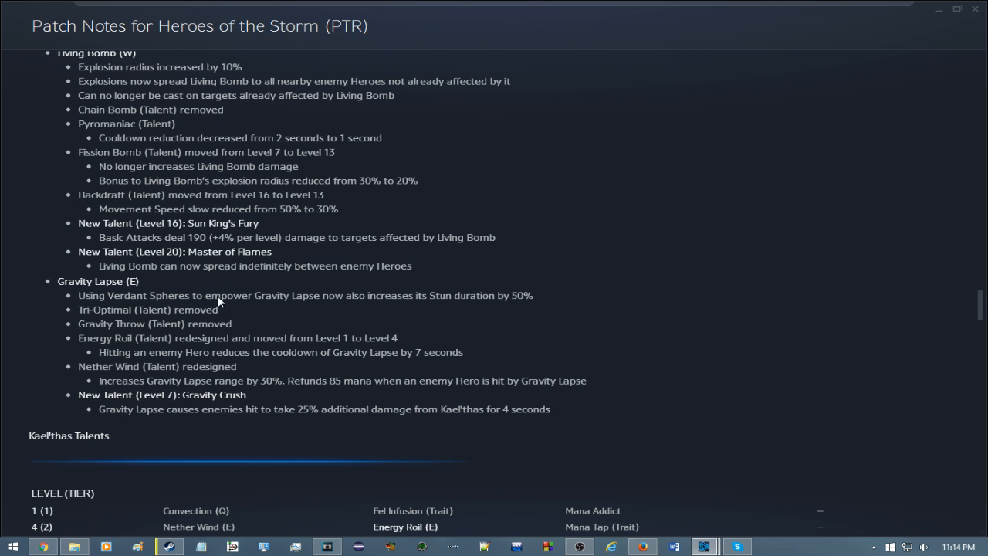
{"action": "scroll", "scroll_direction": "down", "scroll_amount": 3}
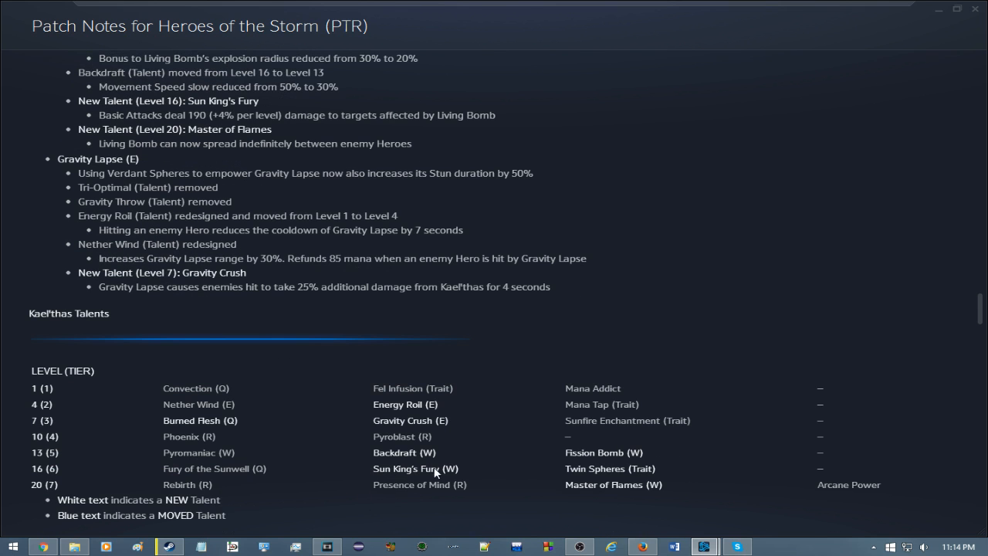
{"action": "mouse_move", "coordinate": [229, 477]}
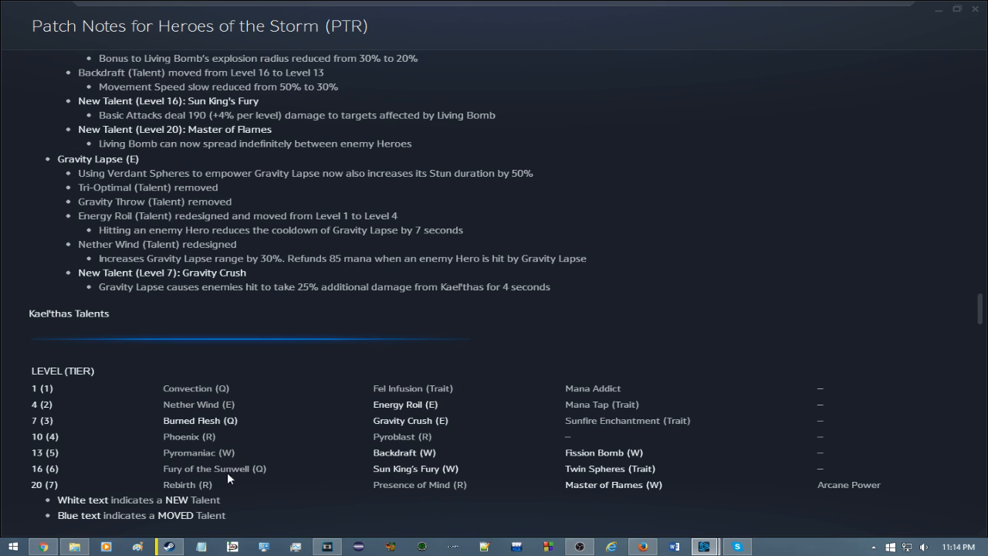
{"action": "mouse_move", "coordinate": [306, 431]}
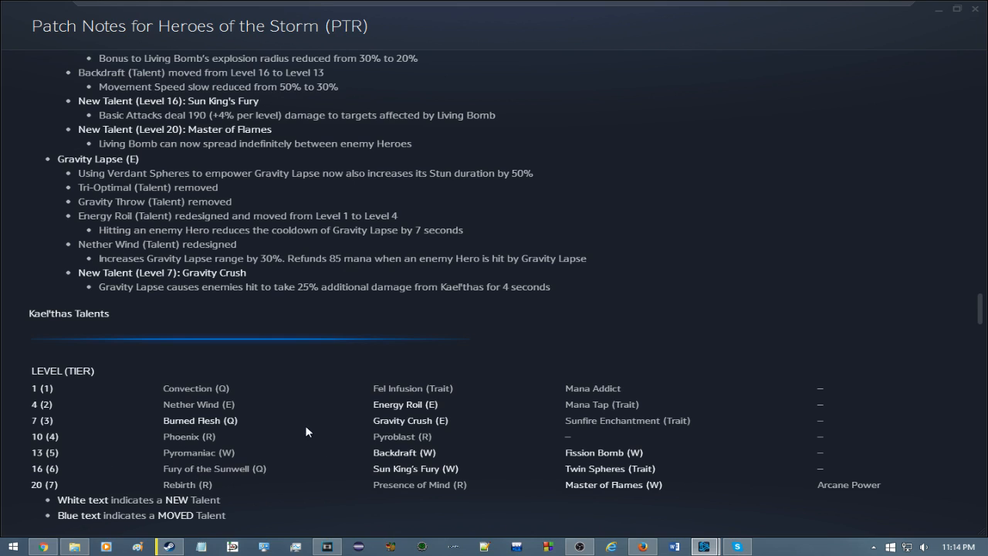
{"action": "scroll", "scroll_direction": "up", "scroll_amount": 3}
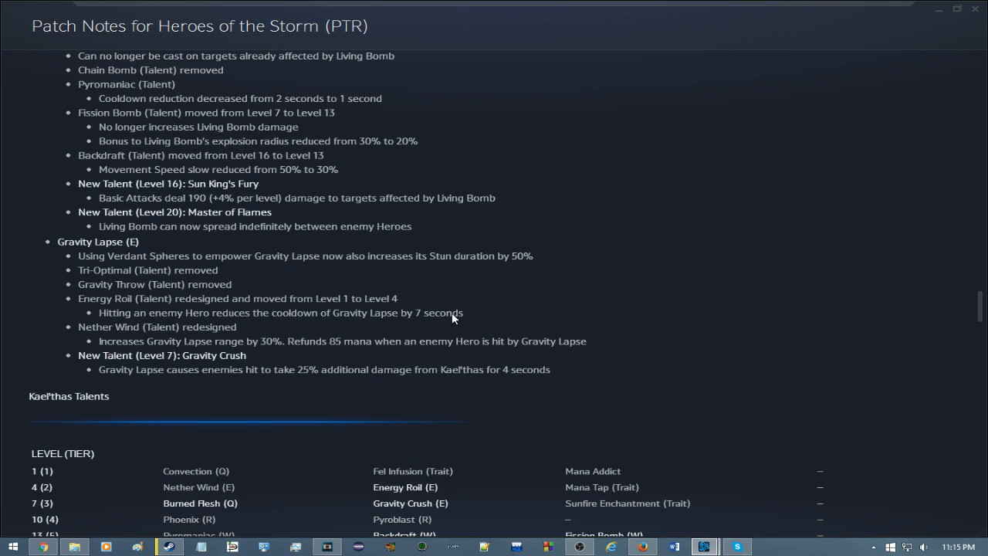
{"action": "scroll", "scroll_direction": "up", "scroll_amount": 3}
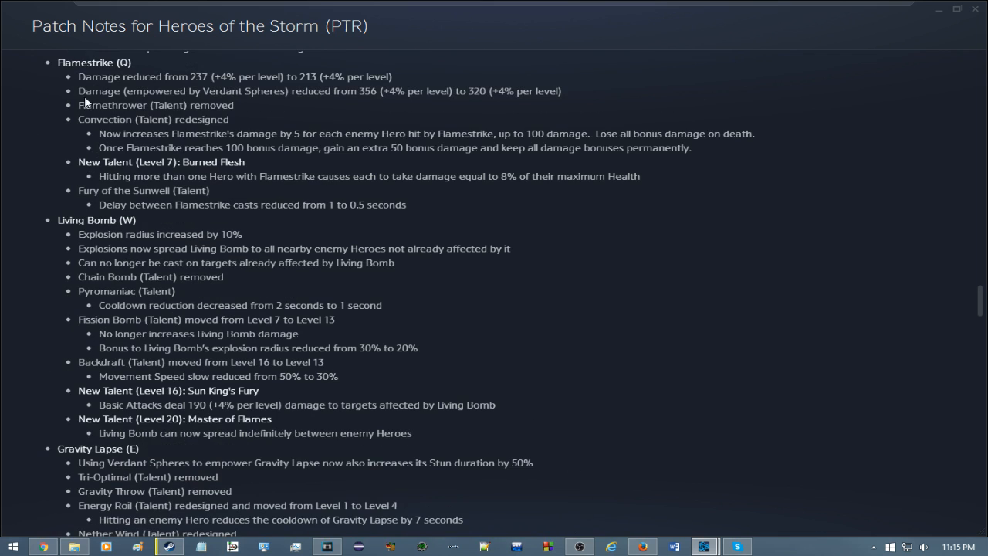
{"action": "mouse_move", "coordinate": [105, 216]}
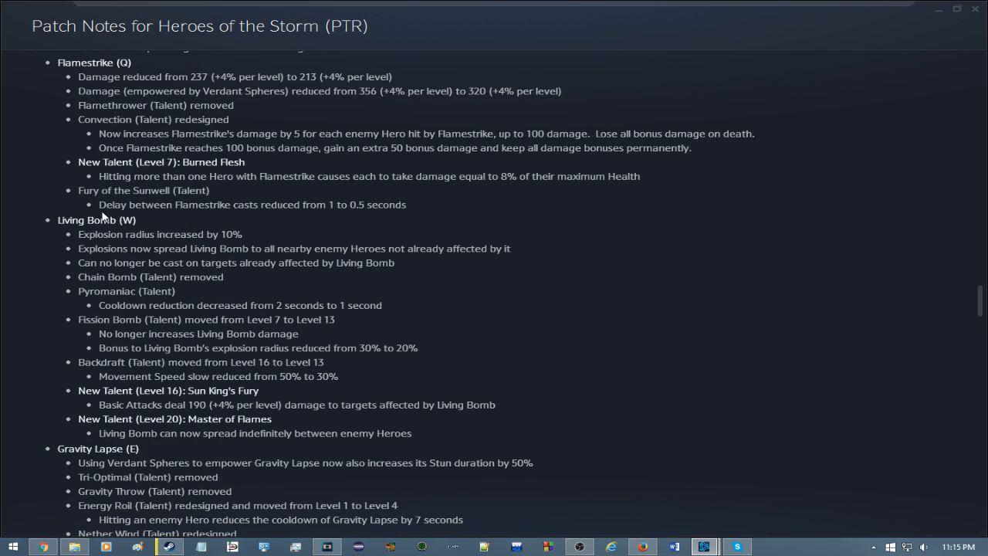
{"action": "mouse_move", "coordinate": [471, 260]}
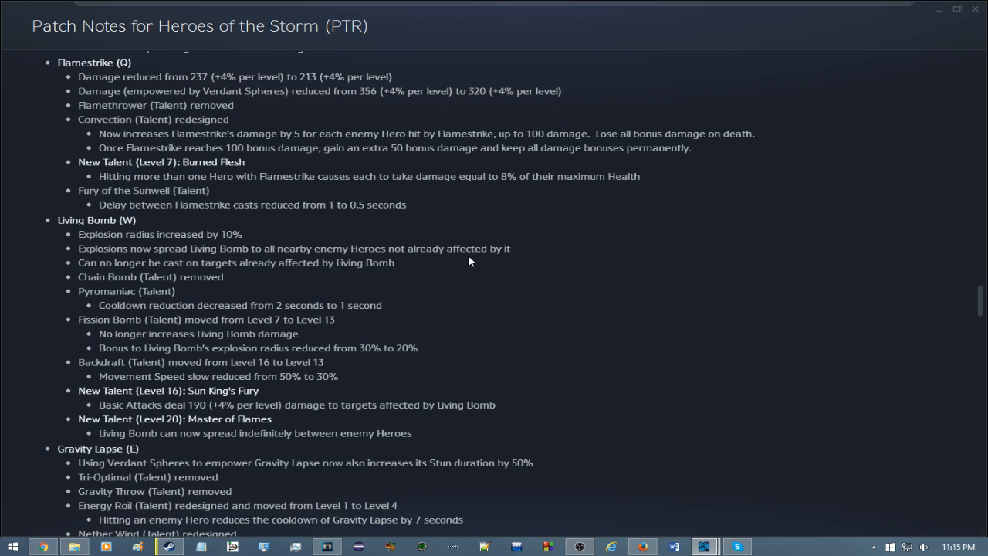
{"action": "scroll", "scroll_direction": "down", "scroll_amount": 3}
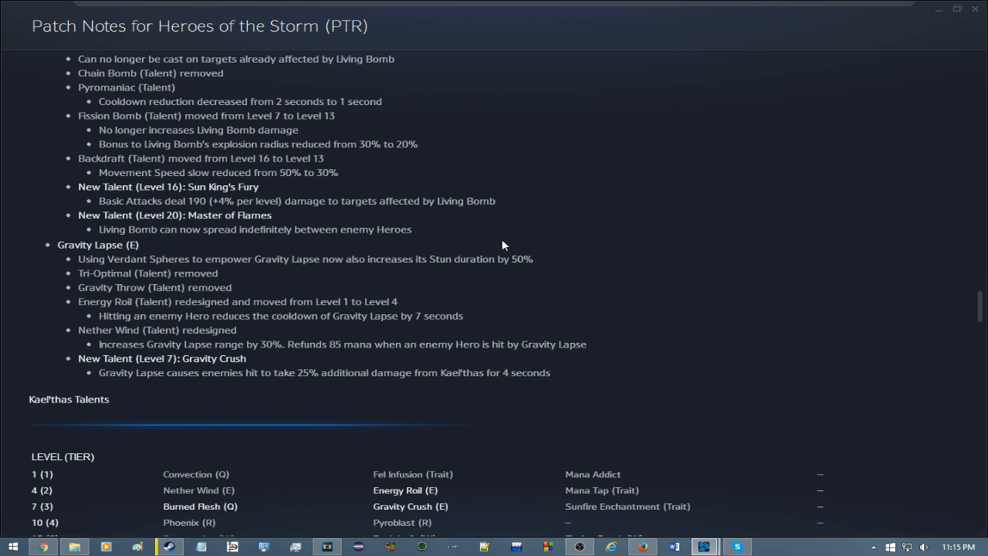
{"action": "mouse_move", "coordinate": [413, 321]}
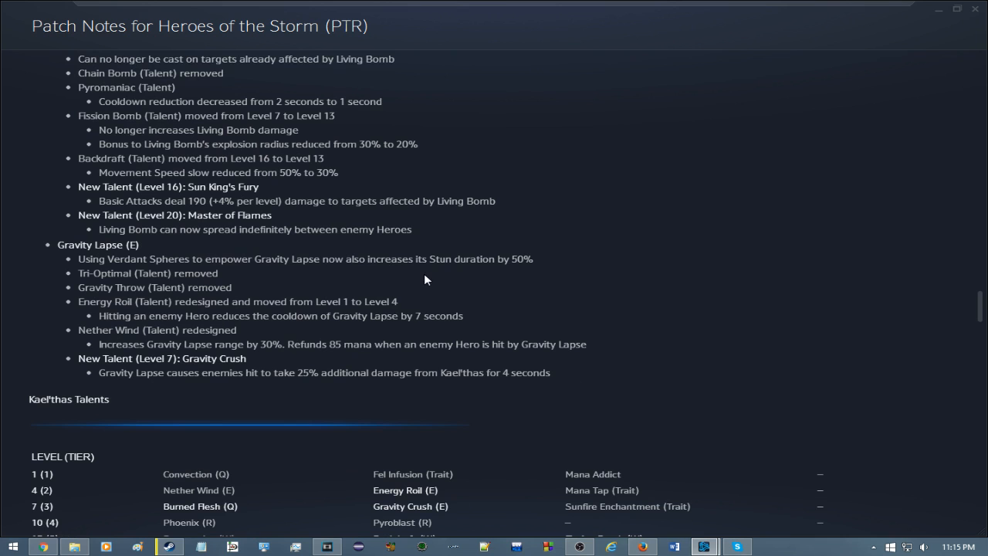
{"action": "scroll", "scroll_direction": "up", "scroll_amount": 3}
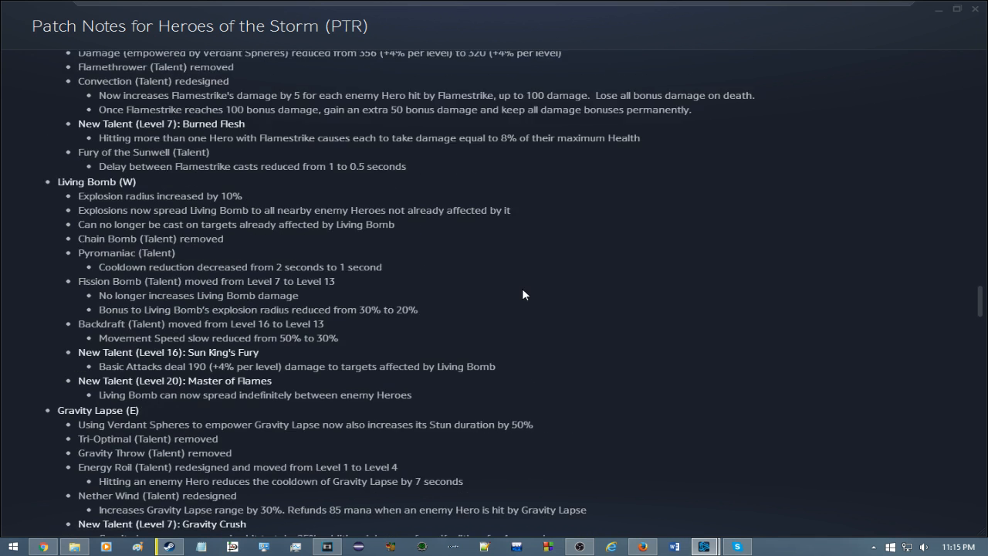
{"action": "scroll", "scroll_direction": "up", "scroll_amount": 3}
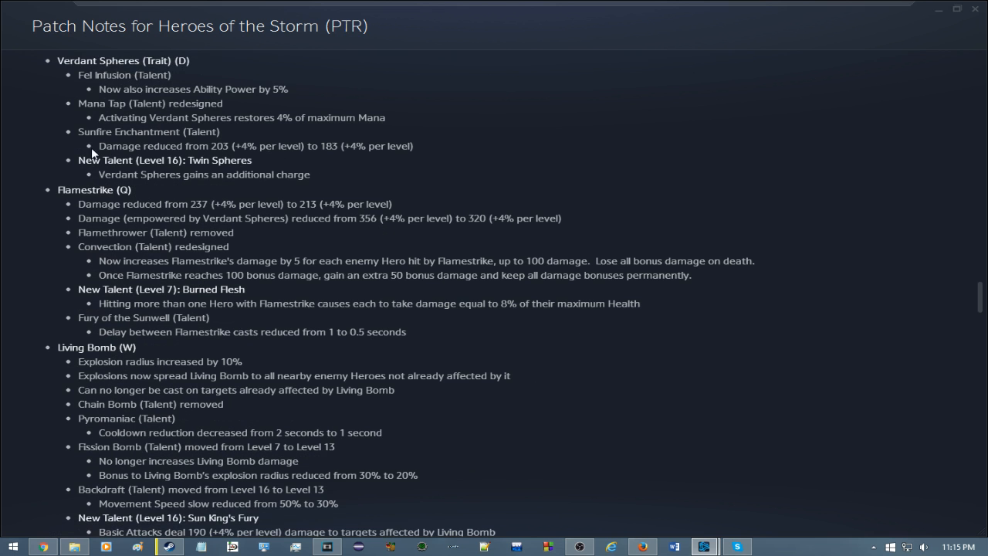
{"action": "mouse_move", "coordinate": [282, 191]}
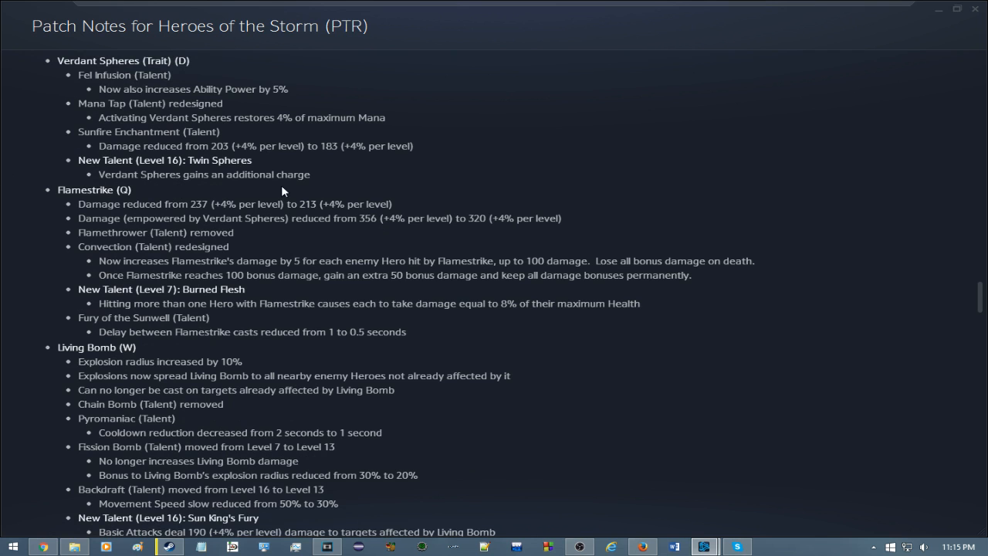
{"action": "scroll", "scroll_direction": "down", "scroll_amount": 3}
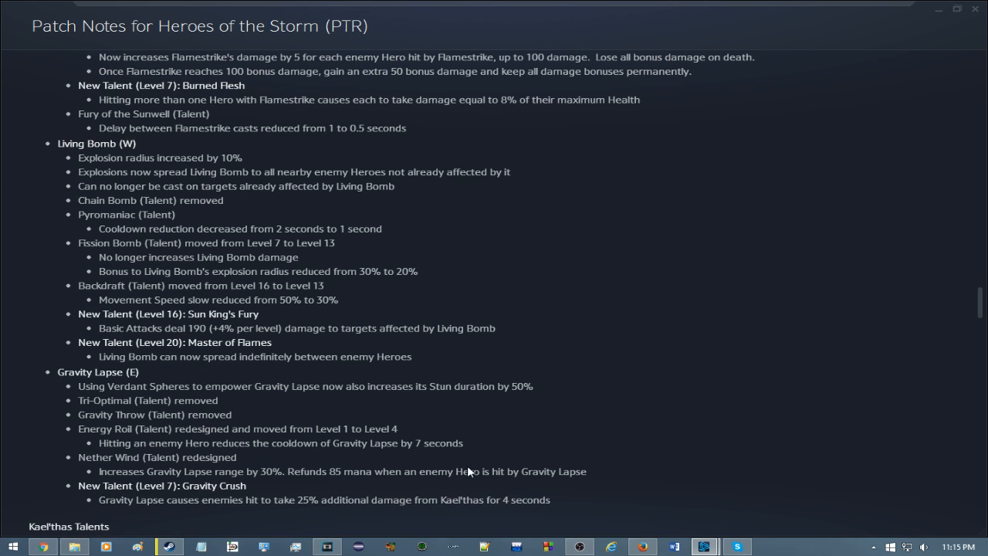
{"action": "scroll", "scroll_direction": "up", "scroll_amount": 3}
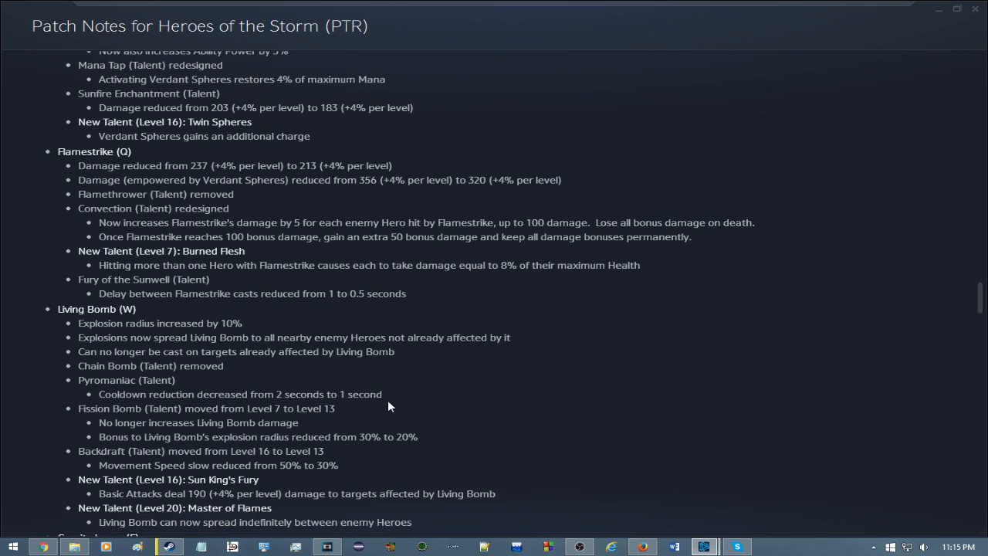
{"action": "mouse_move", "coordinate": [92, 126]}
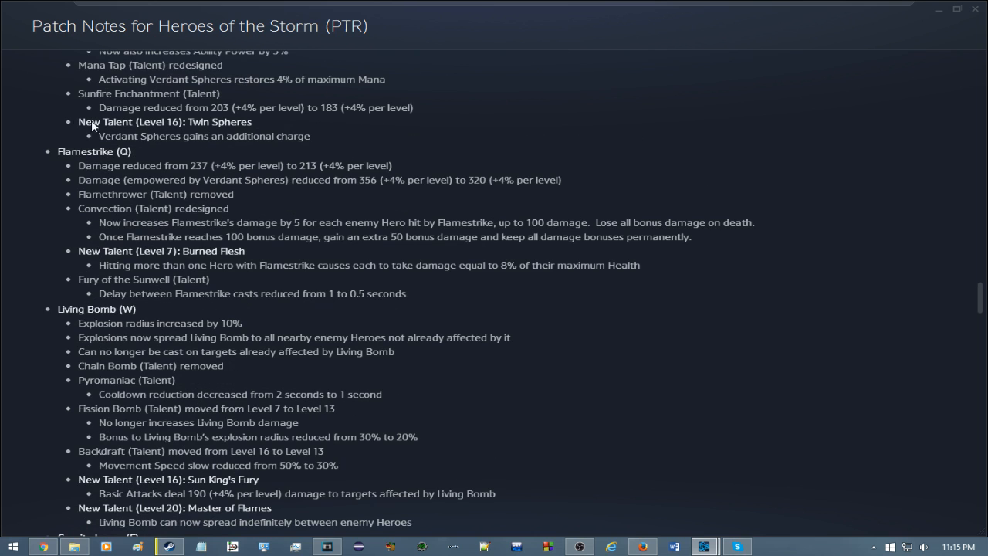
{"action": "mouse_move", "coordinate": [332, 156]}
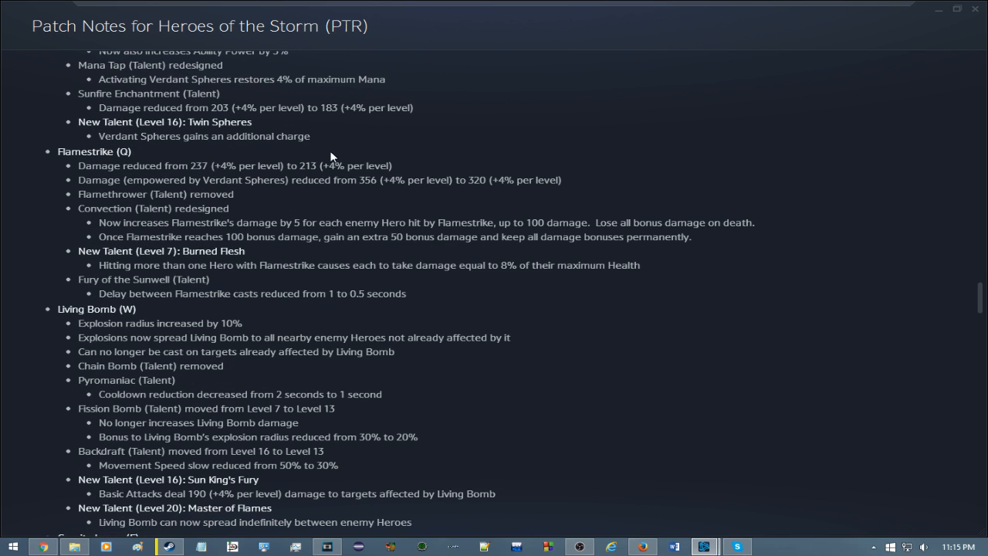
{"action": "scroll", "scroll_direction": "down", "scroll_amount": 3}
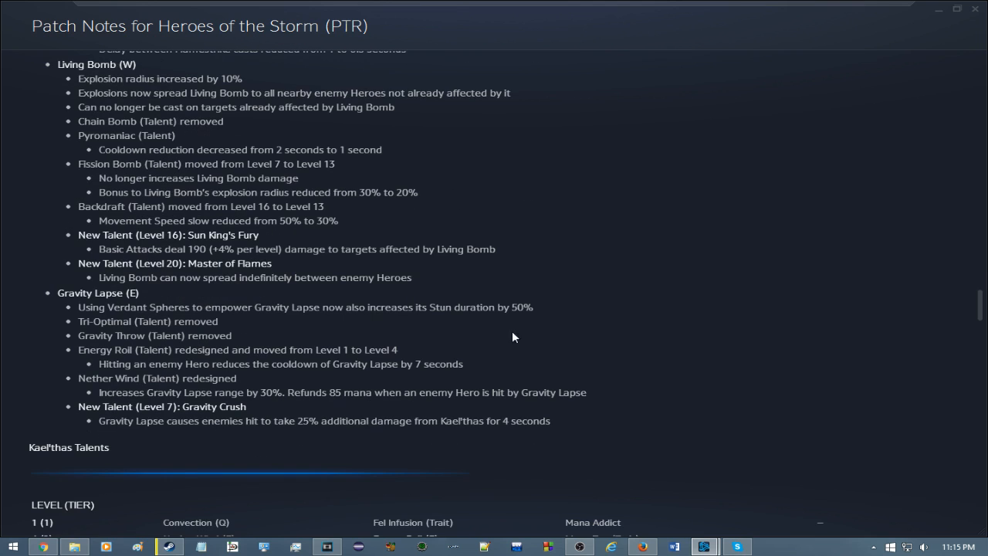
{"action": "mouse_move", "coordinate": [495, 375]}
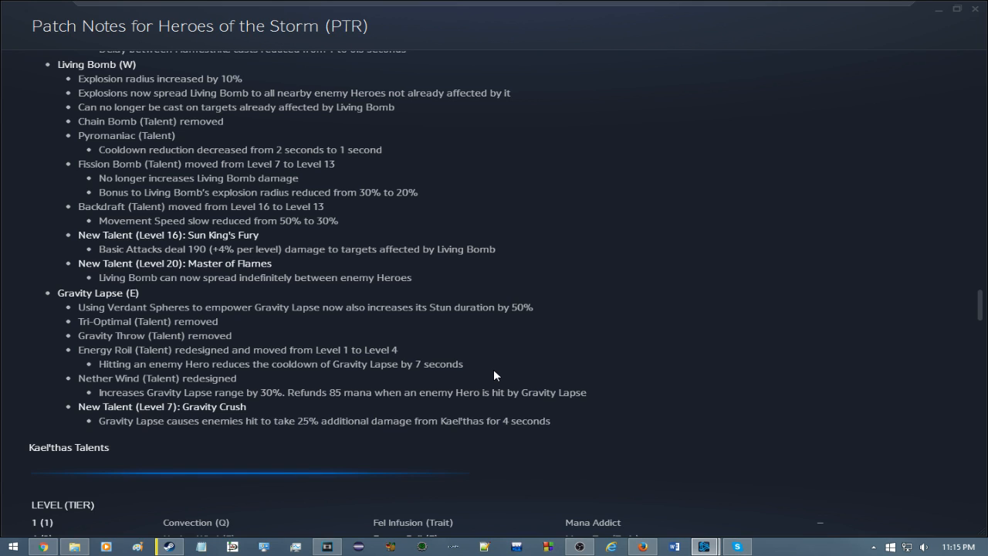
{"action": "mouse_move", "coordinate": [80, 405]}
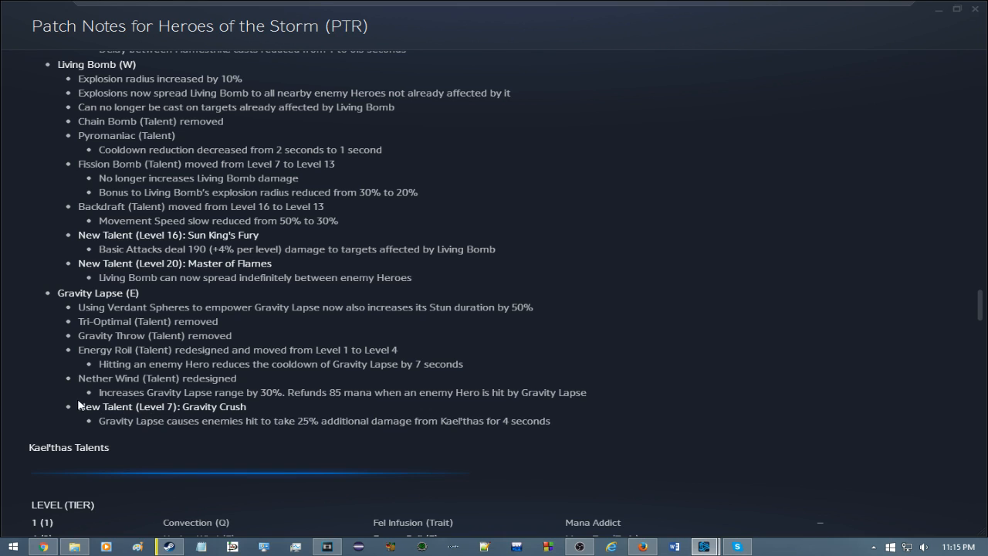
{"action": "mouse_move", "coordinate": [44, 355]}
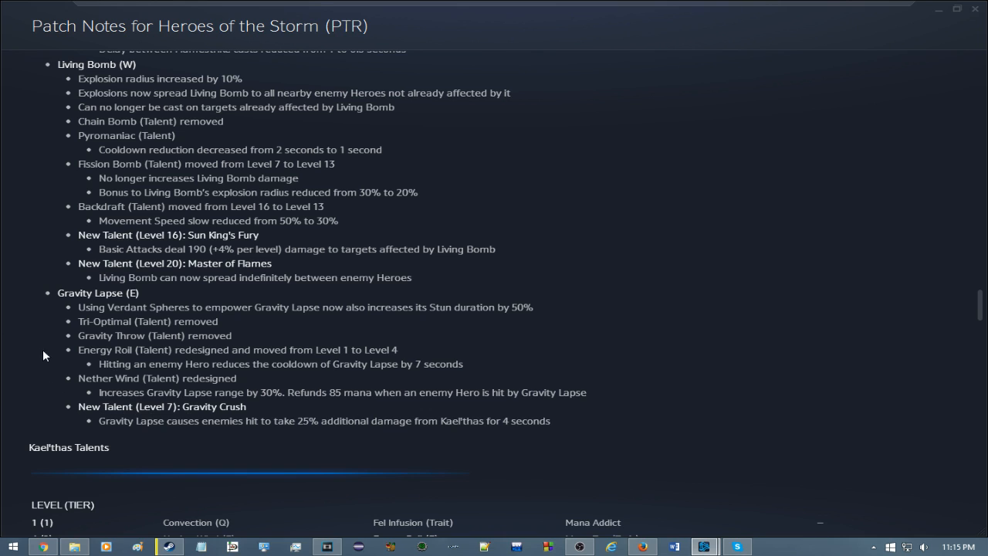
{"action": "mouse_move", "coordinate": [93, 389]}
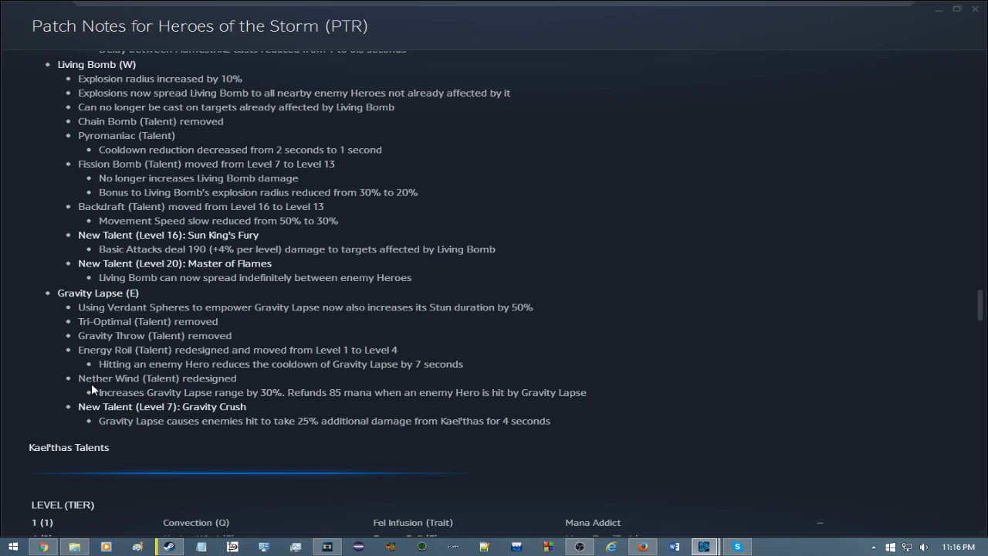
{"action": "mouse_move", "coordinate": [44, 403]}
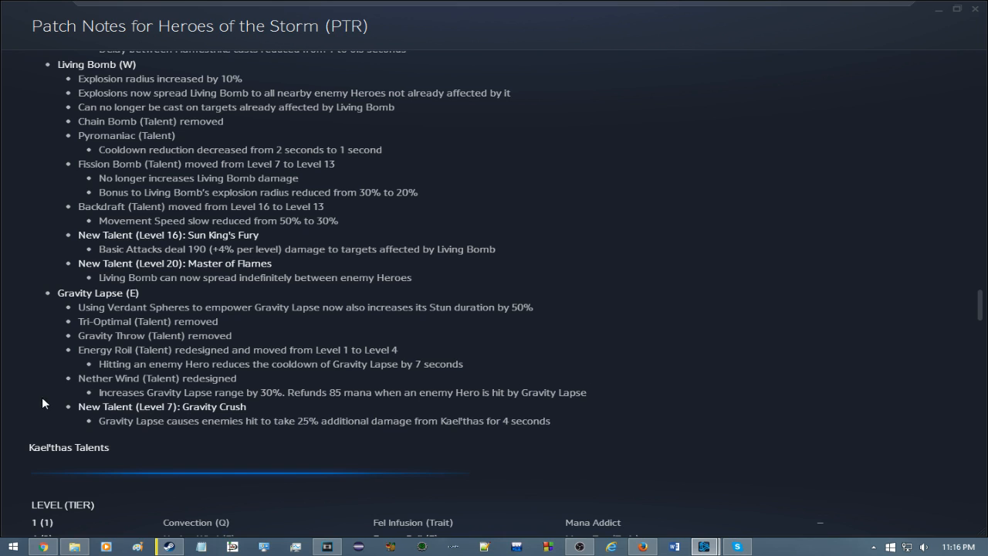
{"action": "mouse_move", "coordinate": [170, 386]}
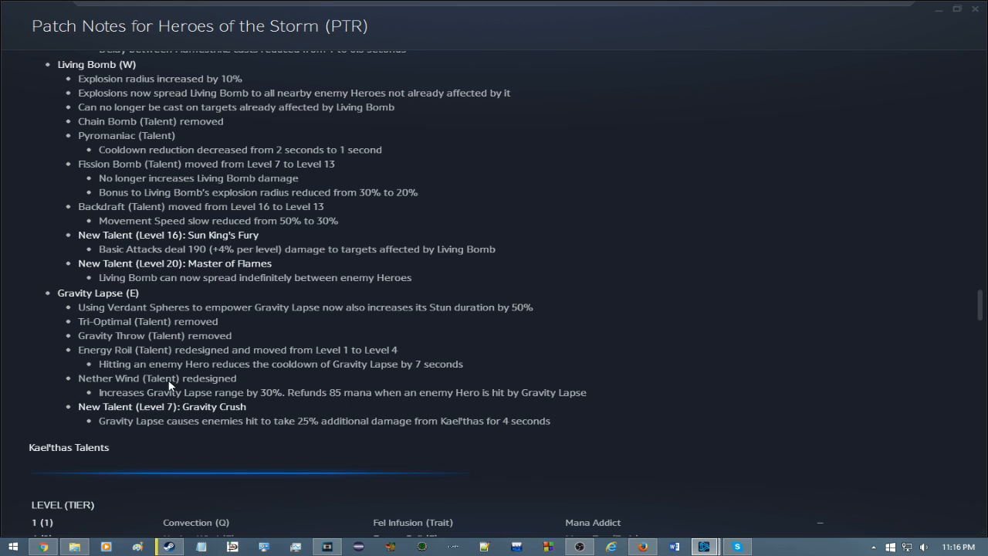
{"action": "mouse_move", "coordinate": [245, 384]}
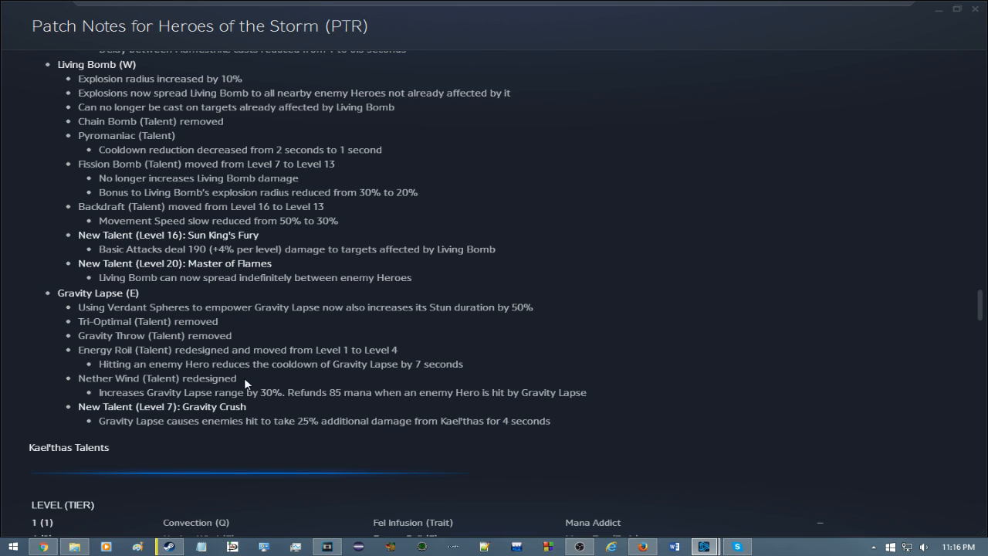
{"action": "mouse_move", "coordinate": [266, 395]}
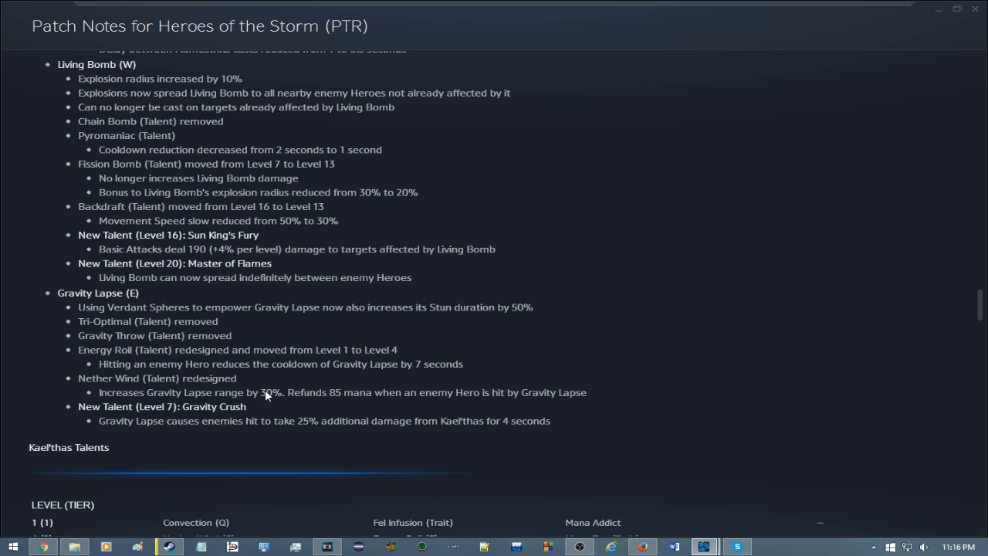
{"action": "mouse_move", "coordinate": [401, 390]}
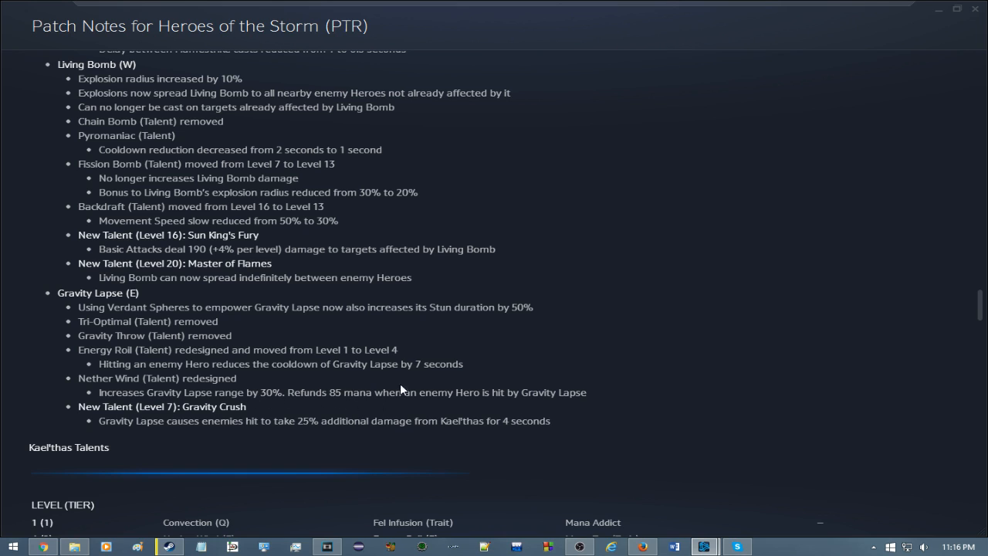
{"action": "mouse_move", "coordinate": [529, 405]}
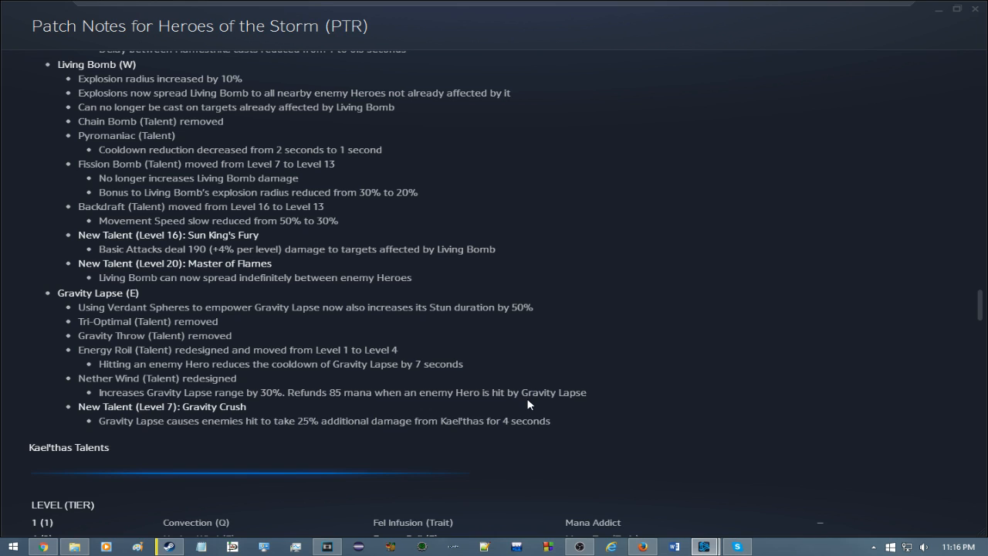
{"action": "mouse_move", "coordinate": [296, 389]}
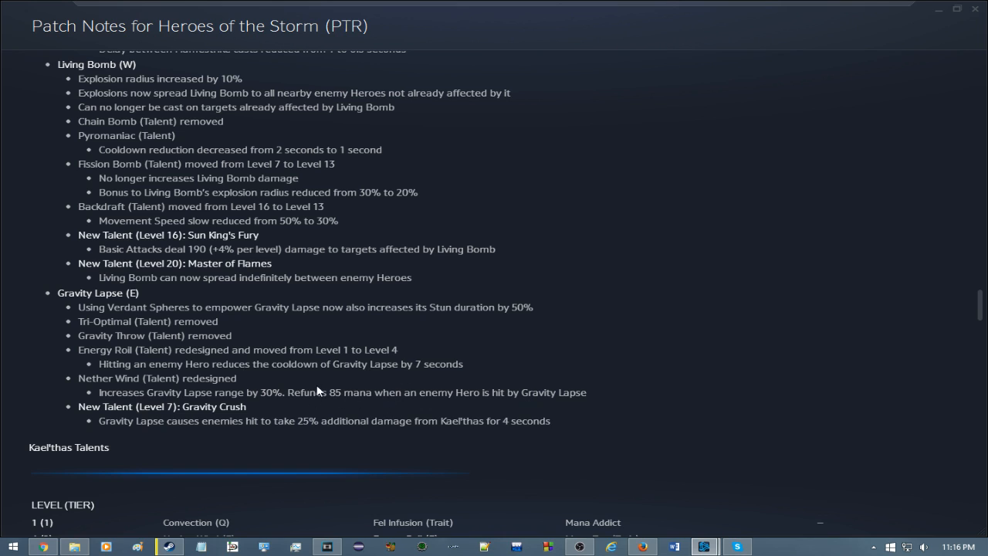
{"action": "mouse_move", "coordinate": [380, 442]}
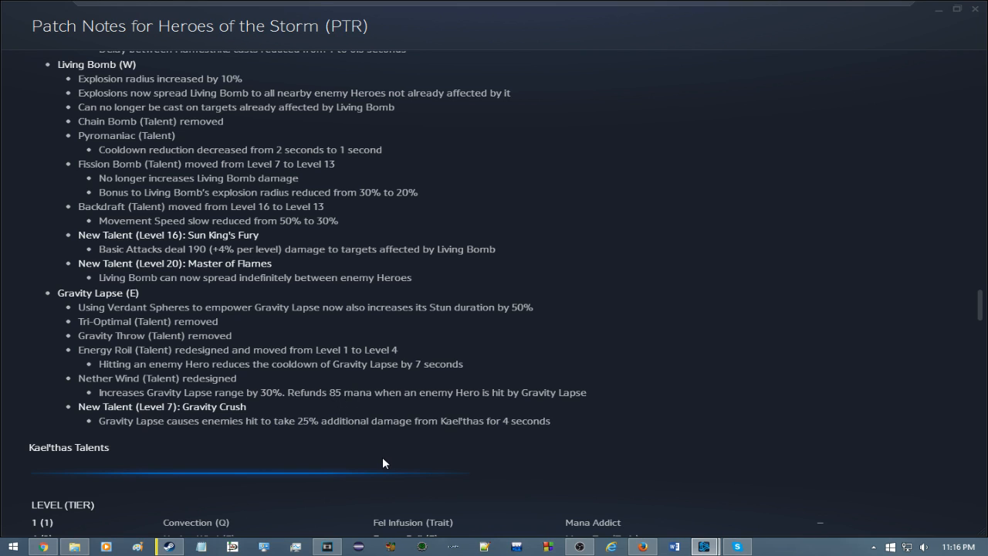
{"action": "mouse_move", "coordinate": [376, 472]}
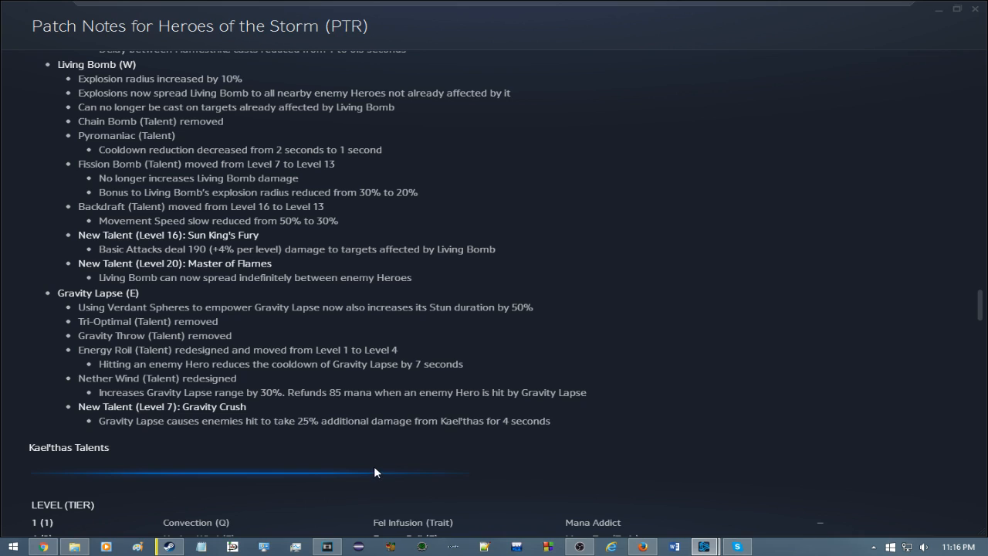
{"action": "mouse_move", "coordinate": [160, 392]}
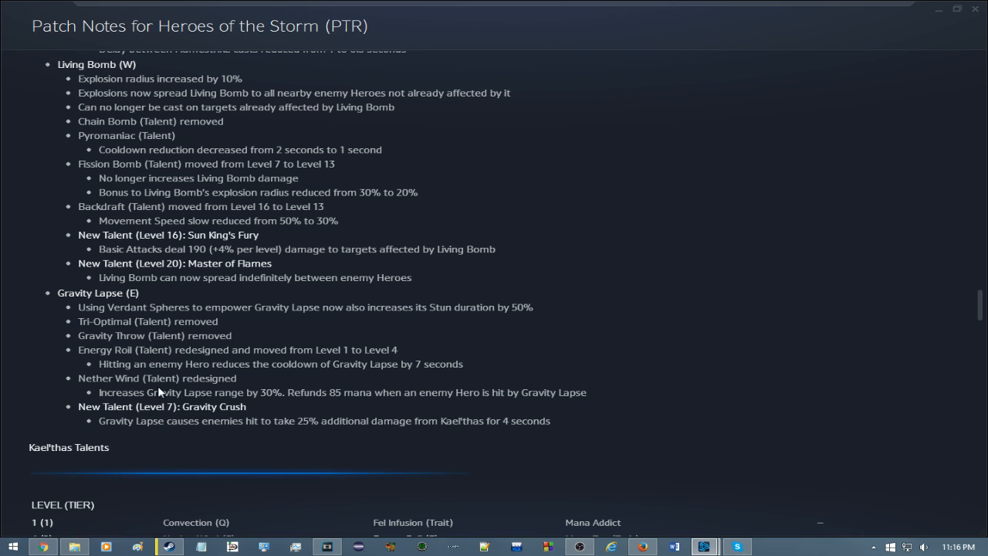
{"action": "mouse_move", "coordinate": [307, 410]}
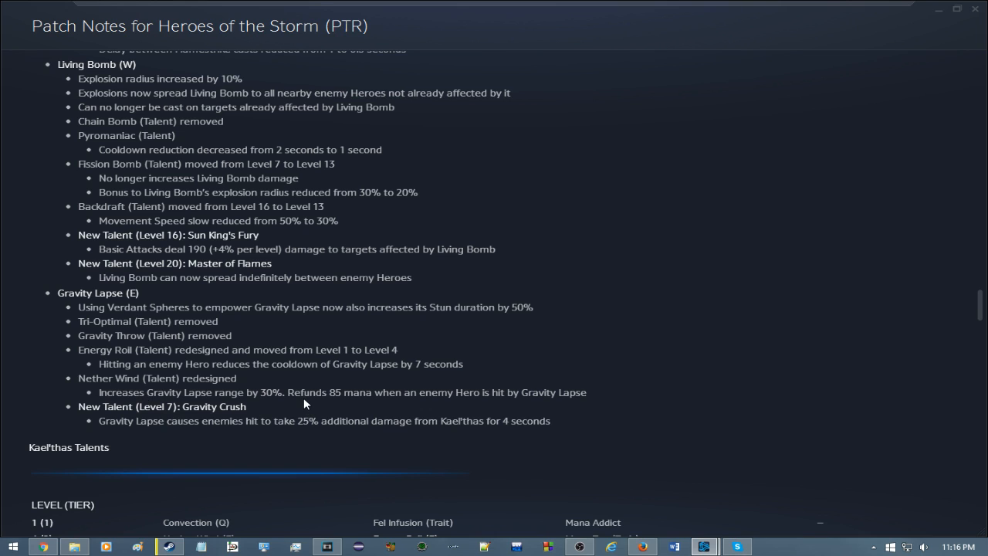
{"action": "mouse_move", "coordinate": [87, 421]}
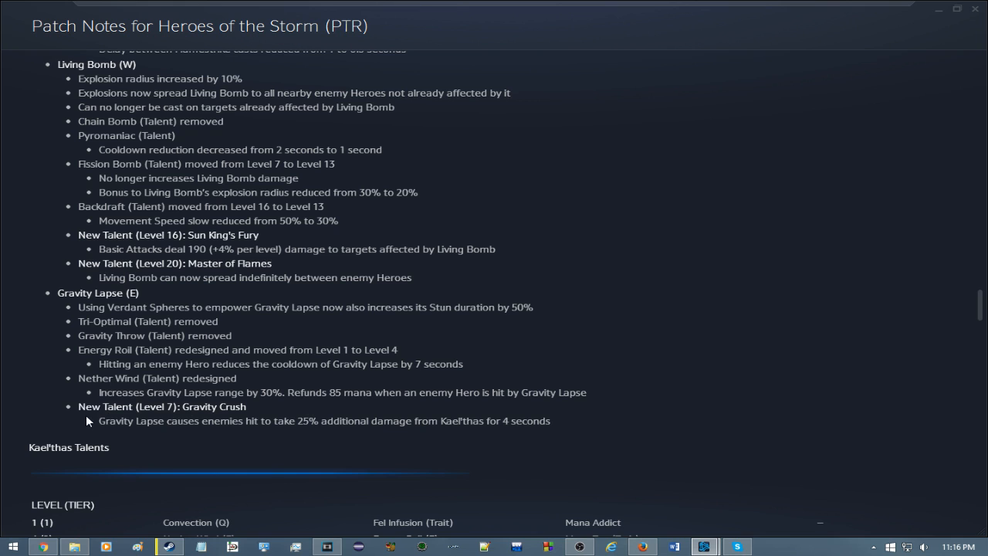
{"action": "mouse_move", "coordinate": [74, 411]}
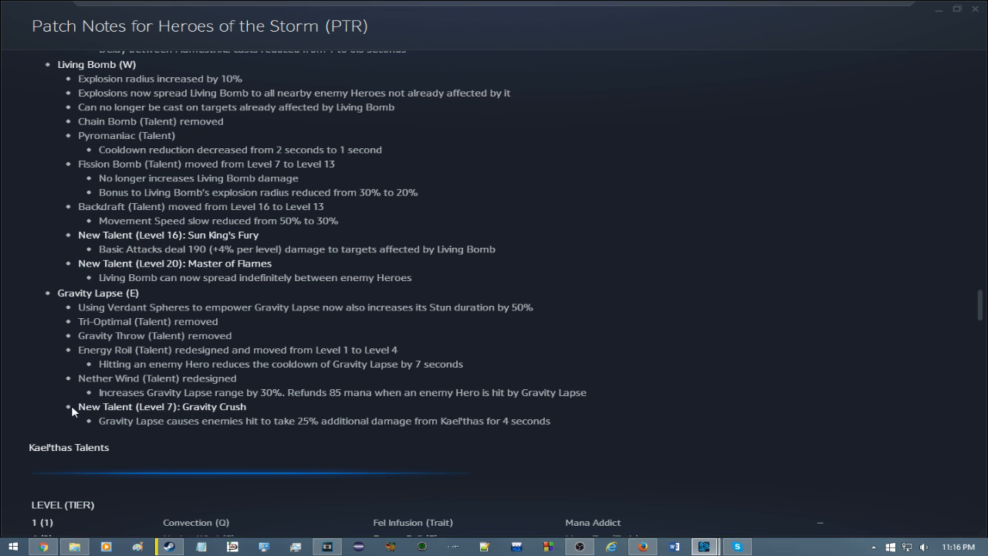
{"action": "scroll", "scroll_direction": "down", "scroll_amount": 3}
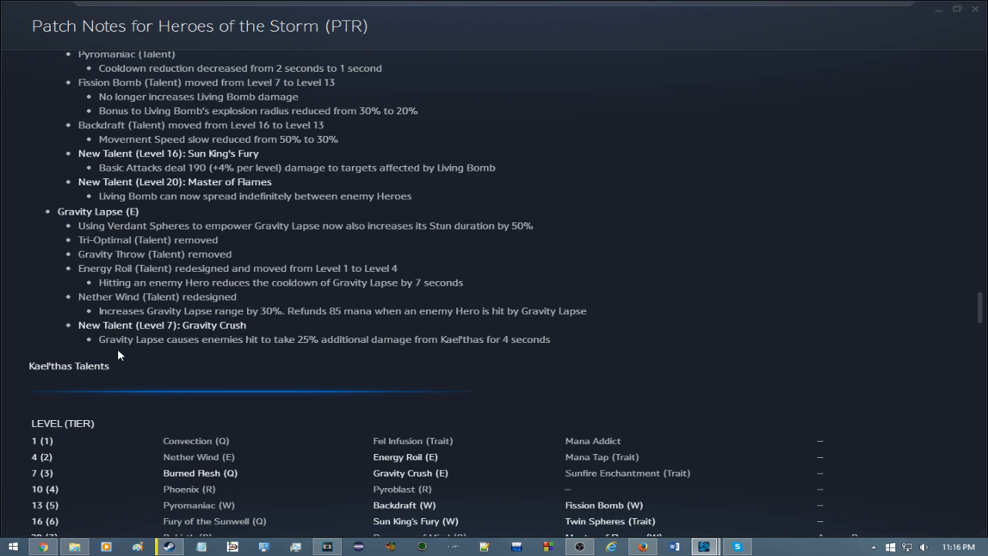
{"action": "mouse_move", "coordinate": [251, 356]}
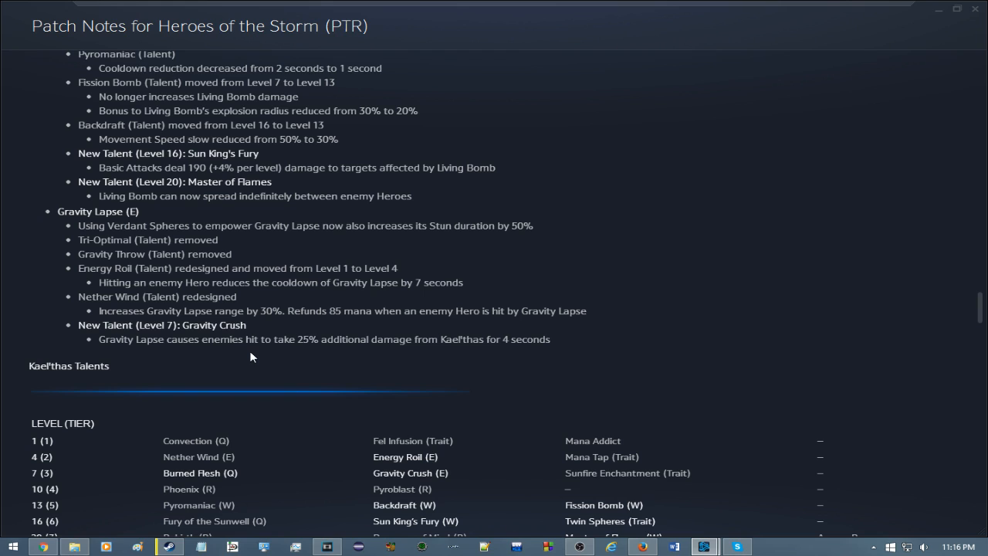
{"action": "mouse_move", "coordinate": [546, 253]}
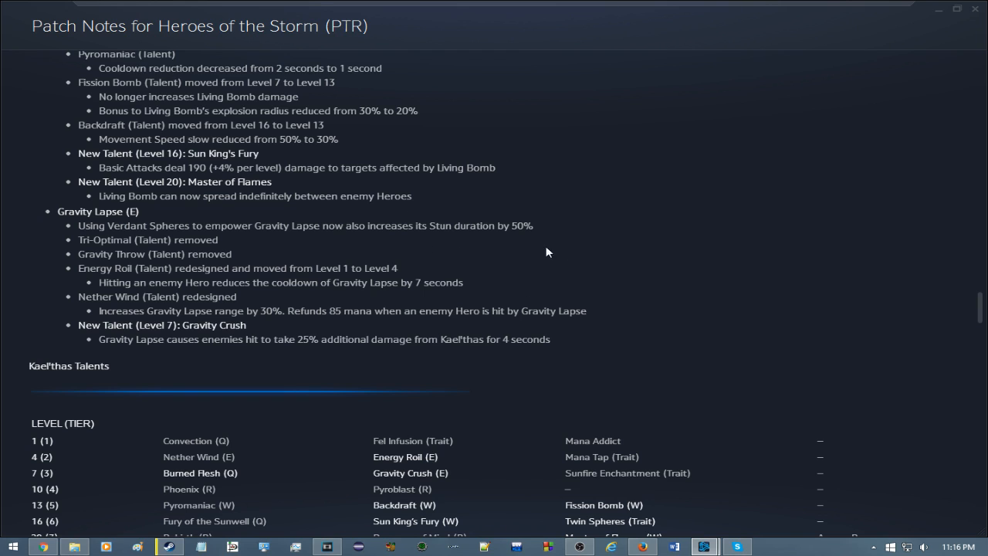
{"action": "mouse_move", "coordinate": [533, 372]}
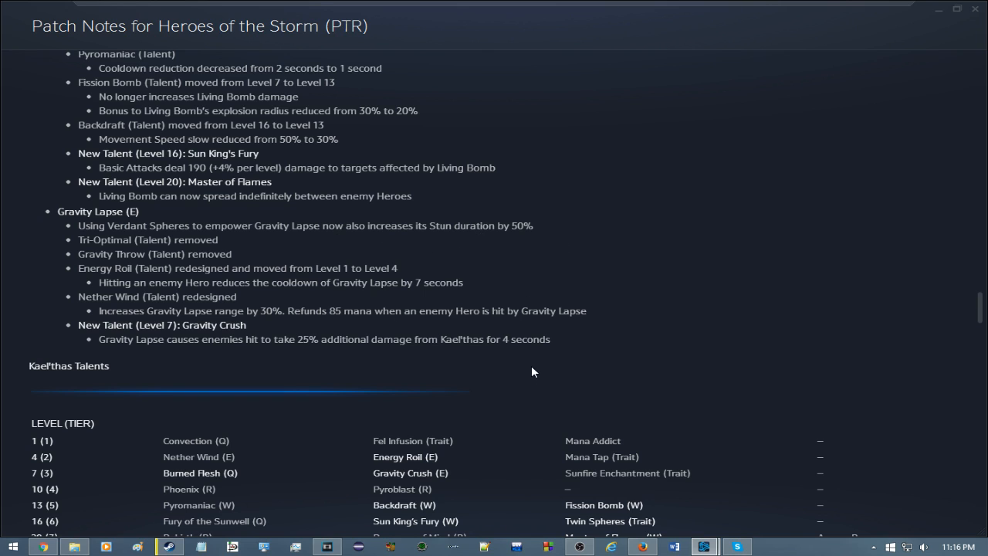
{"action": "mouse_move", "coordinate": [509, 347]}
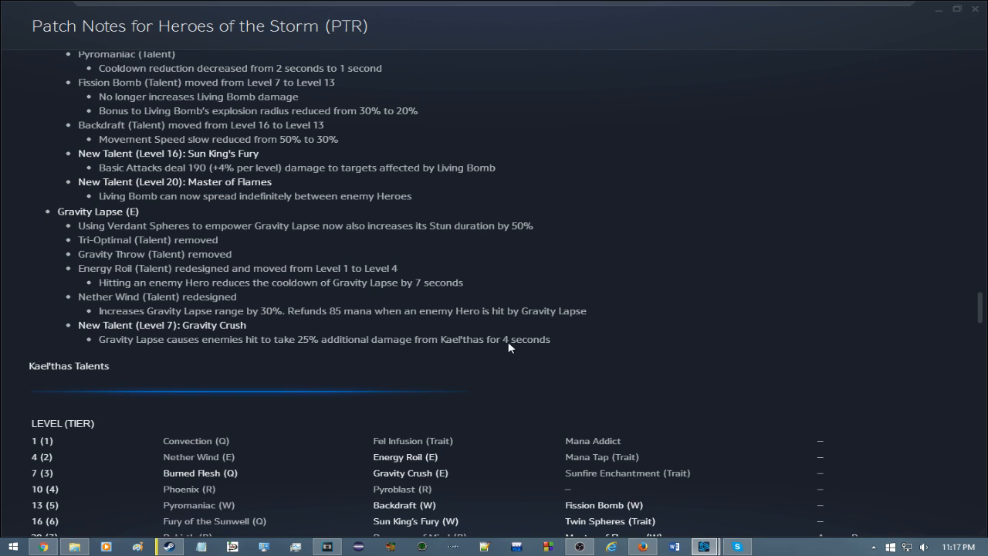
{"action": "mouse_move", "coordinate": [410, 363]}
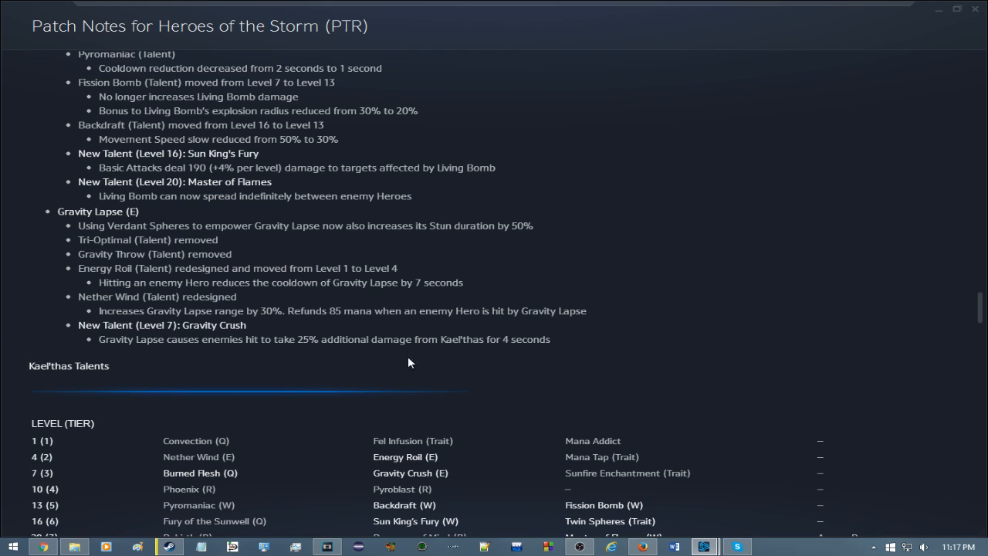
{"action": "mouse_move", "coordinate": [205, 303]}
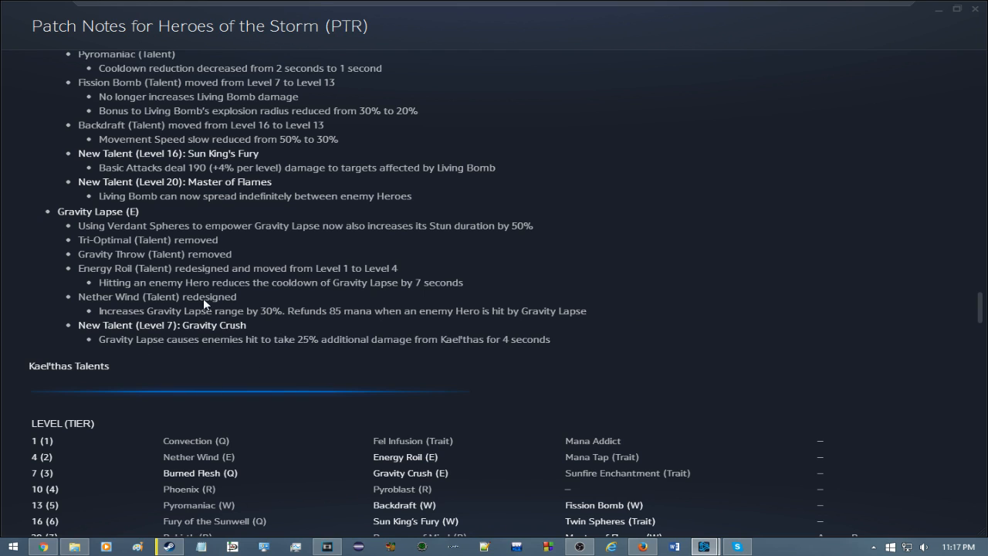
{"action": "mouse_move", "coordinate": [598, 400]}
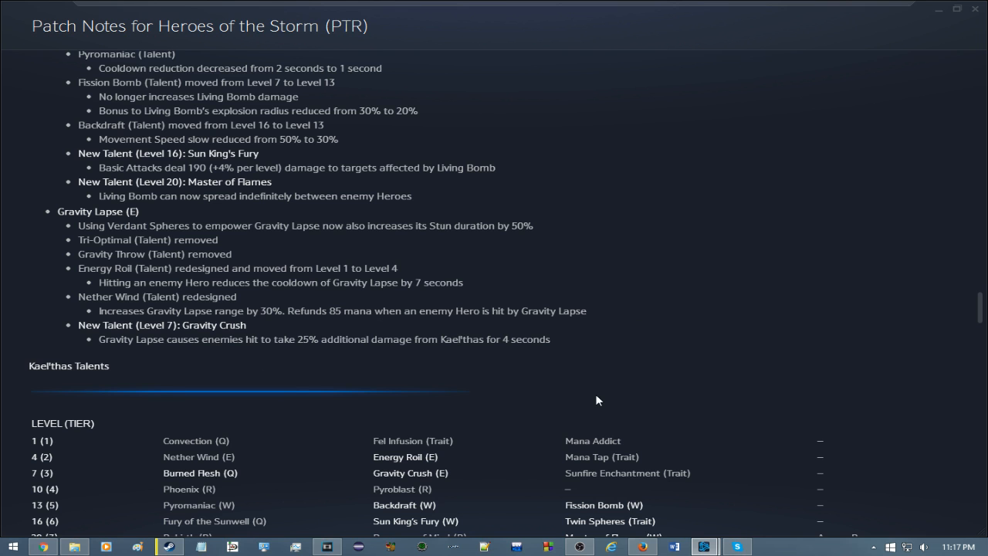
{"action": "scroll", "scroll_direction": "down", "scroll_amount": 3}
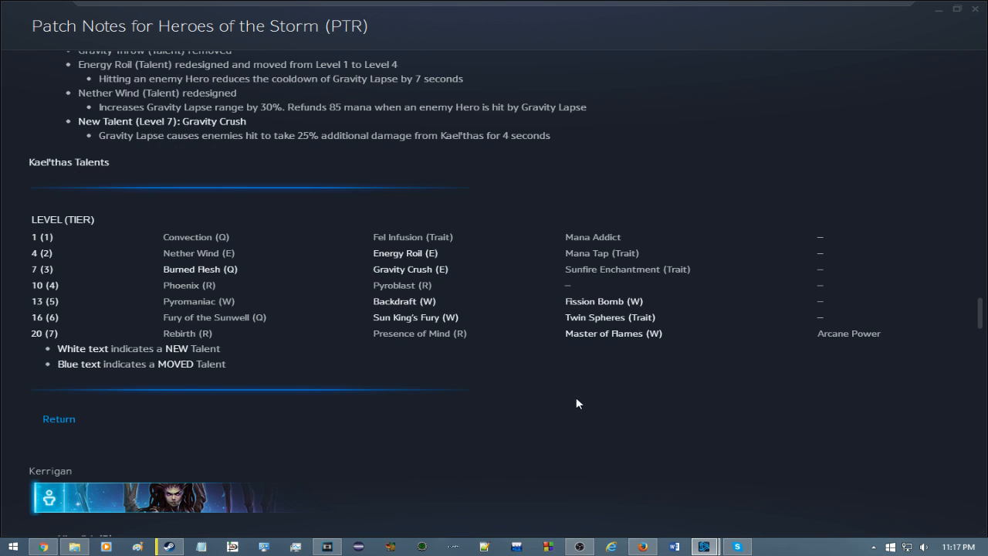
{"action": "scroll", "scroll_direction": "up", "scroll_amount": 3}
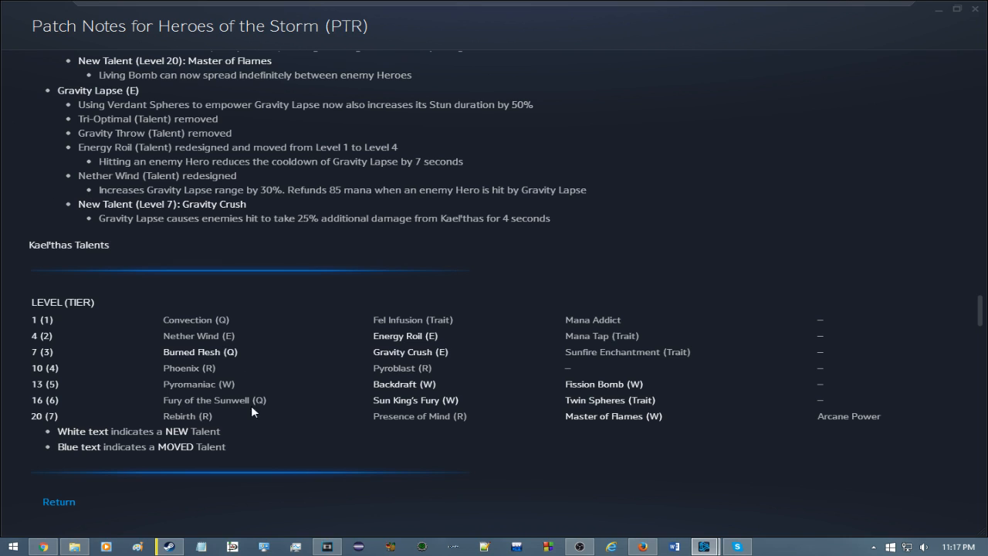
{"action": "mouse_move", "coordinate": [263, 423]}
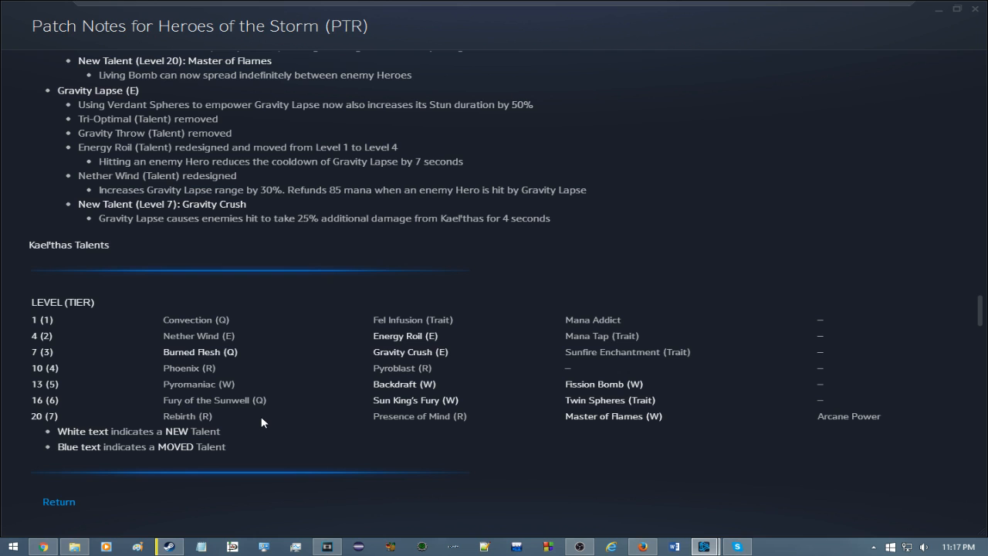
{"action": "scroll", "scroll_direction": "up", "scroll_amount": 3}
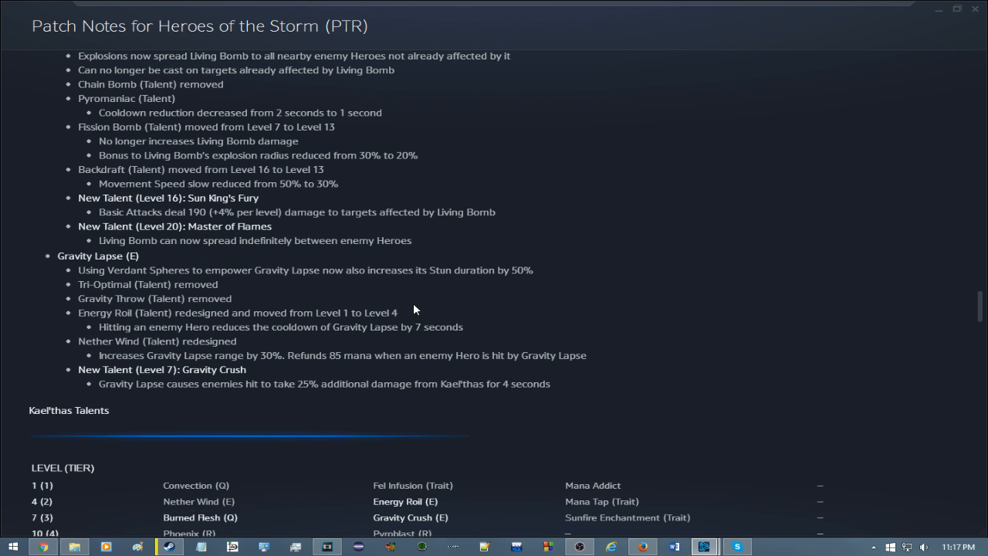
{"action": "mouse_move", "coordinate": [148, 307]}
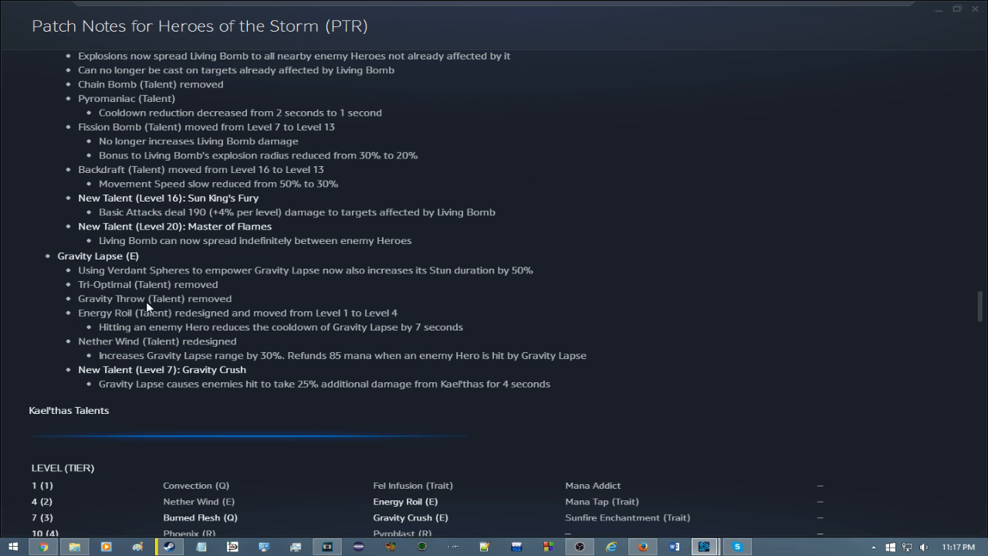
{"action": "scroll", "scroll_direction": "up", "scroll_amount": 3}
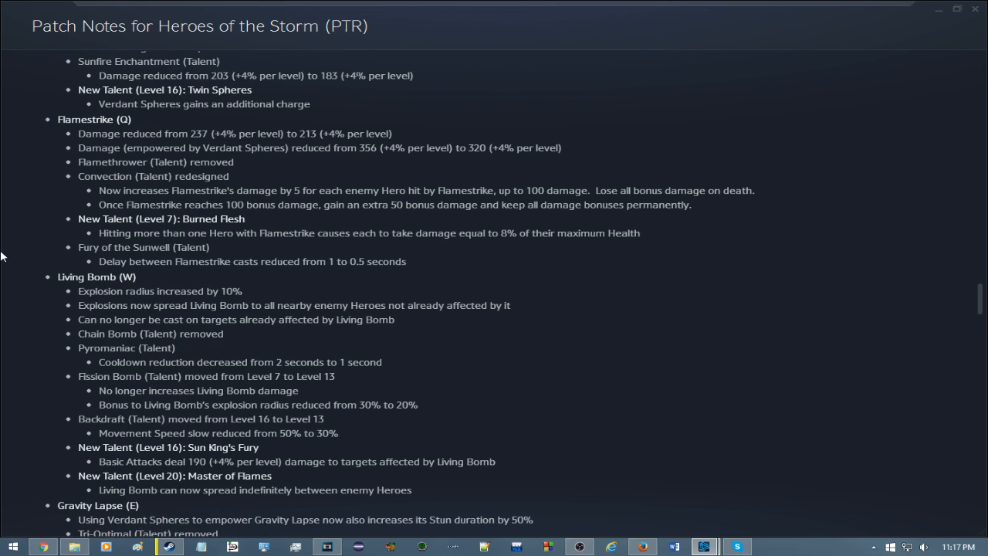
{"action": "scroll", "scroll_direction": "down", "scroll_amount": 3}
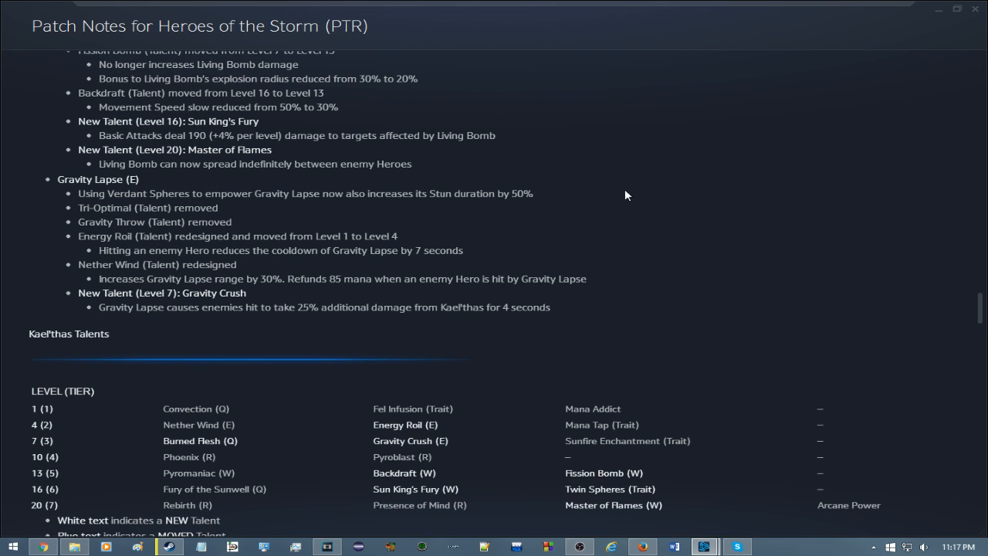
{"action": "mouse_move", "coordinate": [618, 191]}
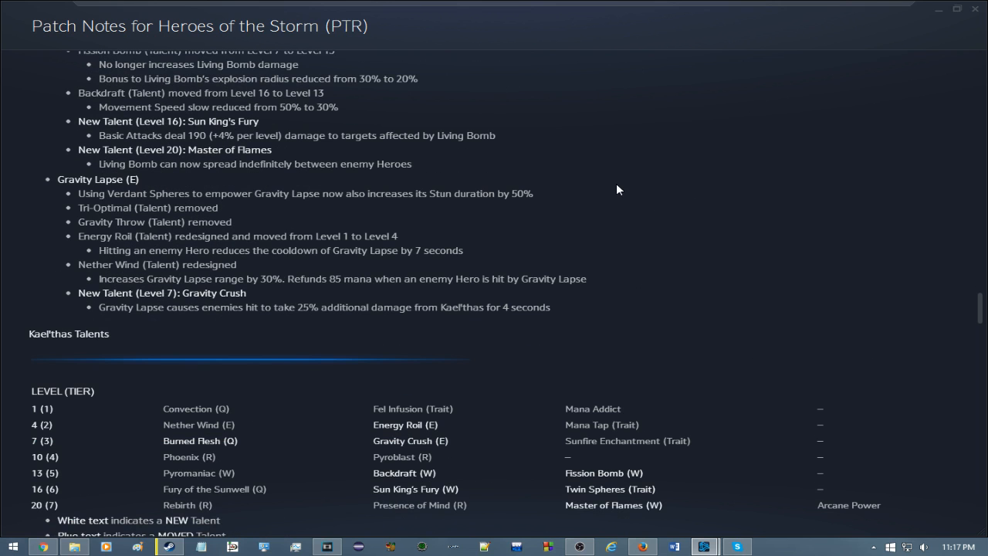
{"action": "scroll", "scroll_direction": "down", "scroll_amount": 3}
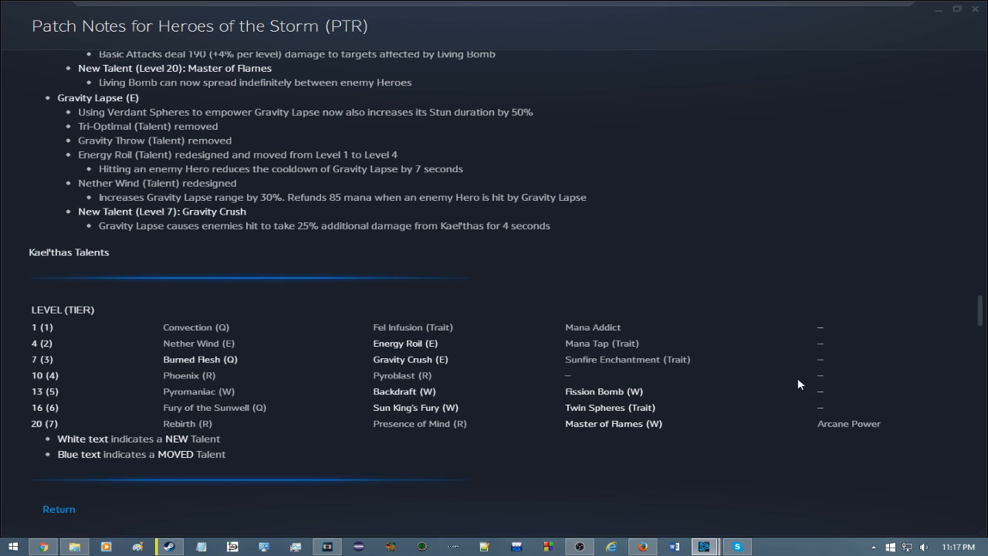
{"action": "mouse_move", "coordinate": [763, 370]}
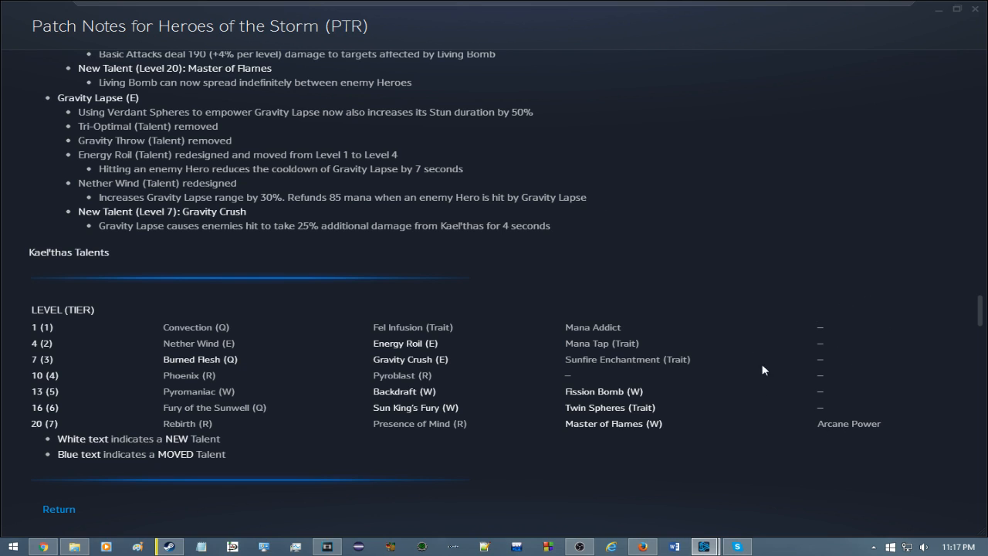
{"action": "mouse_move", "coordinate": [880, 309]}
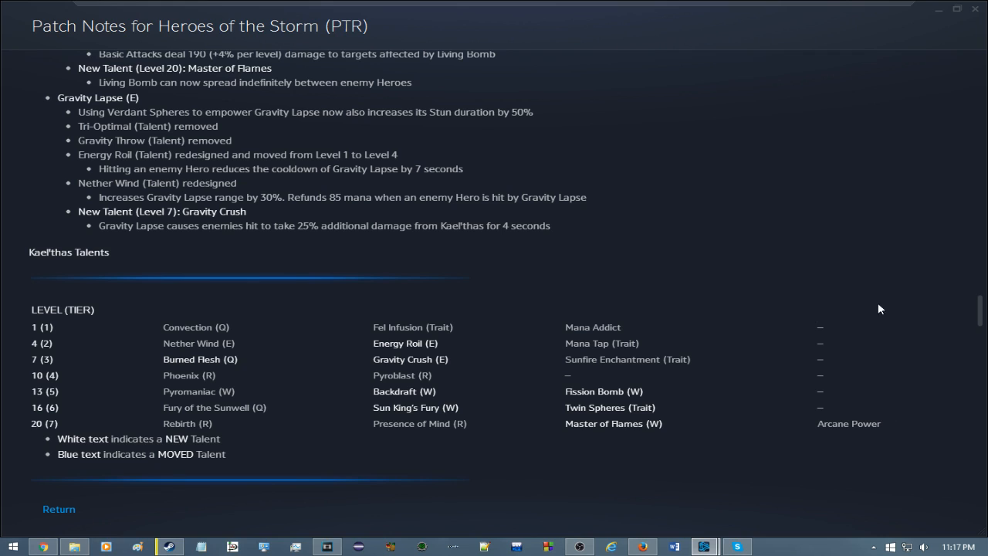
{"action": "mouse_move", "coordinate": [652, 349]}
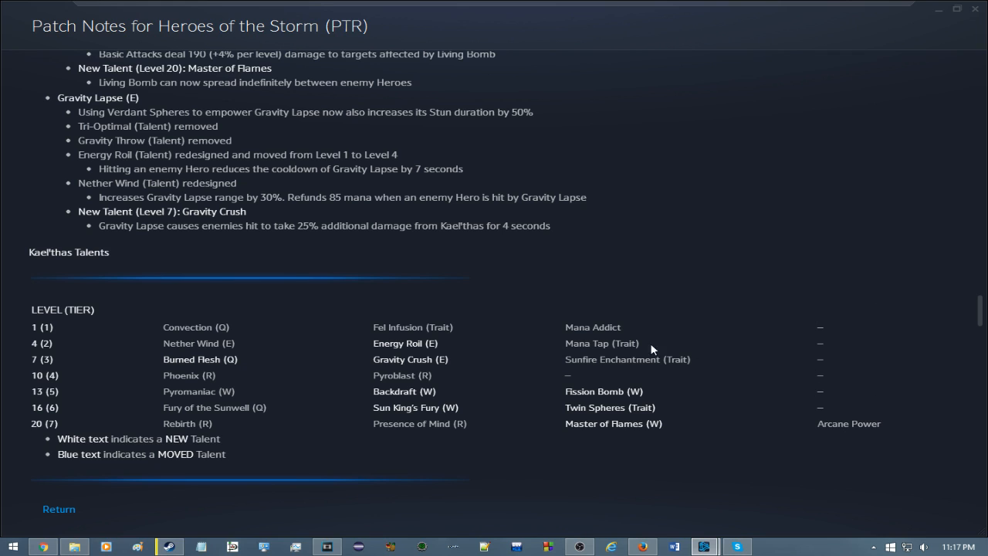
{"action": "mouse_move", "coordinate": [363, 394]}
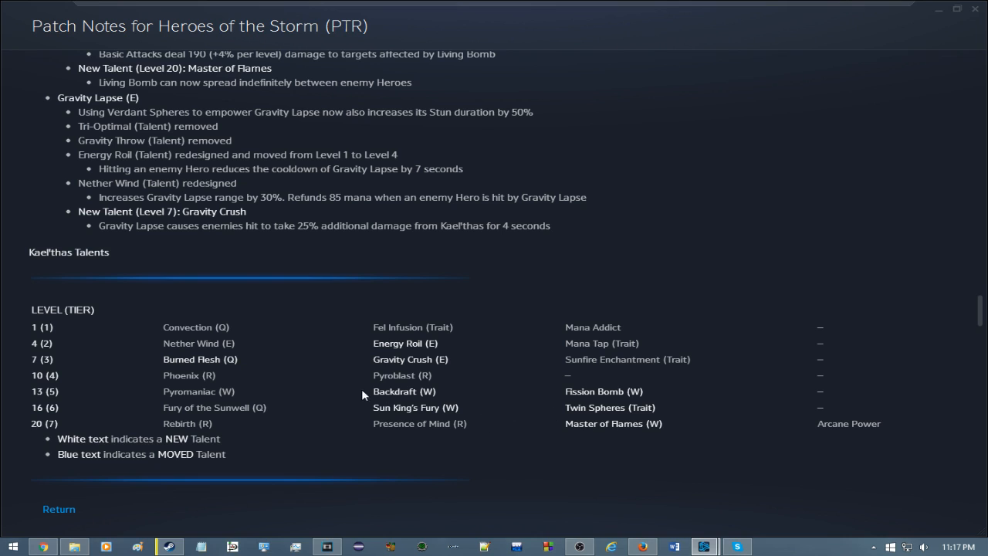
{"action": "mouse_move", "coordinate": [315, 437]}
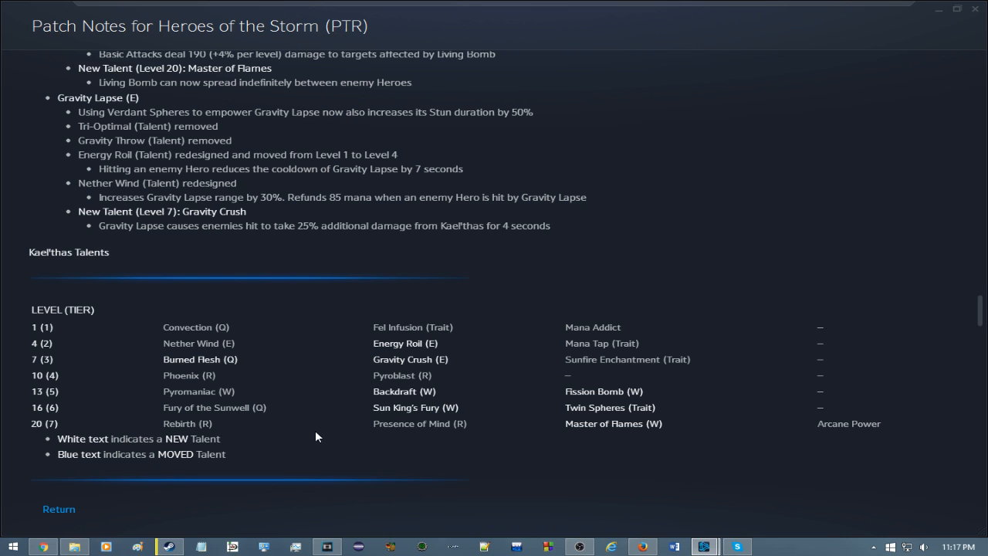
{"action": "mouse_move", "coordinate": [561, 377]}
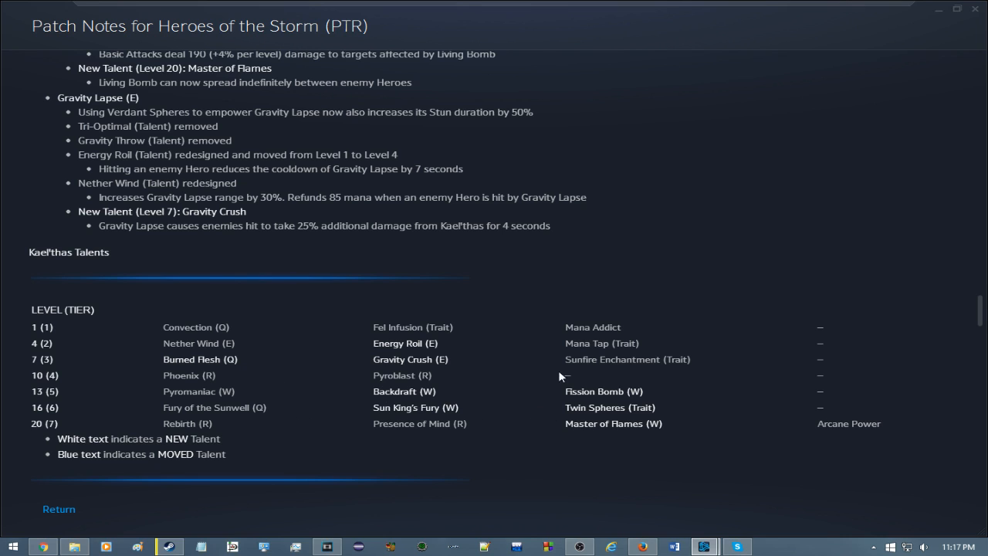
{"action": "mouse_move", "coordinate": [675, 321]}
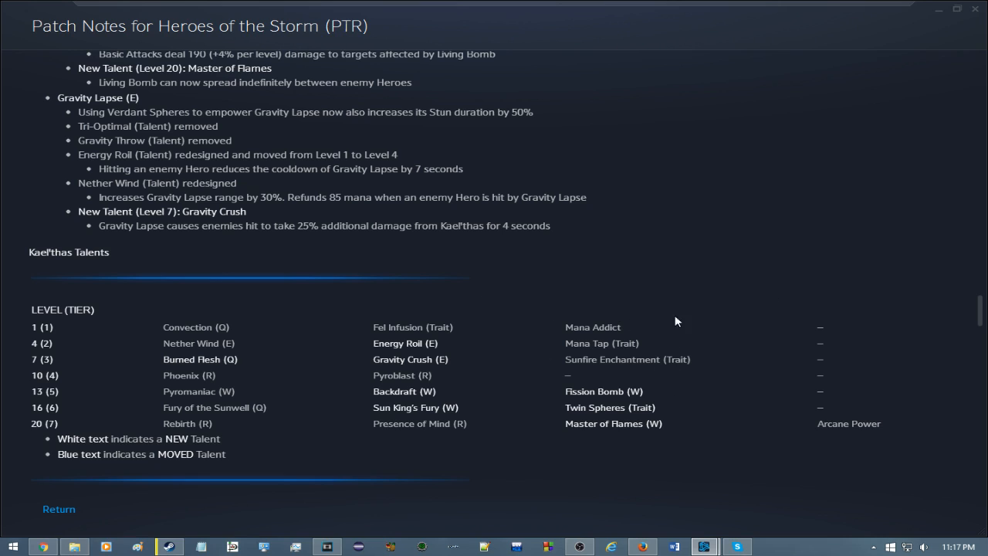
{"action": "mouse_move", "coordinate": [889, 330]}
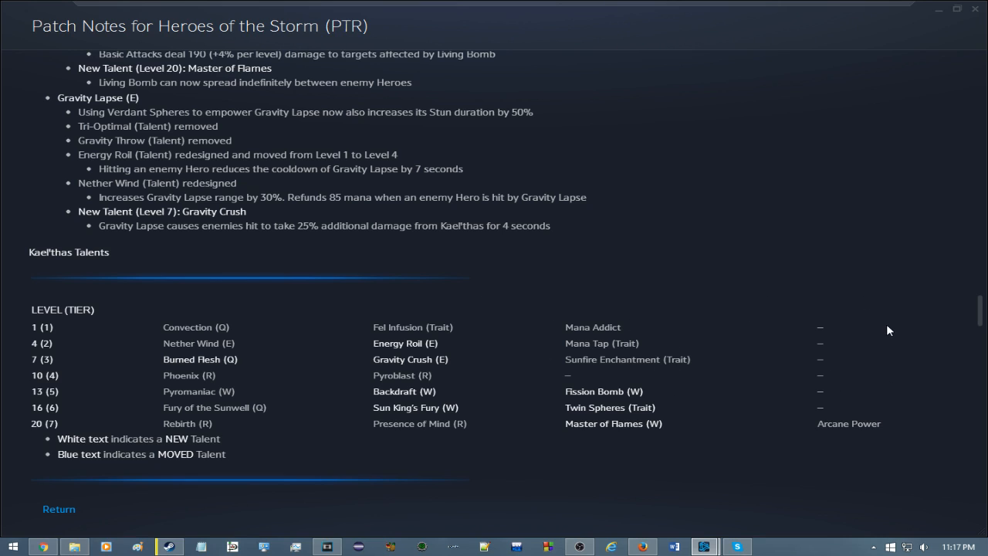
{"action": "scroll", "scroll_direction": "up", "scroll_amount": 3}
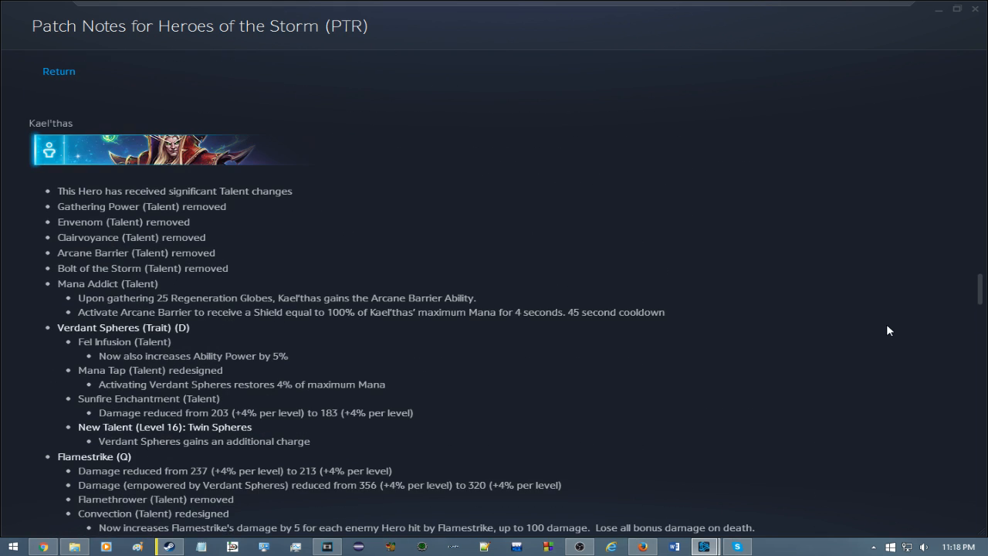
{"action": "scroll", "scroll_direction": "down", "scroll_amount": 3}
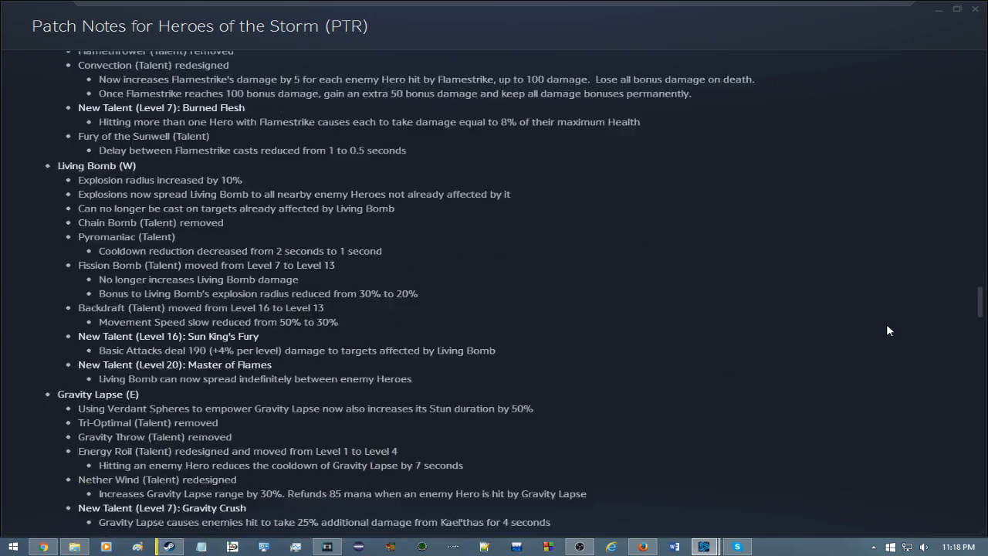
{"action": "scroll", "scroll_direction": "up", "scroll_amount": 3}
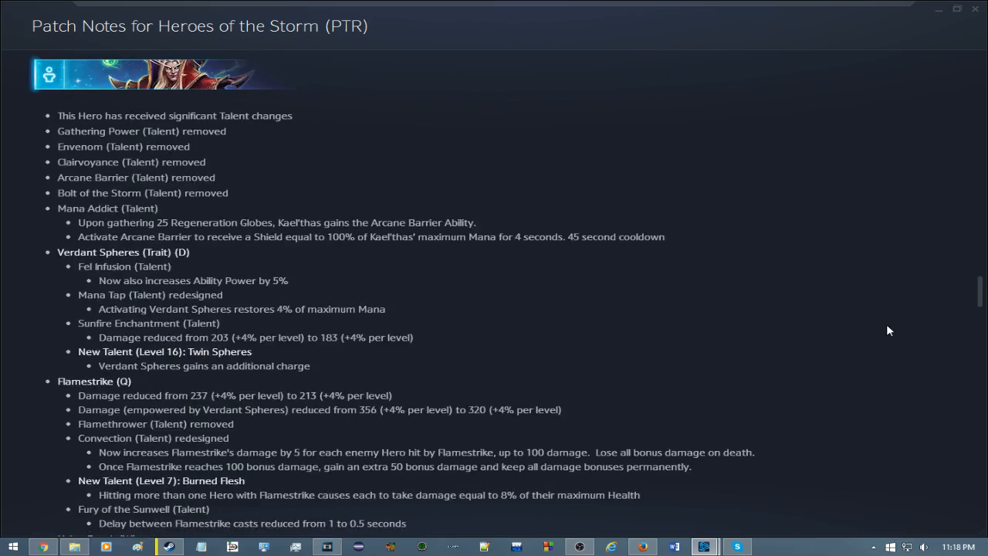
{"action": "scroll", "scroll_direction": "up", "scroll_amount": 3}
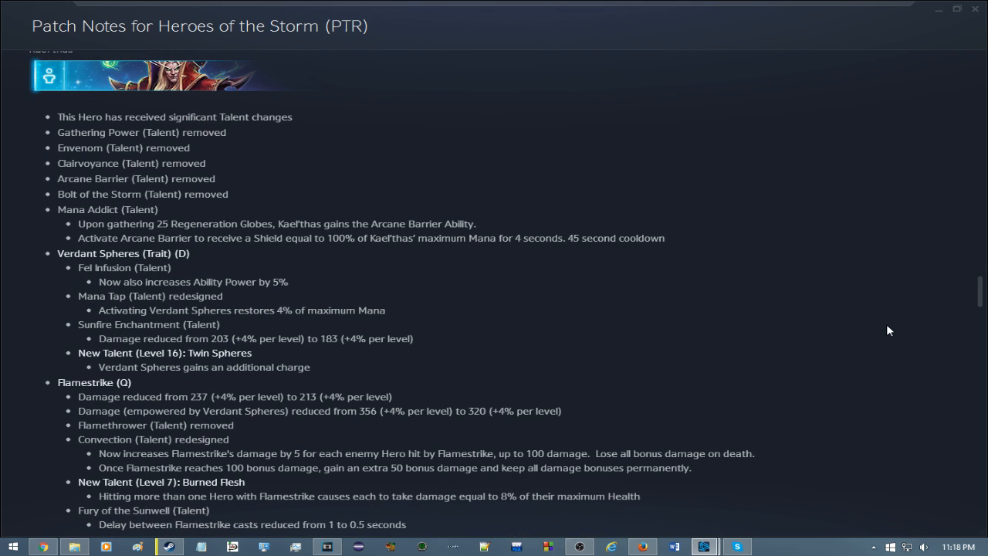
{"action": "scroll", "scroll_direction": "up", "scroll_amount": 3}
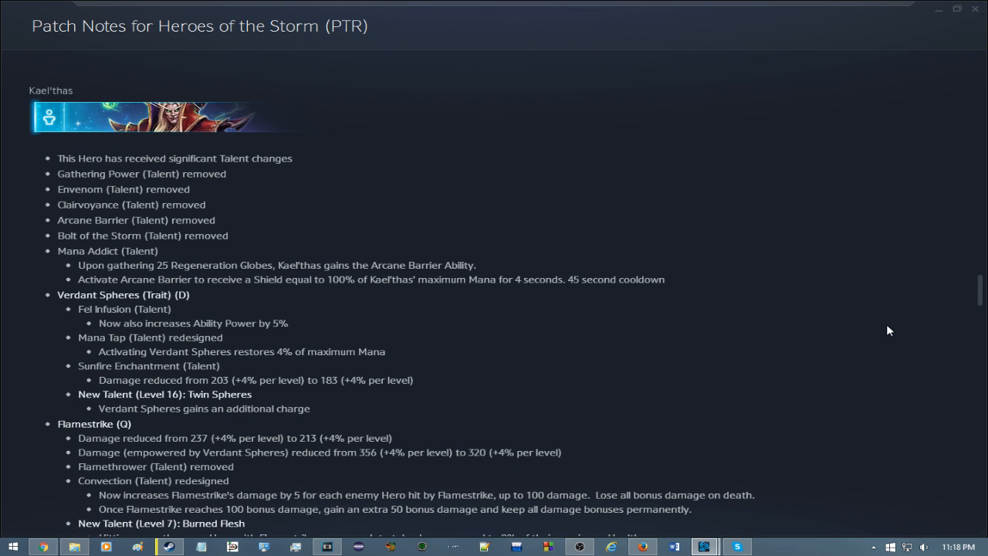